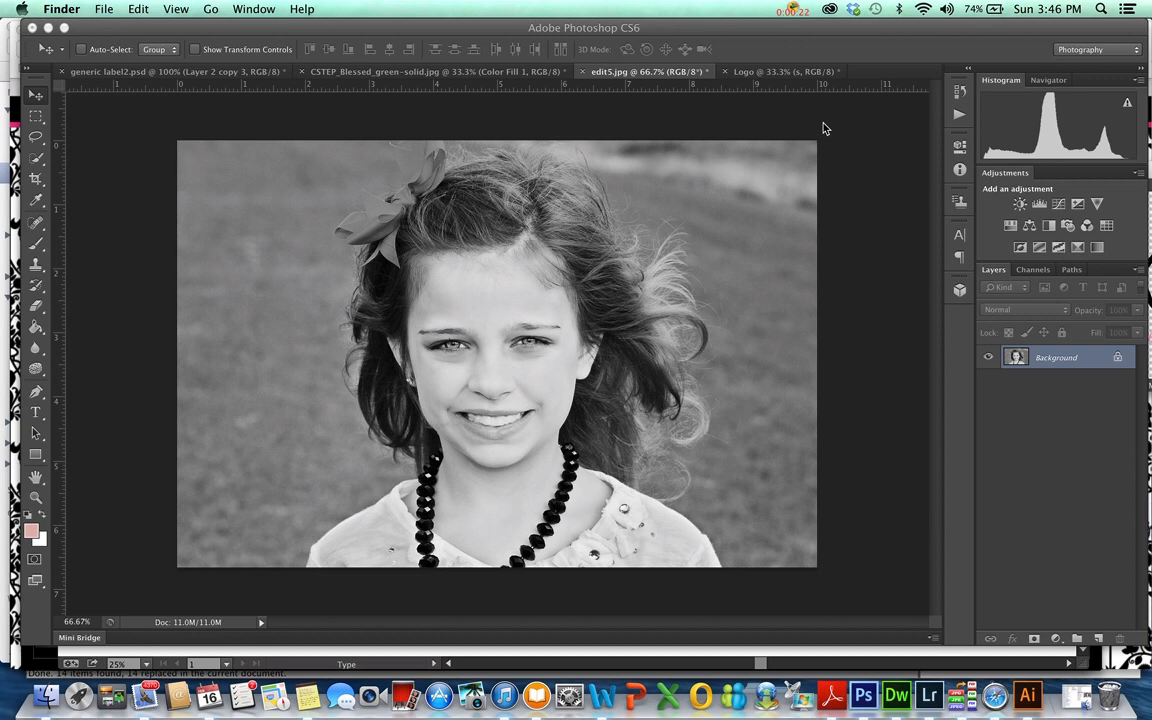
pyautogui.moveTo(776, 40)
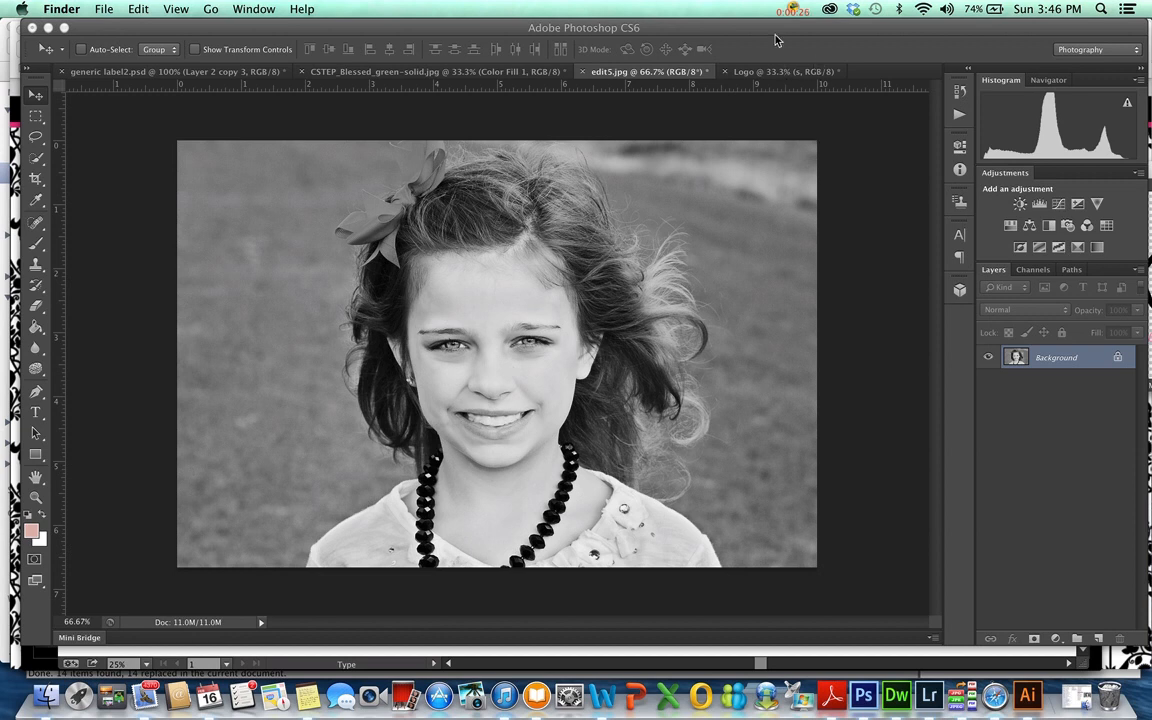
pyautogui.moveTo(668, 124)
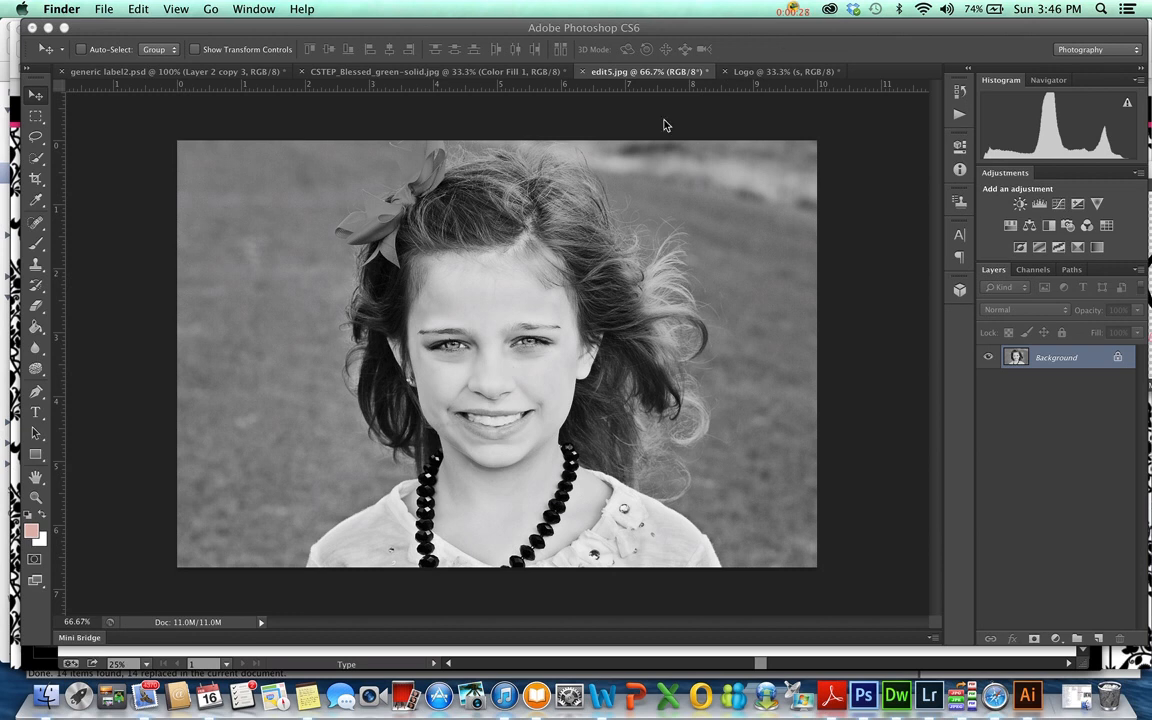
pyautogui.moveTo(622, 472)
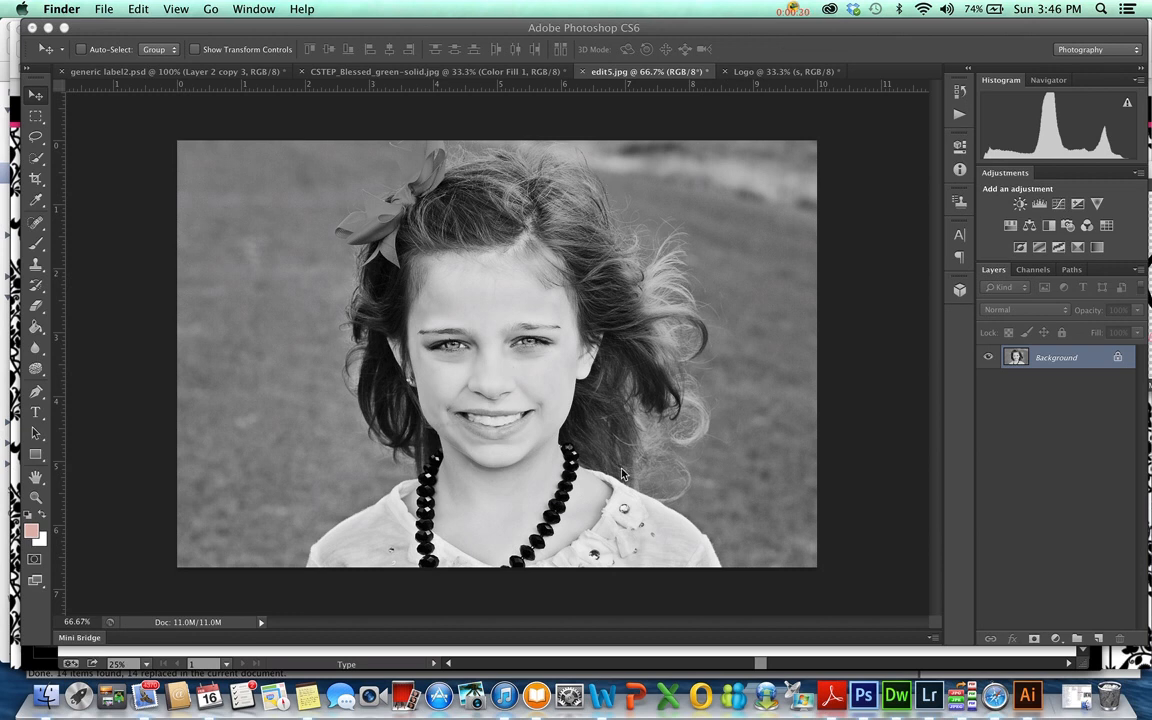
pyautogui.moveTo(784, 88)
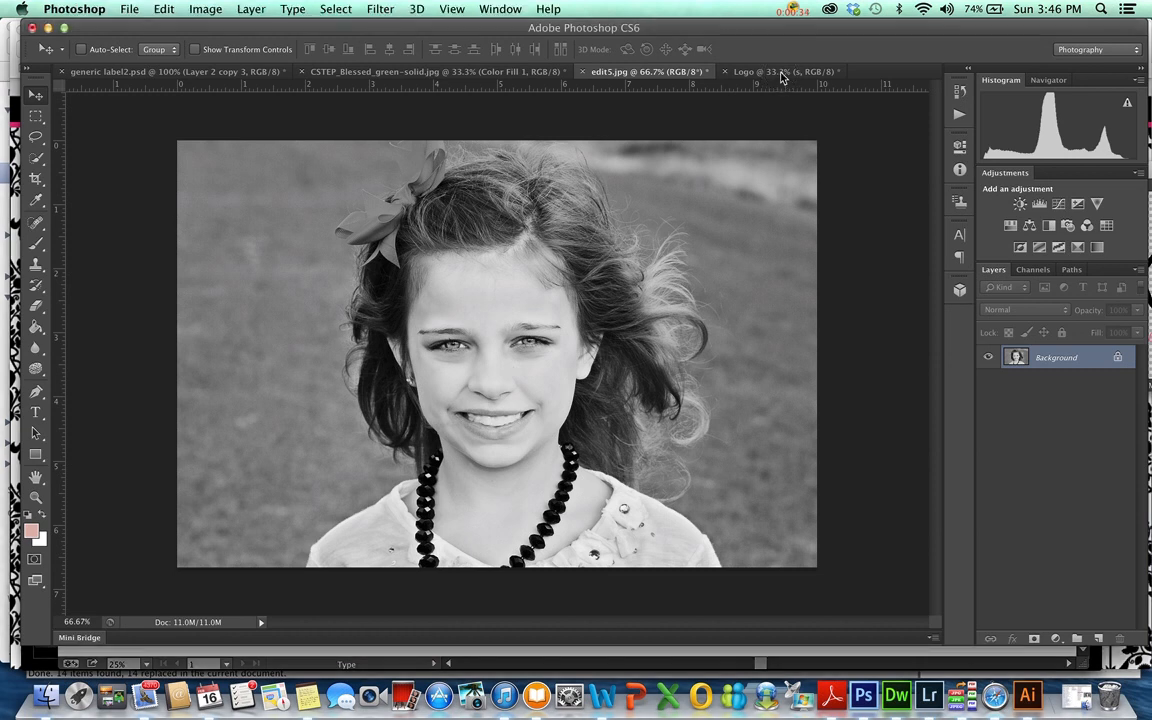
# Bring the sunkissed smiles logo from the Logo document onto the edit5.jpg portrait as a new layer
pyautogui.click(784, 72)
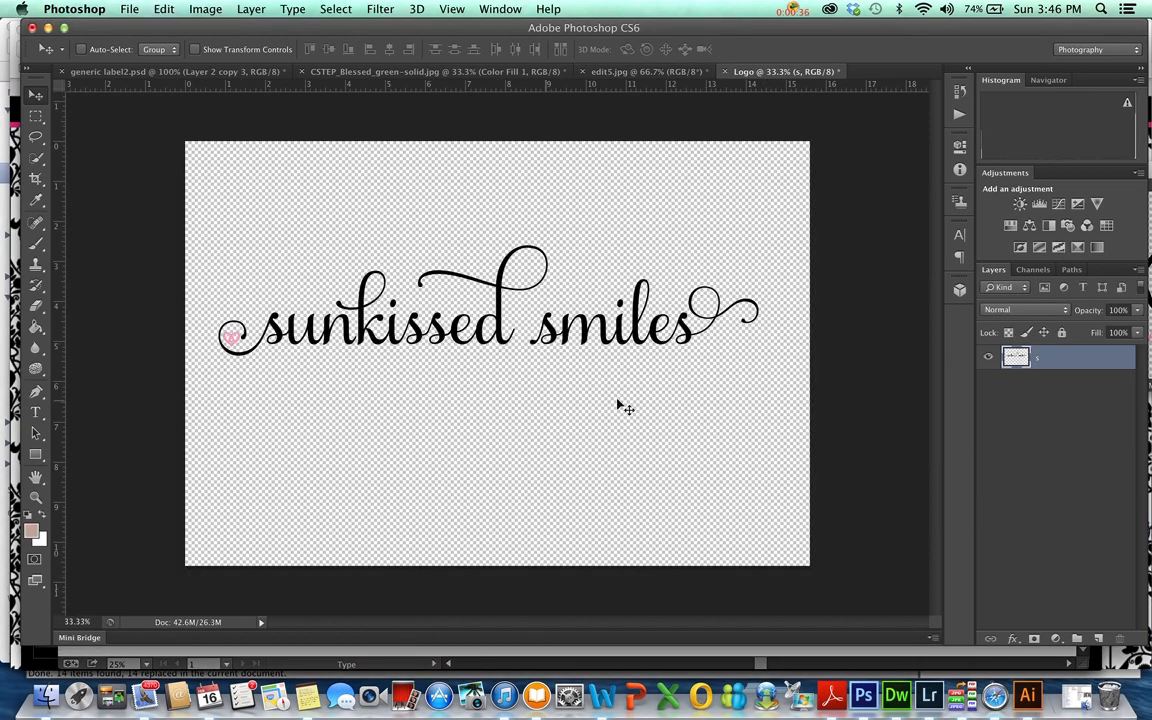
pyautogui.moveTo(610, 396)
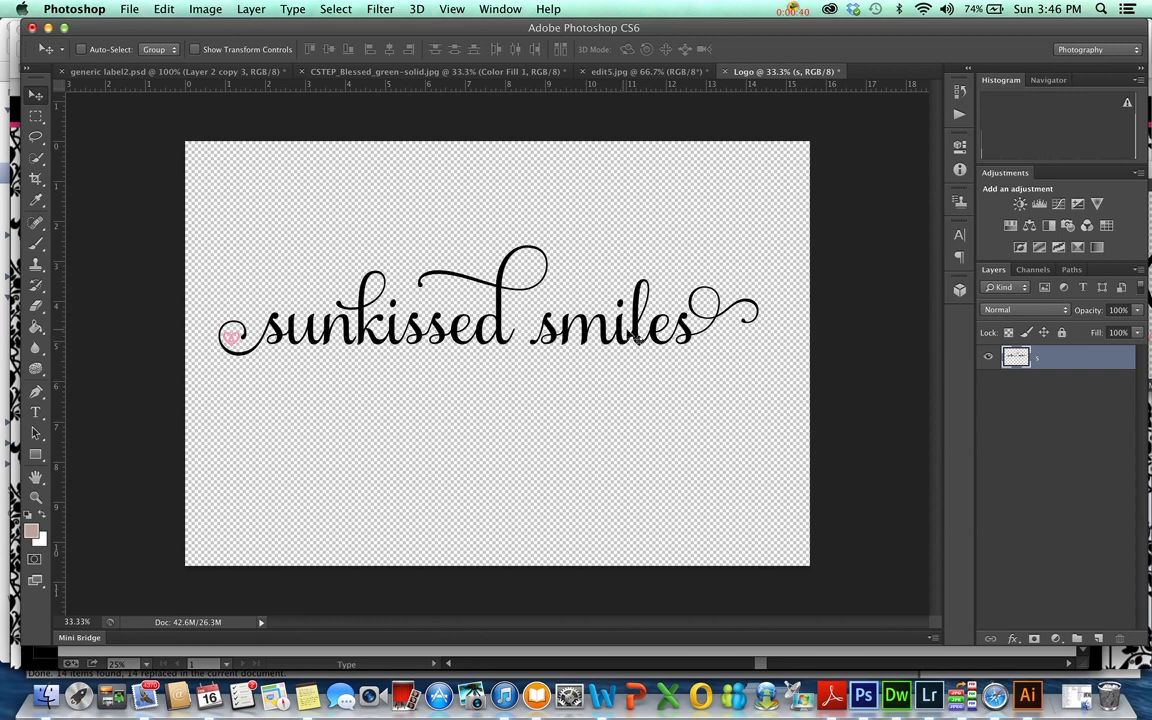
pyautogui.moveTo(532, 244)
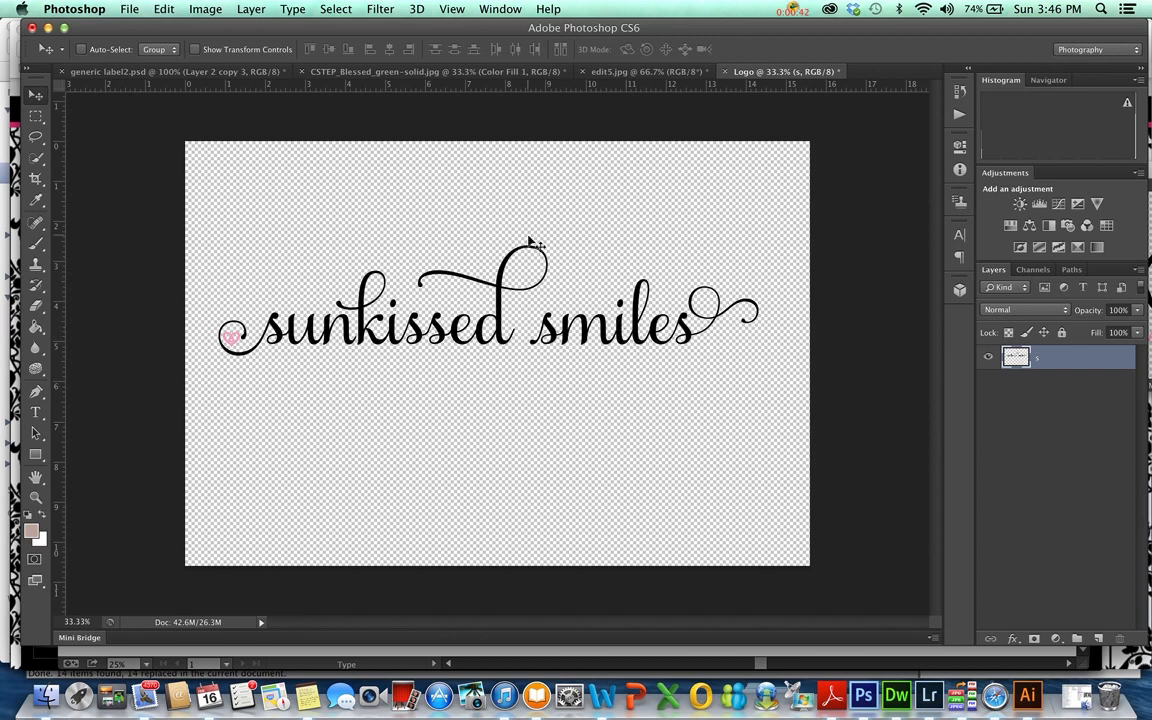
pyautogui.moveTo(516, 292)
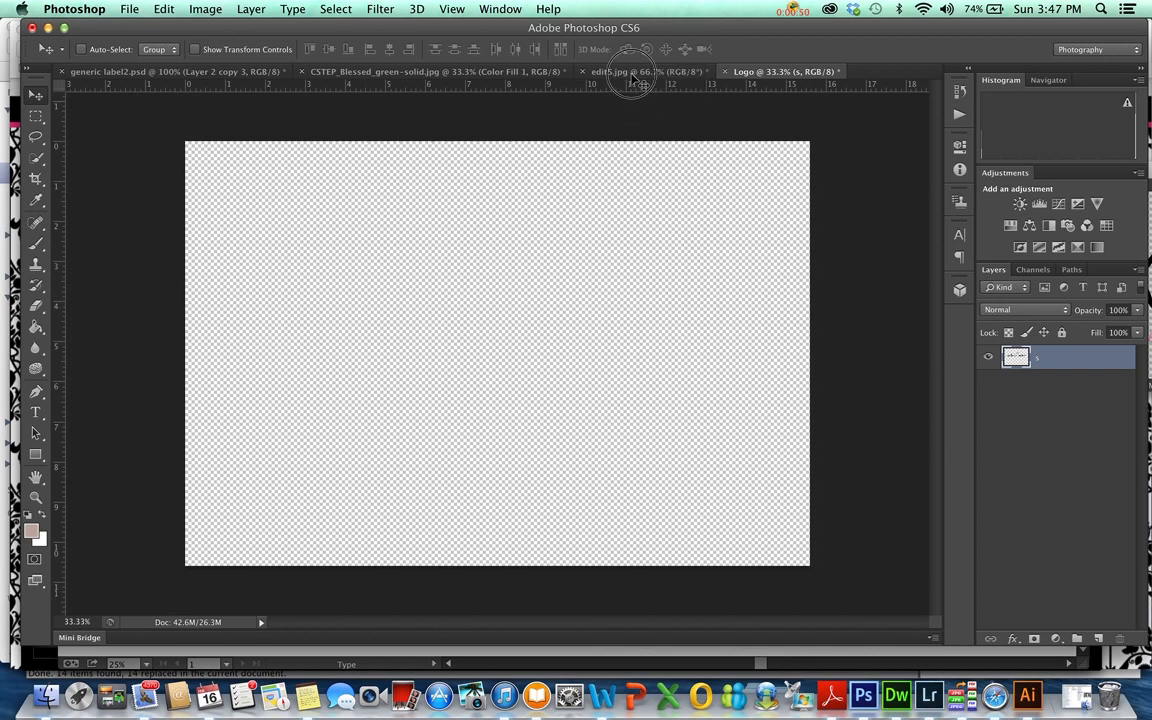
pyautogui.click(624, 72)
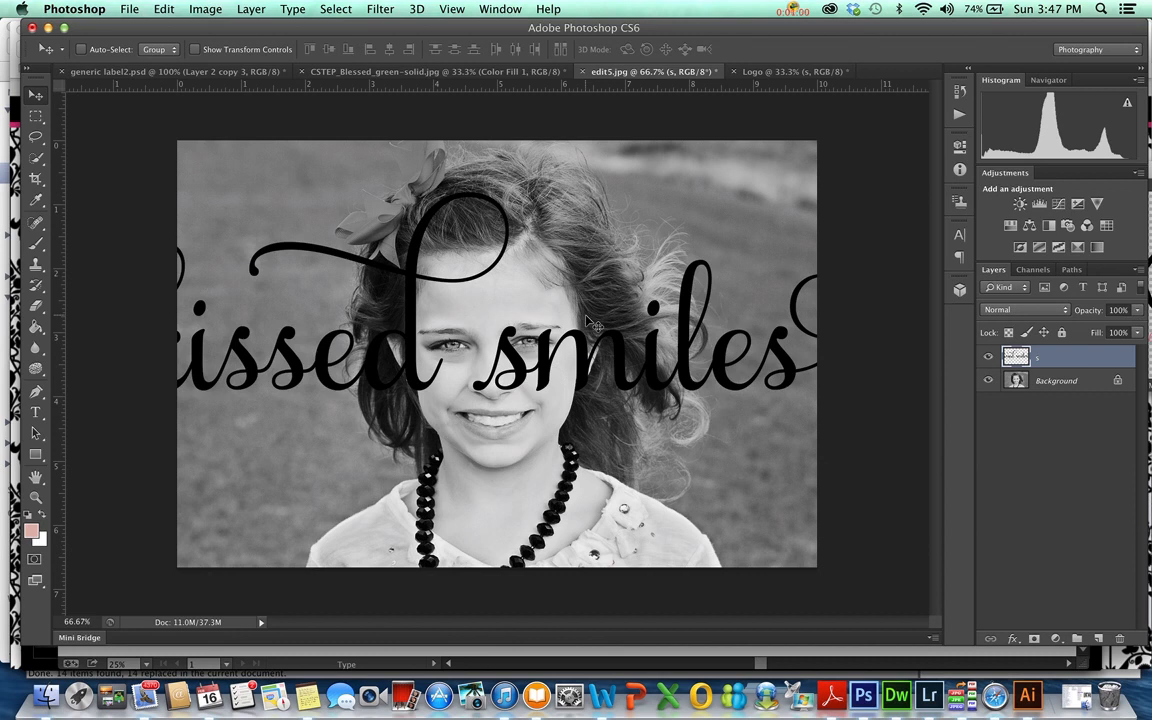
# Free-transform the pasted logo layer and shrink it down to a small size
pyautogui.press('cmd+t')
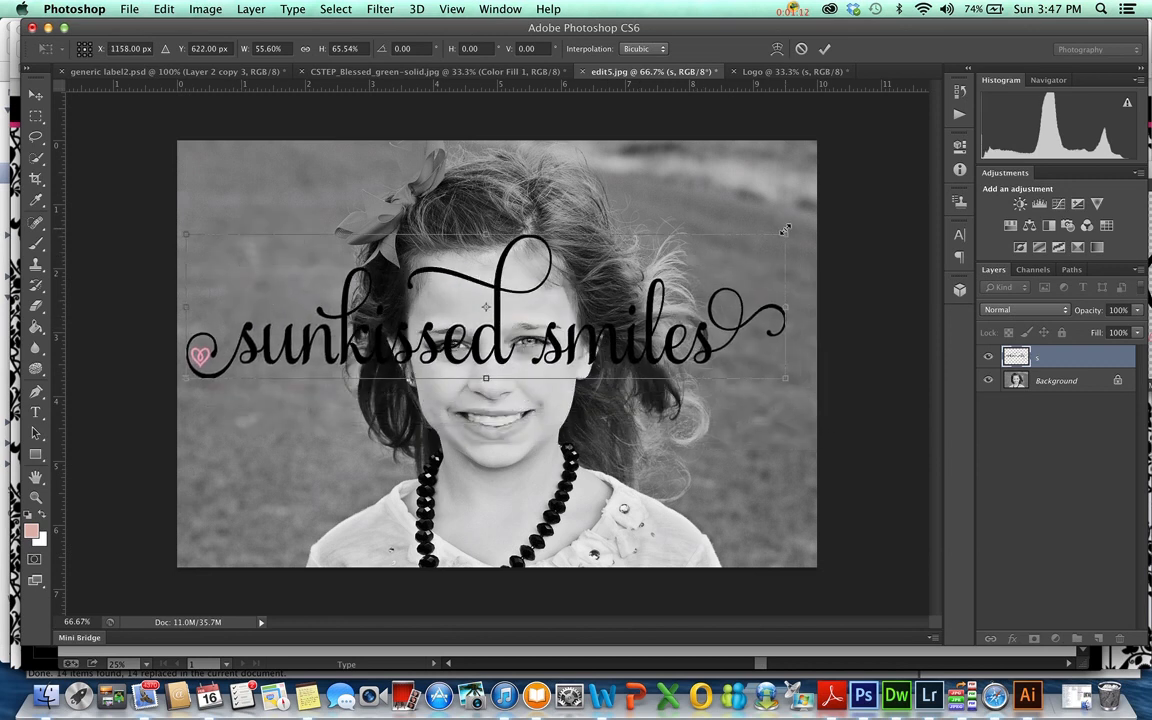
pyautogui.moveTo(784, 232); pyautogui.dragTo(778, 276)
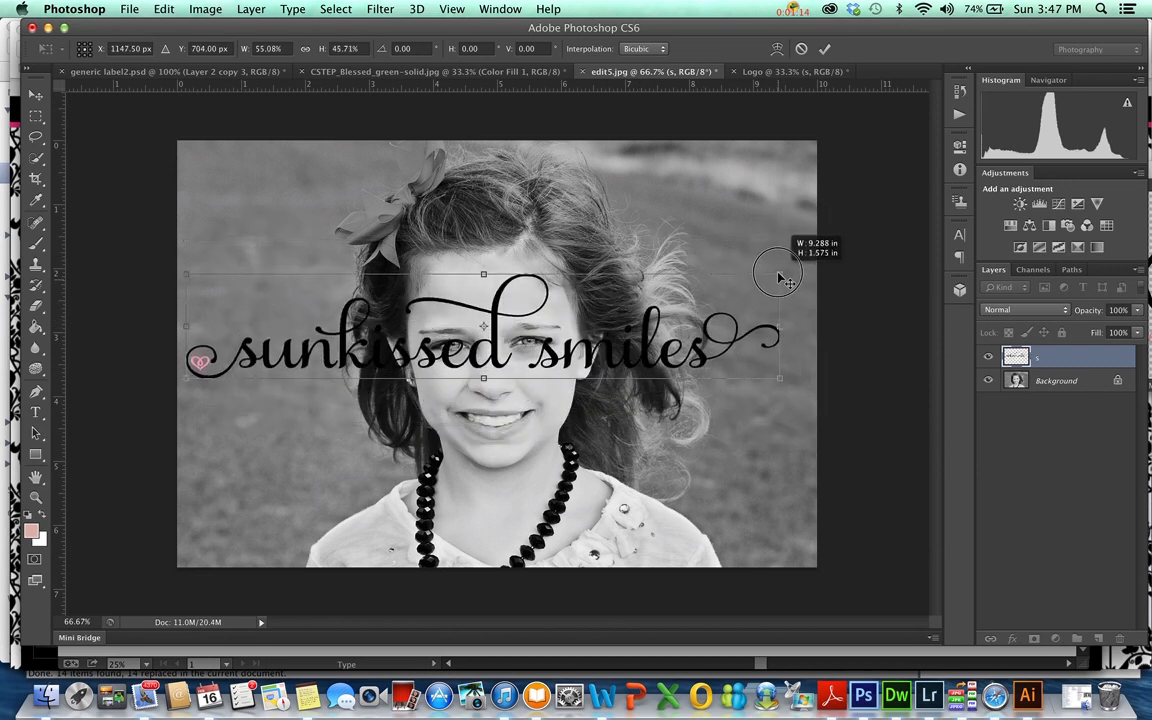
pyautogui.moveTo(780, 278); pyautogui.dragTo(660, 290)
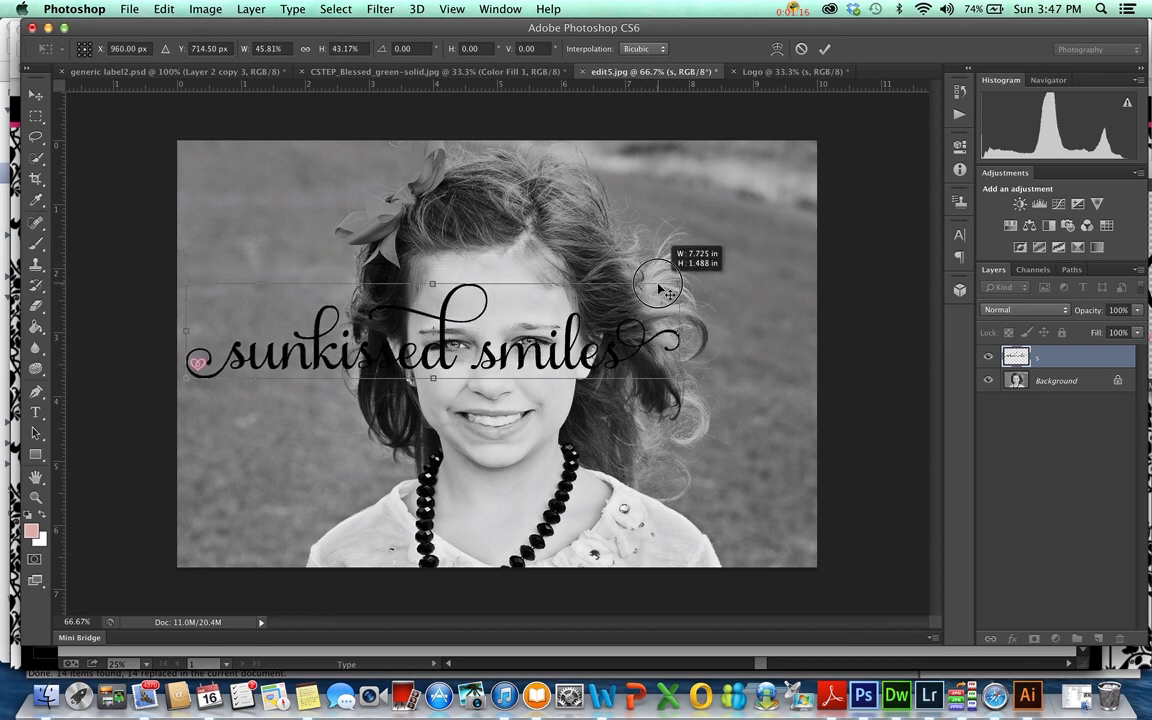
pyautogui.moveTo(658, 278); pyautogui.dragTo(500, 304)
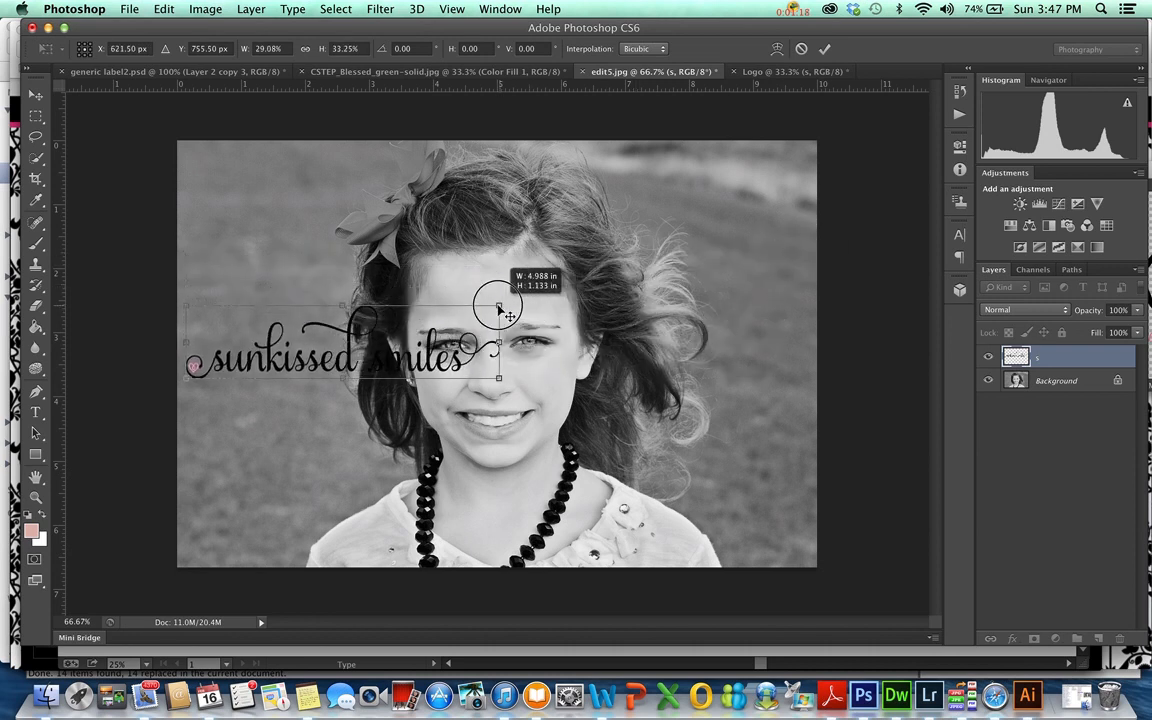
pyautogui.moveTo(498, 304); pyautogui.dragTo(460, 316)
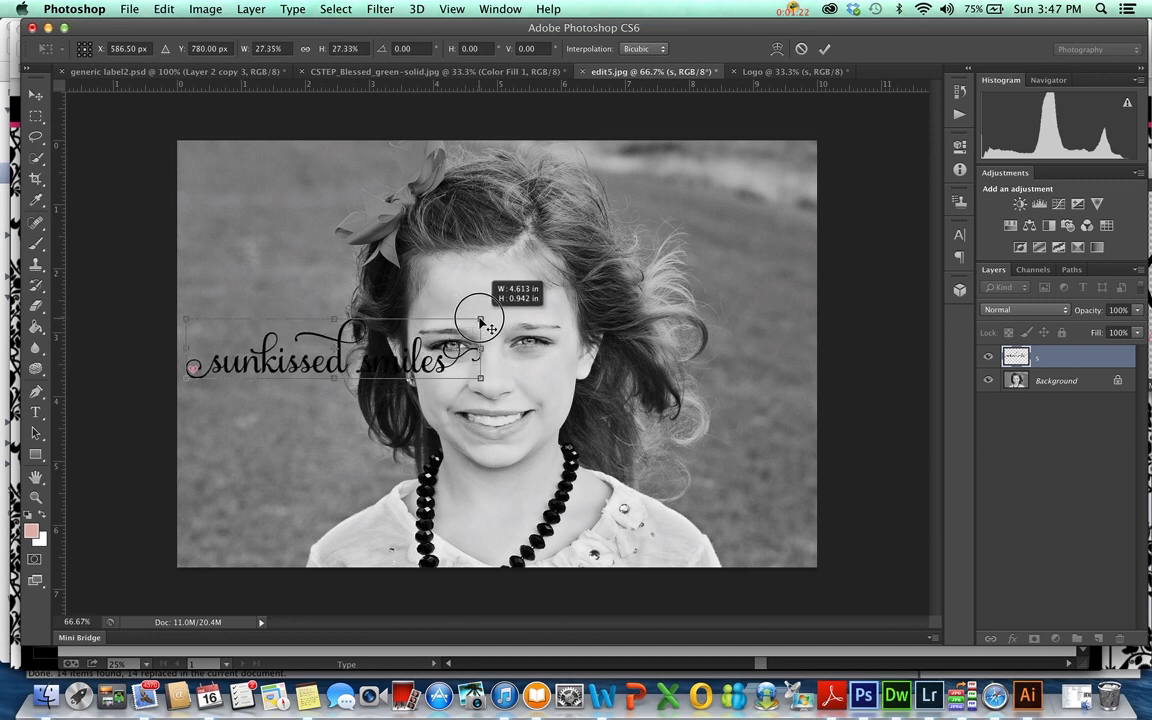
# Fine-tune the logo's size and place it in the portrait's upper-left corner
pyautogui.moveTo(480, 320); pyautogui.dragTo(724, 206)
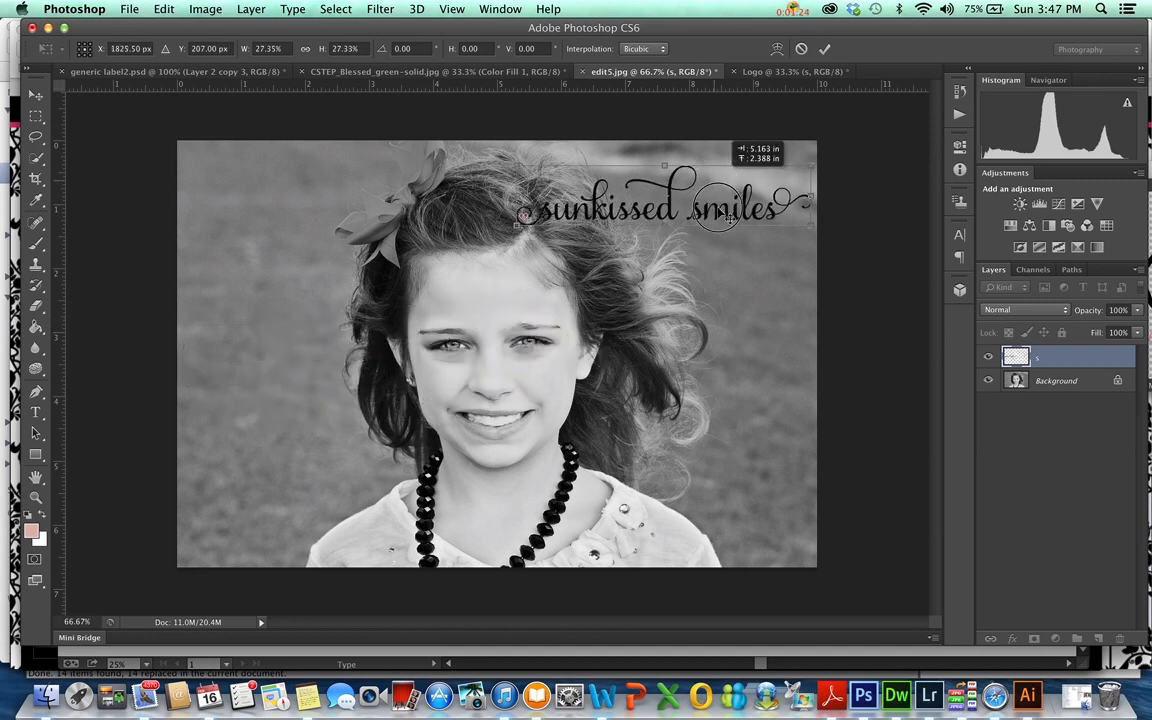
pyautogui.moveTo(718, 206); pyautogui.dragTo(390, 460)
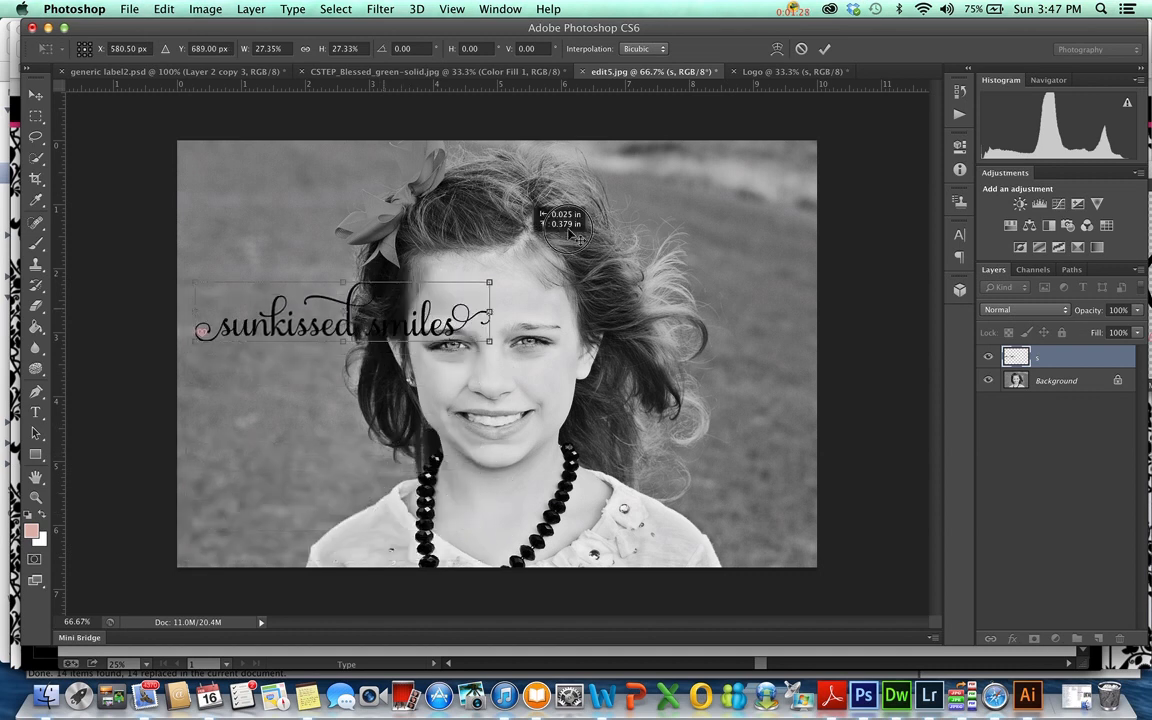
pyautogui.moveTo(340, 324); pyautogui.dragTo(640, 200)
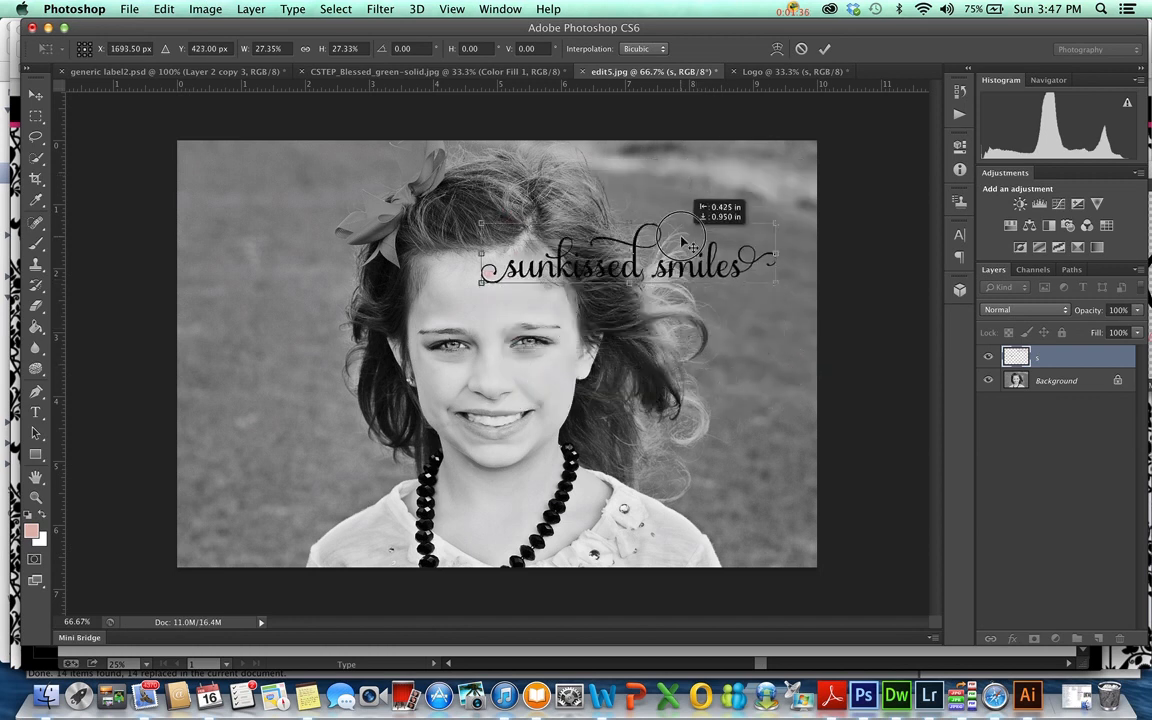
pyautogui.moveTo(684, 242); pyautogui.dragTo(496, 168)
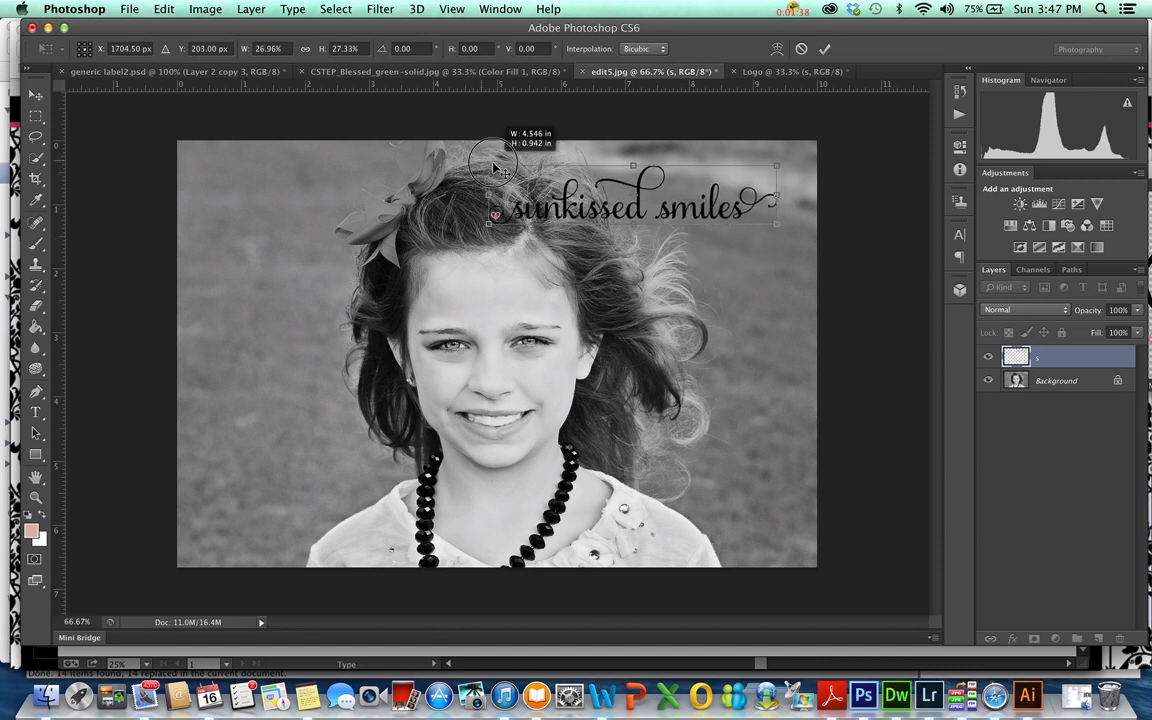
pyautogui.moveTo(490, 164); pyautogui.dragTo(544, 178)
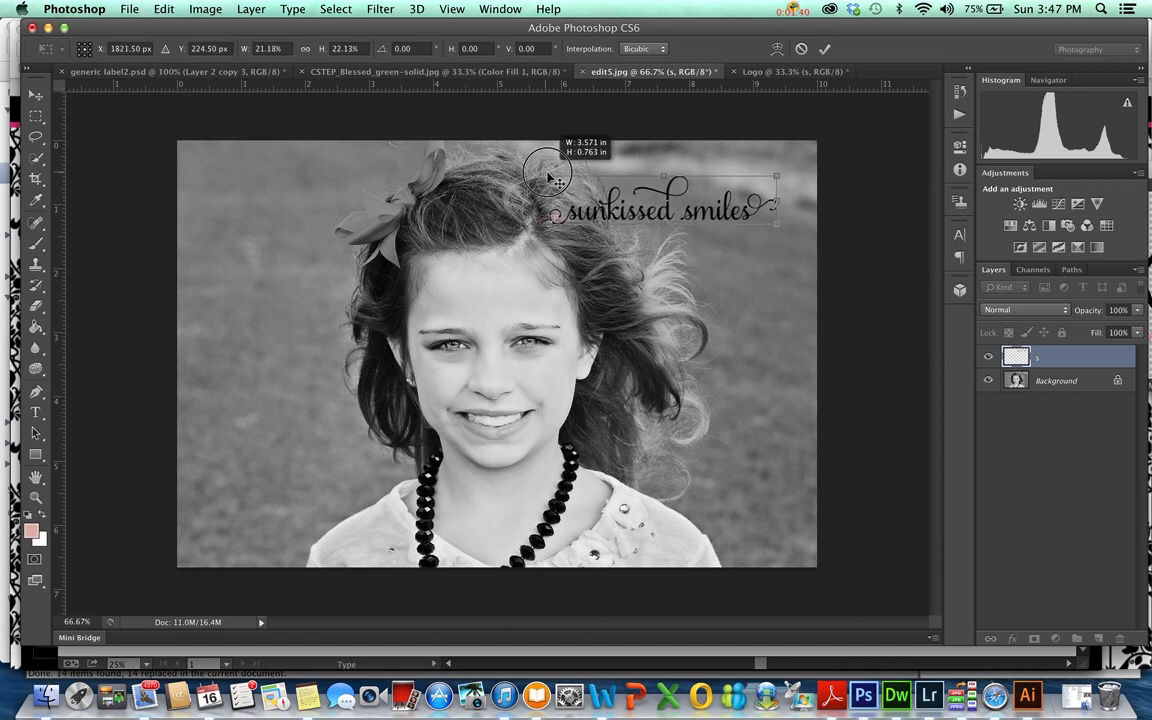
pyautogui.moveTo(548, 178); pyautogui.dragTo(558, 170)
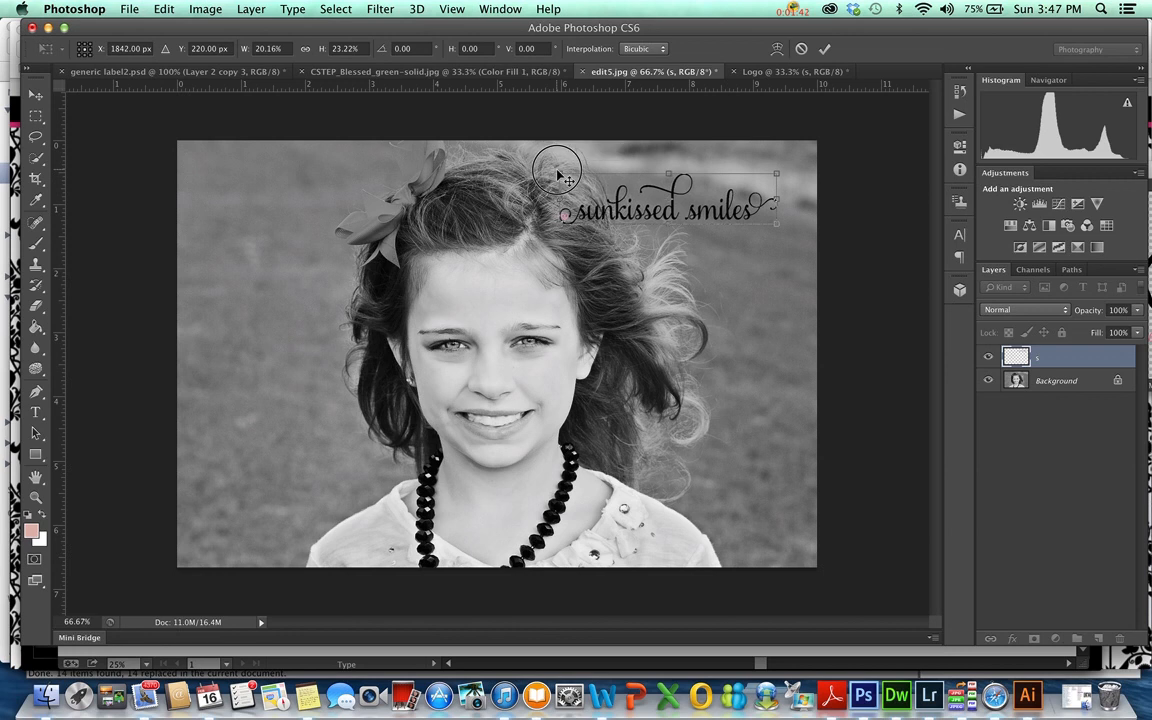
pyautogui.moveTo(558, 176); pyautogui.dragTo(588, 204)
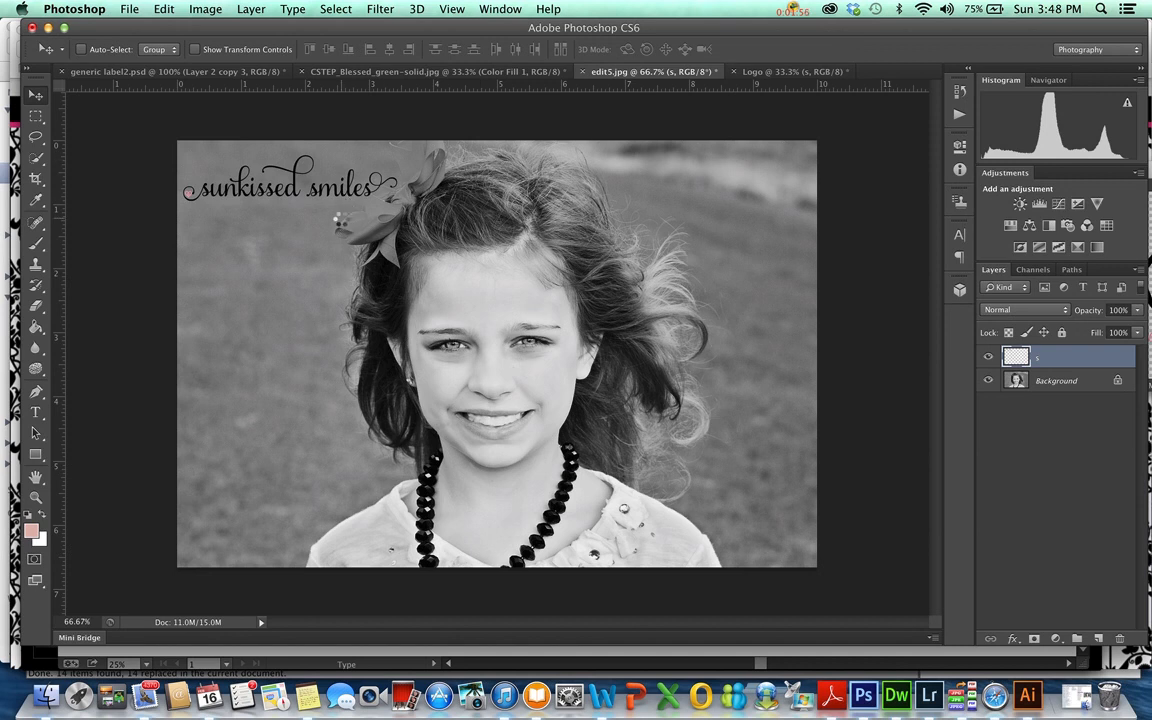
pyautogui.moveTo(348, 228)
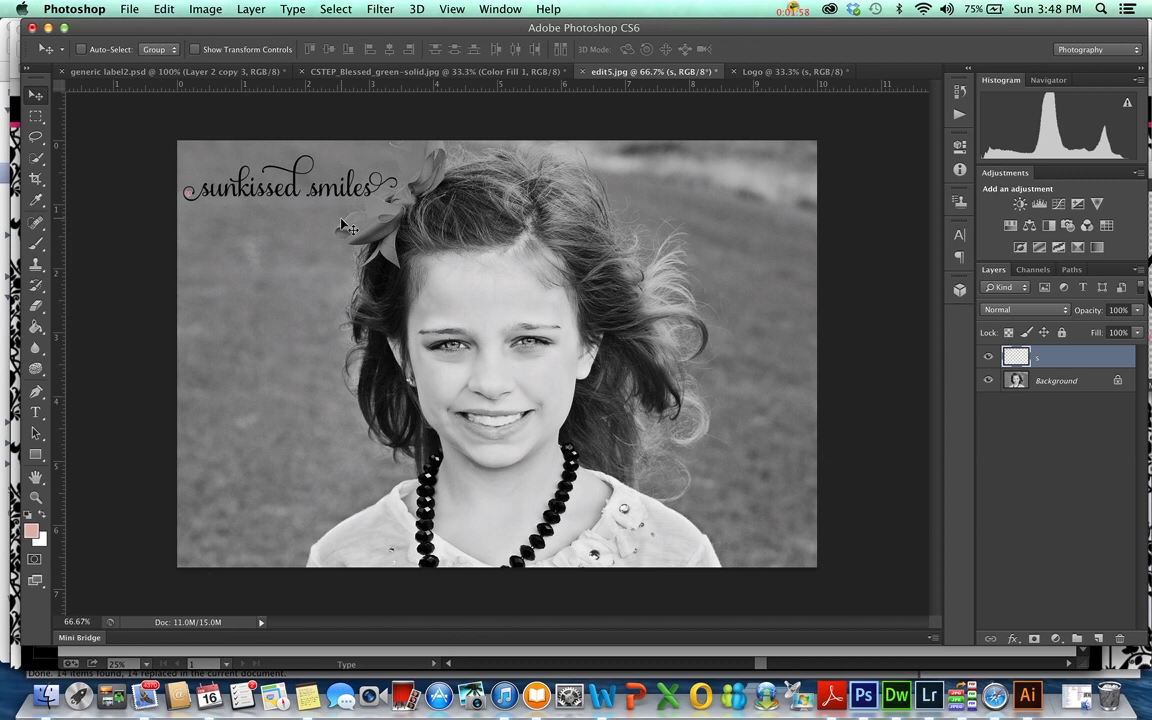
pyautogui.moveTo(330, 200)
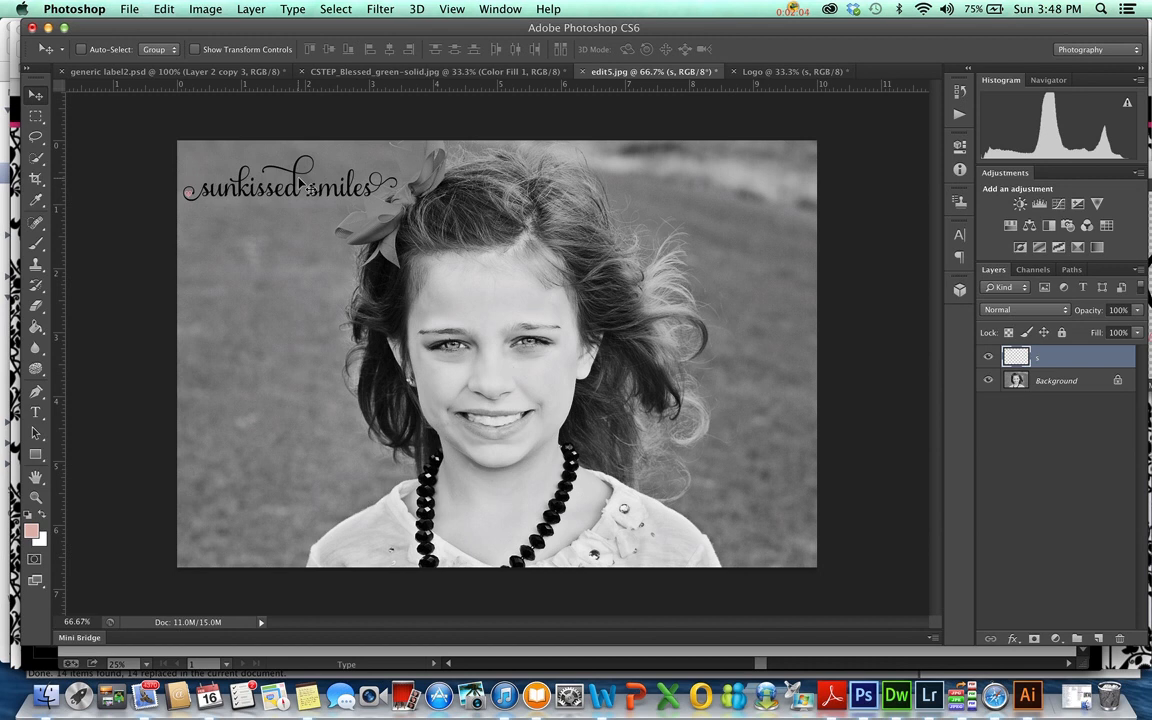
# Crop the Logo canvas to a tight strip around the sunkissed smiles lettering and commit it
pyautogui.click(788, 72)
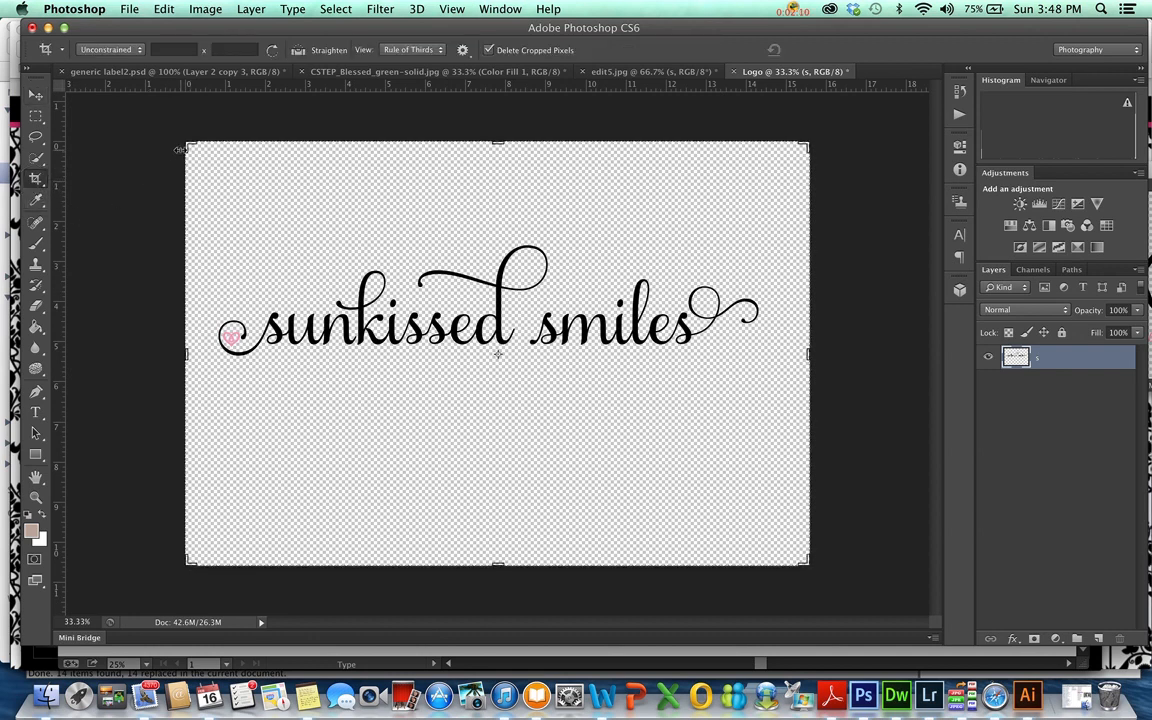
pyautogui.moveTo(180, 148); pyautogui.dragTo(192, 190)
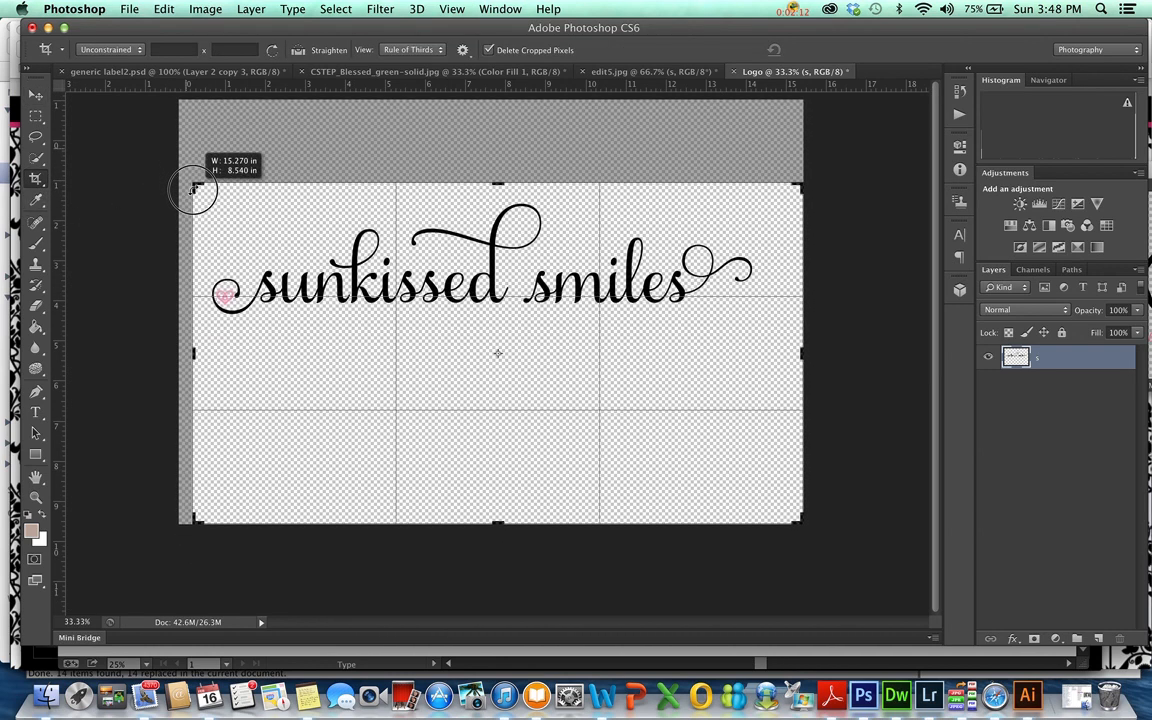
pyautogui.moveTo(192, 190); pyautogui.dragTo(192, 196)
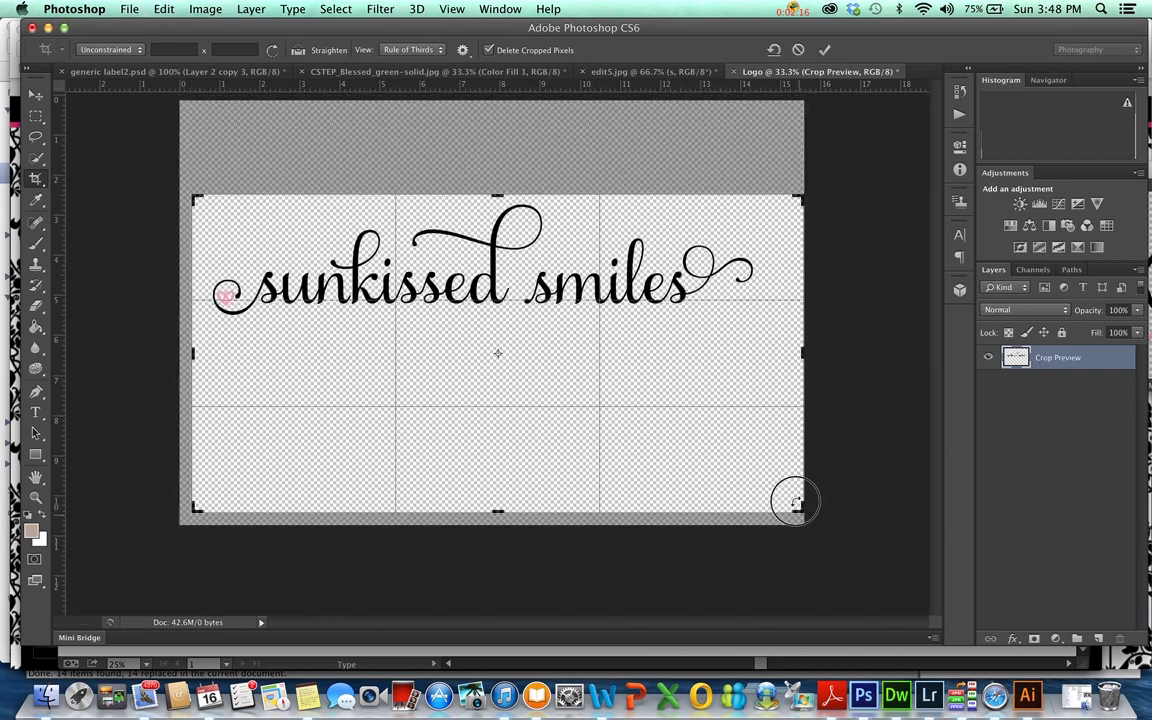
pyautogui.moveTo(796, 500); pyautogui.dragTo(786, 422)
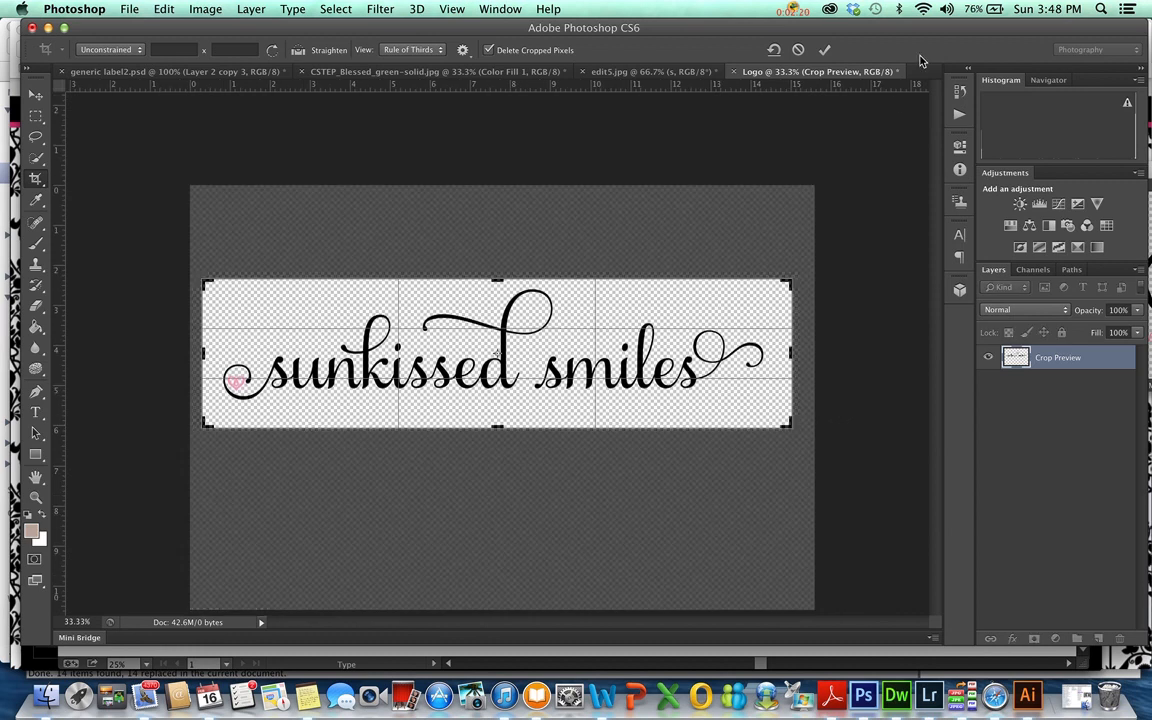
pyautogui.click(824, 50)
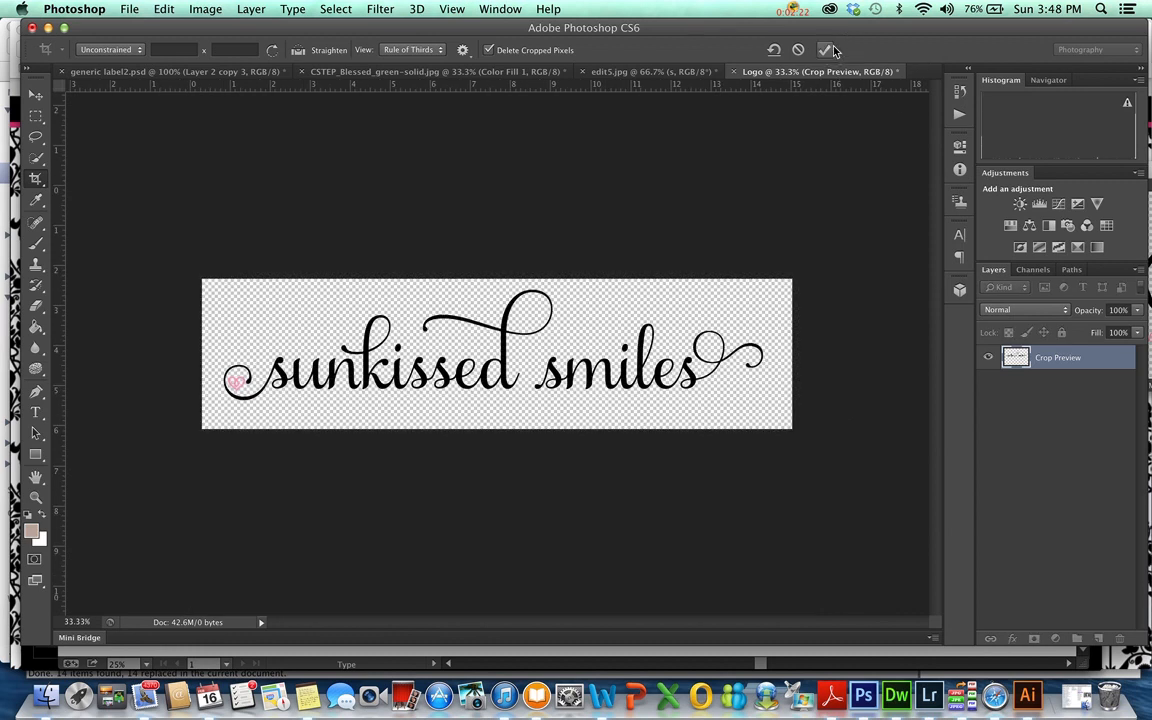
pyautogui.click(824, 50)
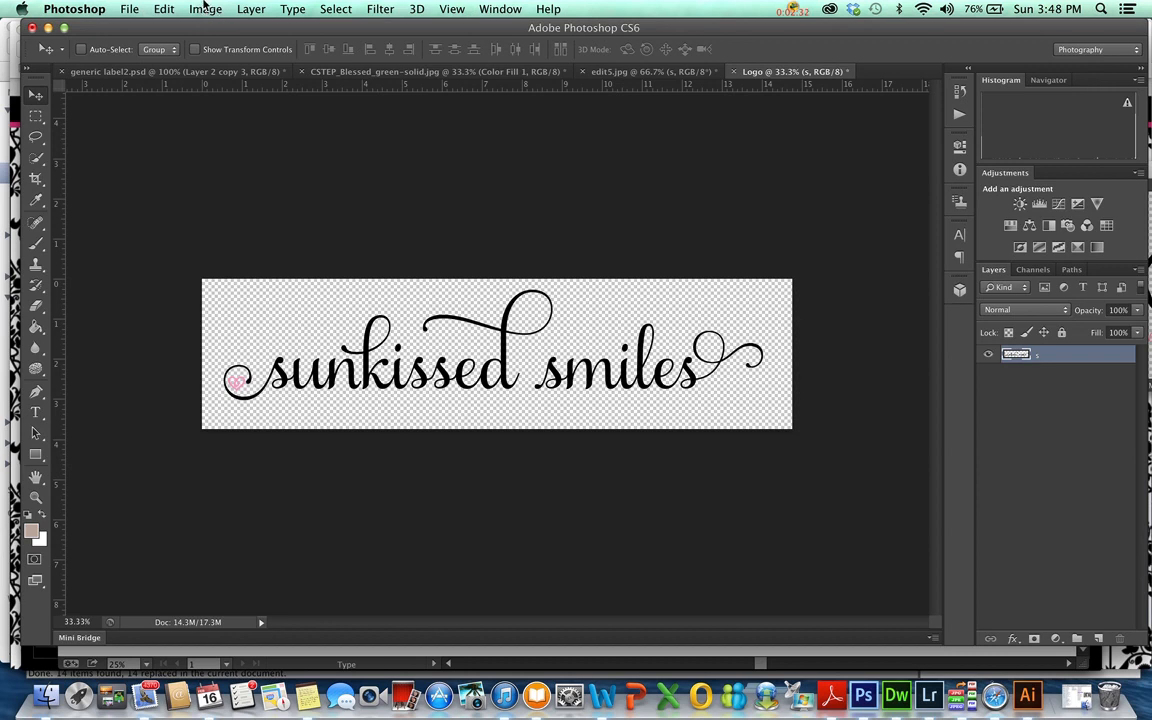
# Resize the Logo image to 4 inches wide via Image Size, giving 1200 by 305 pixels at 300 ppi
pyautogui.click(206, 8)
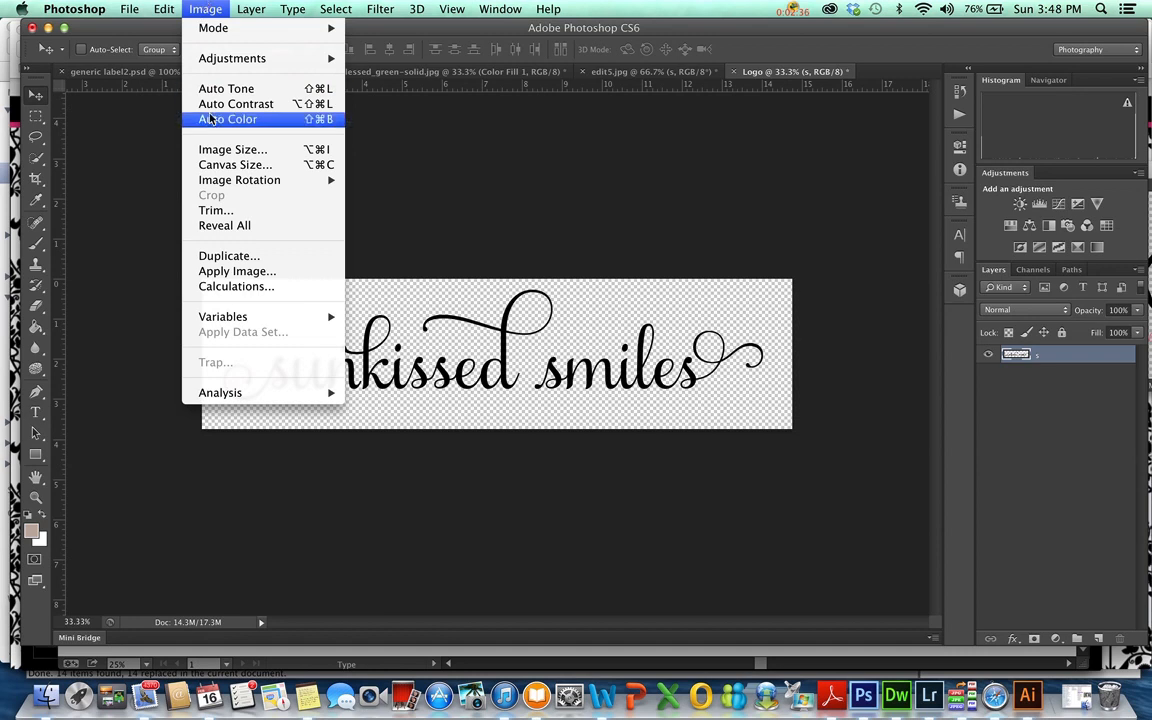
pyautogui.moveTo(232, 148)
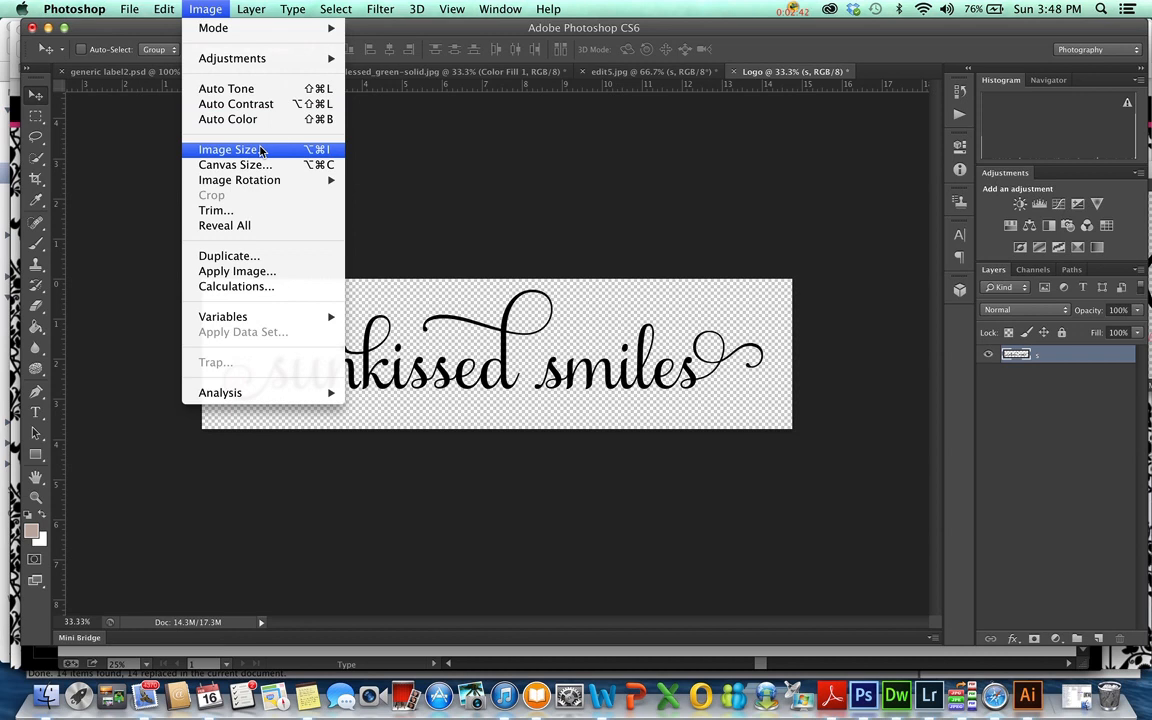
pyautogui.click(232, 148)
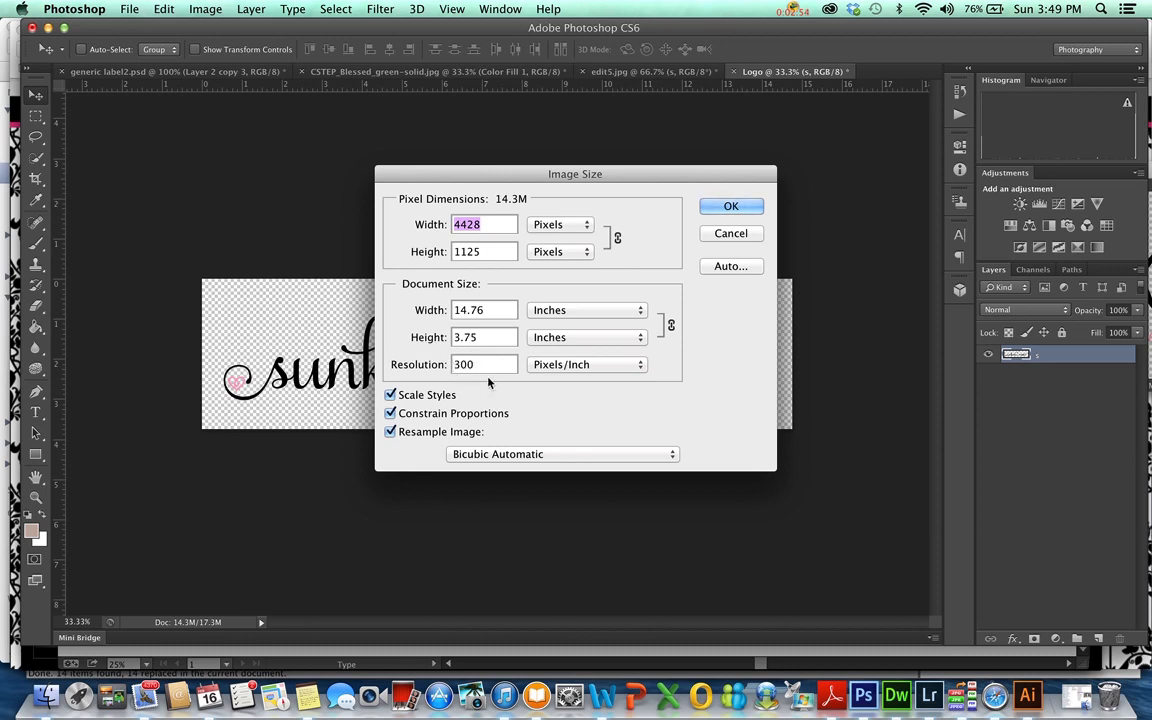
pyautogui.moveTo(484, 364)
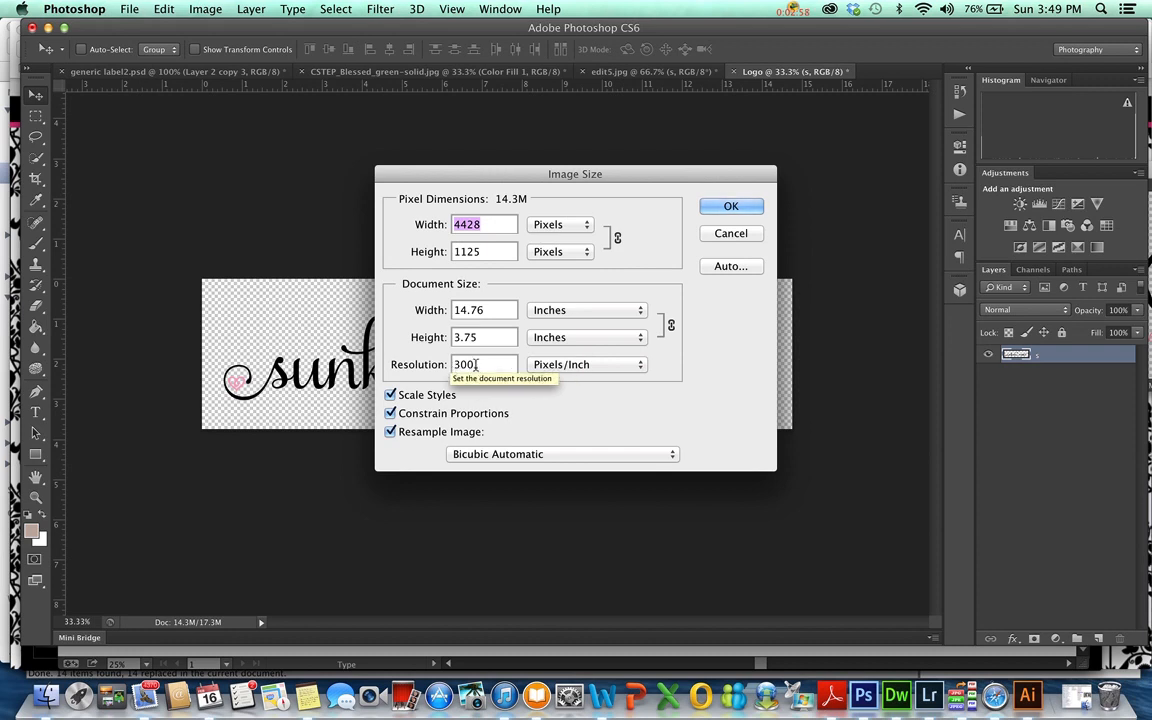
pyautogui.moveTo(488, 278)
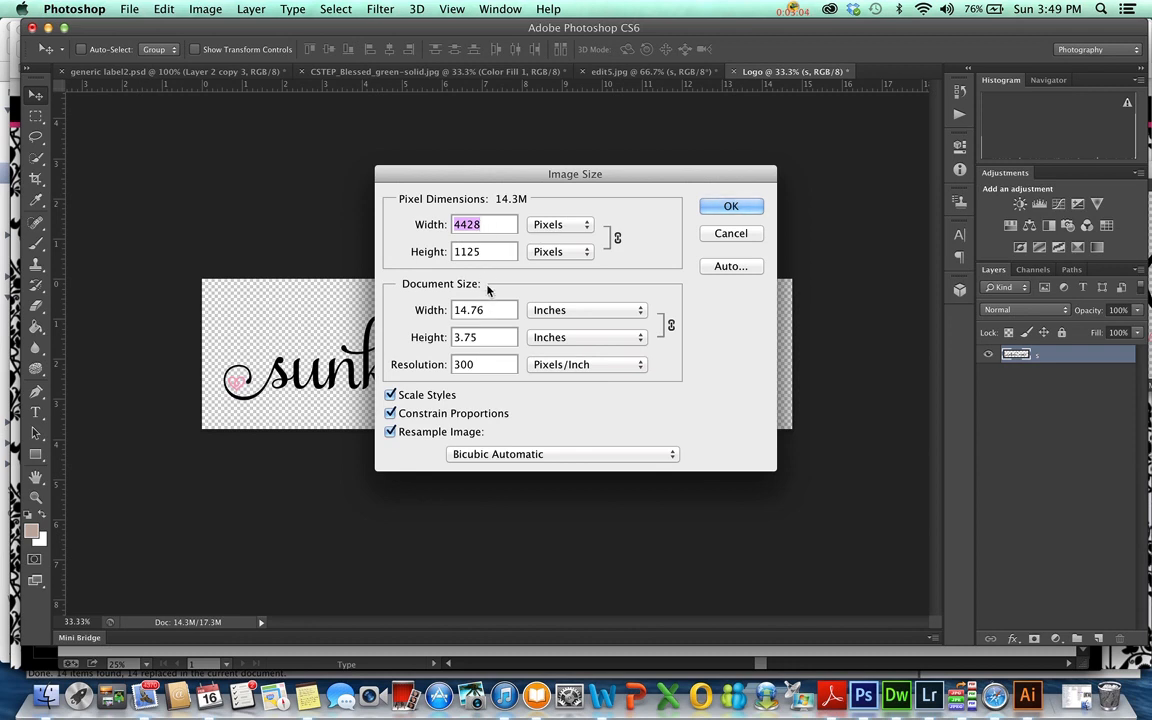
pyautogui.moveTo(488, 304)
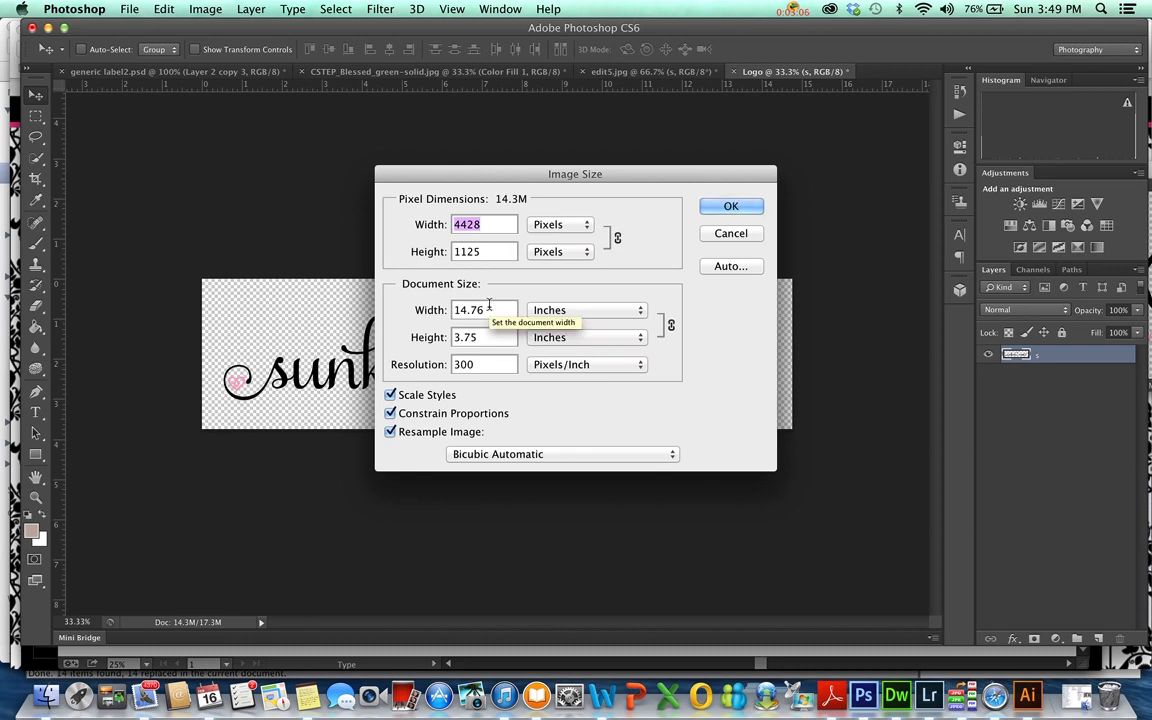
pyautogui.click(484, 308)
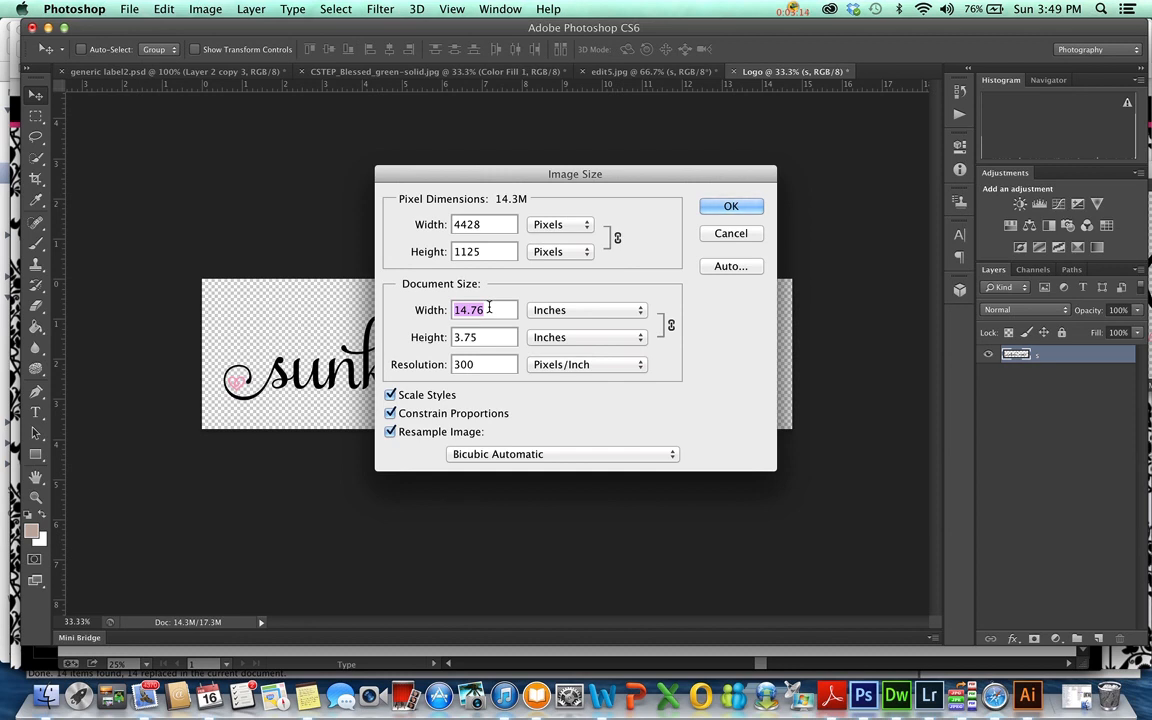
pyautogui.write('4')
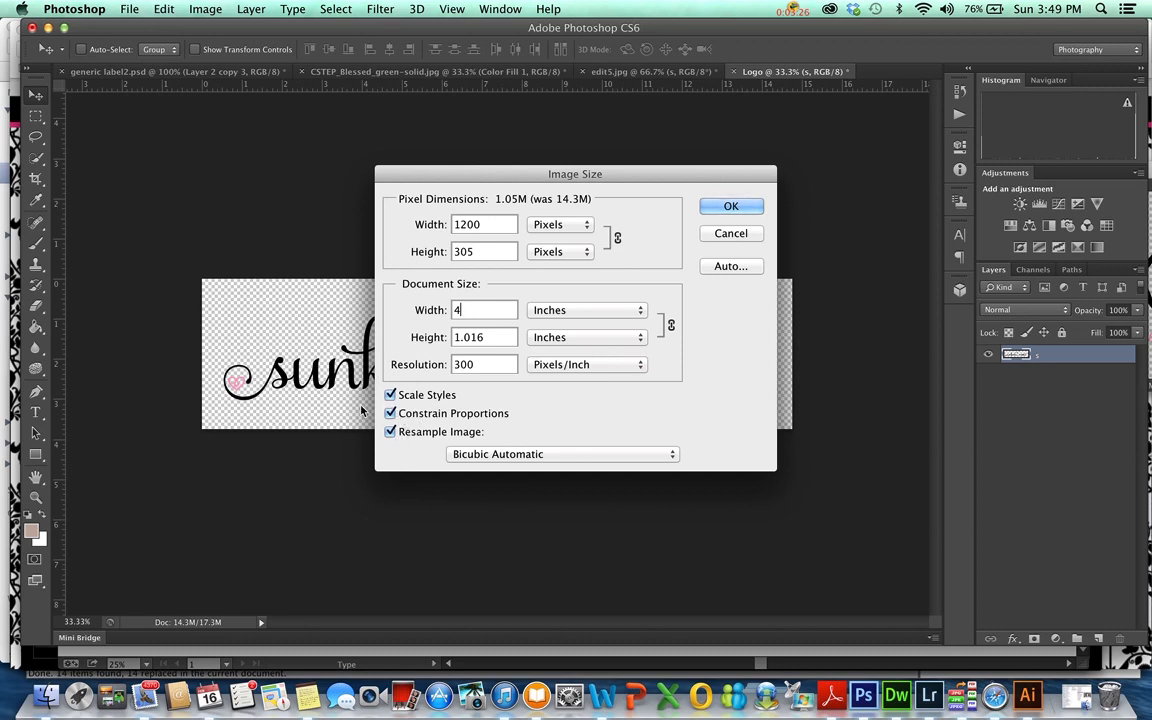
pyautogui.click(732, 206)
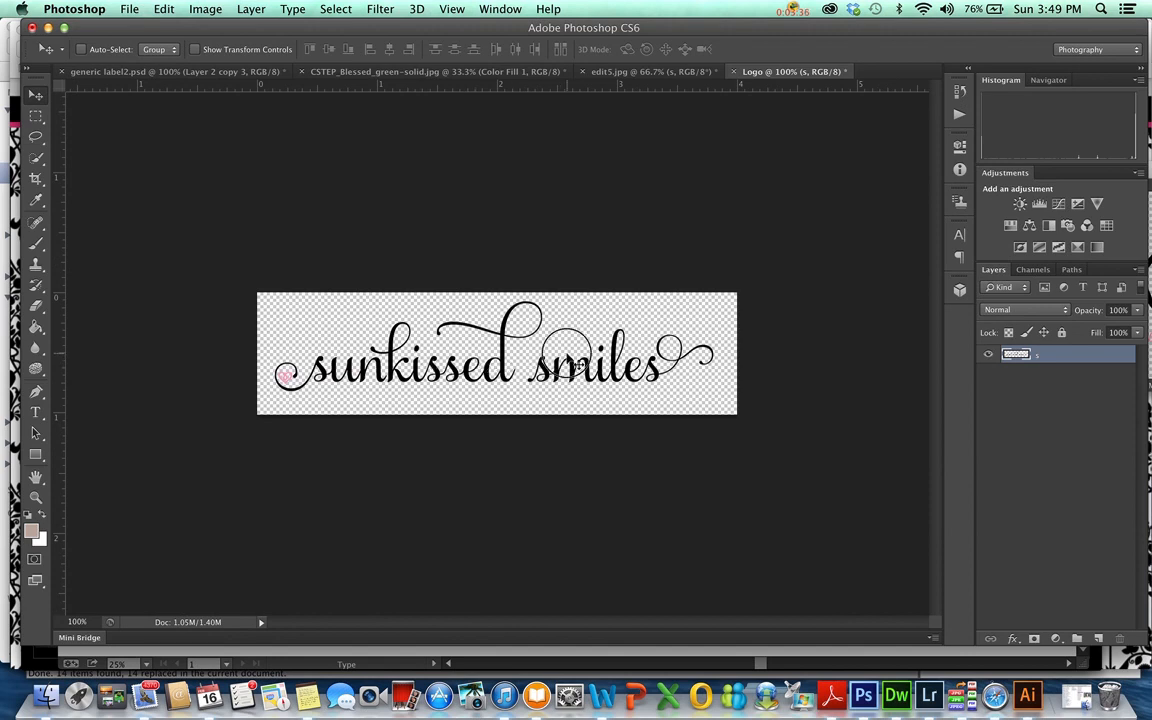
# Move the portrait's second logo copy to the top right, off the girl's face, then return to Logo
pyautogui.click(640, 72)
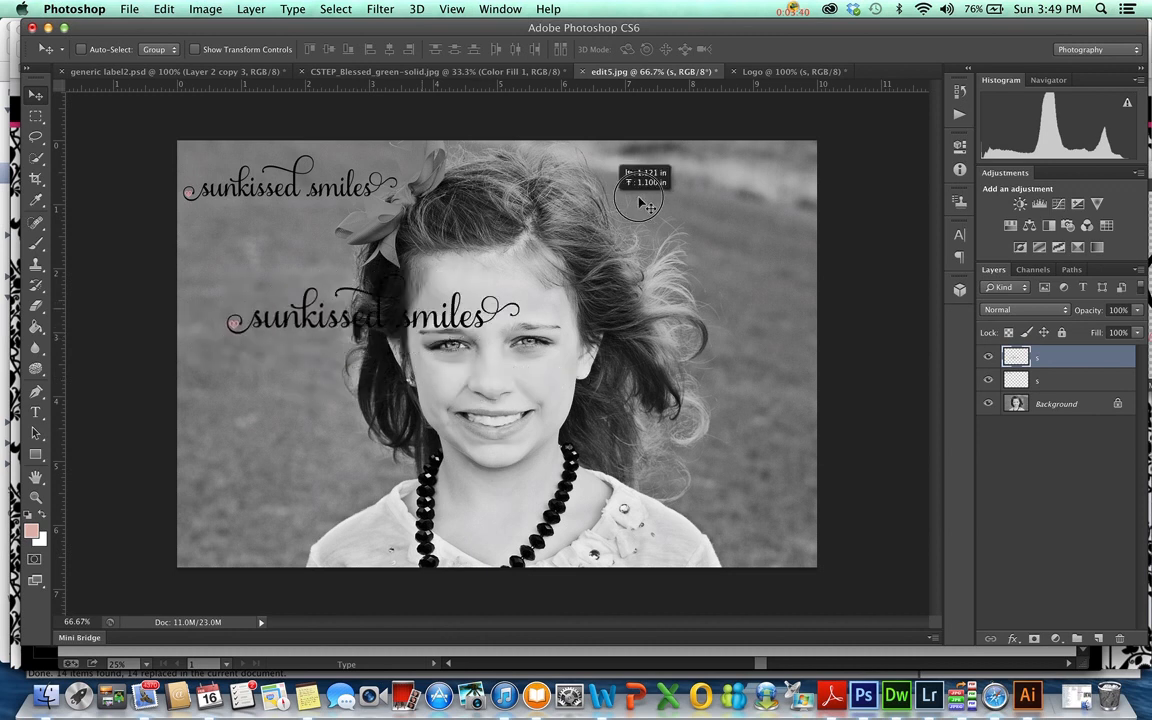
pyautogui.moveTo(360, 316); pyautogui.dragTo(644, 196)
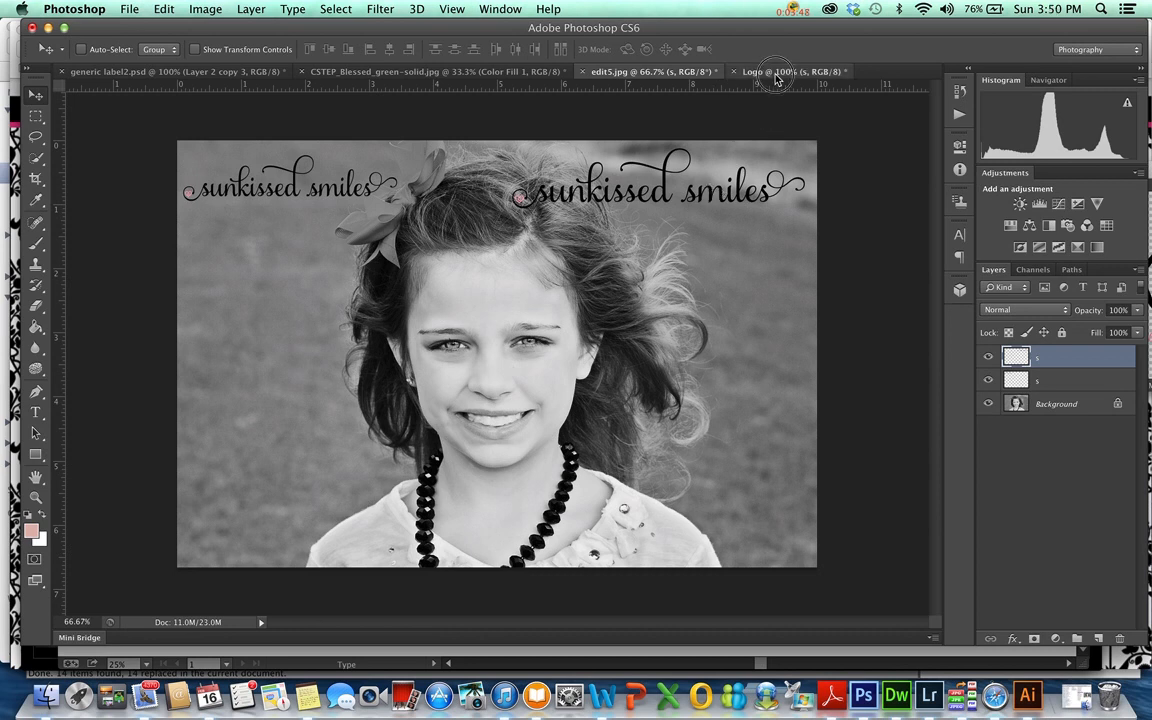
pyautogui.click(790, 72)
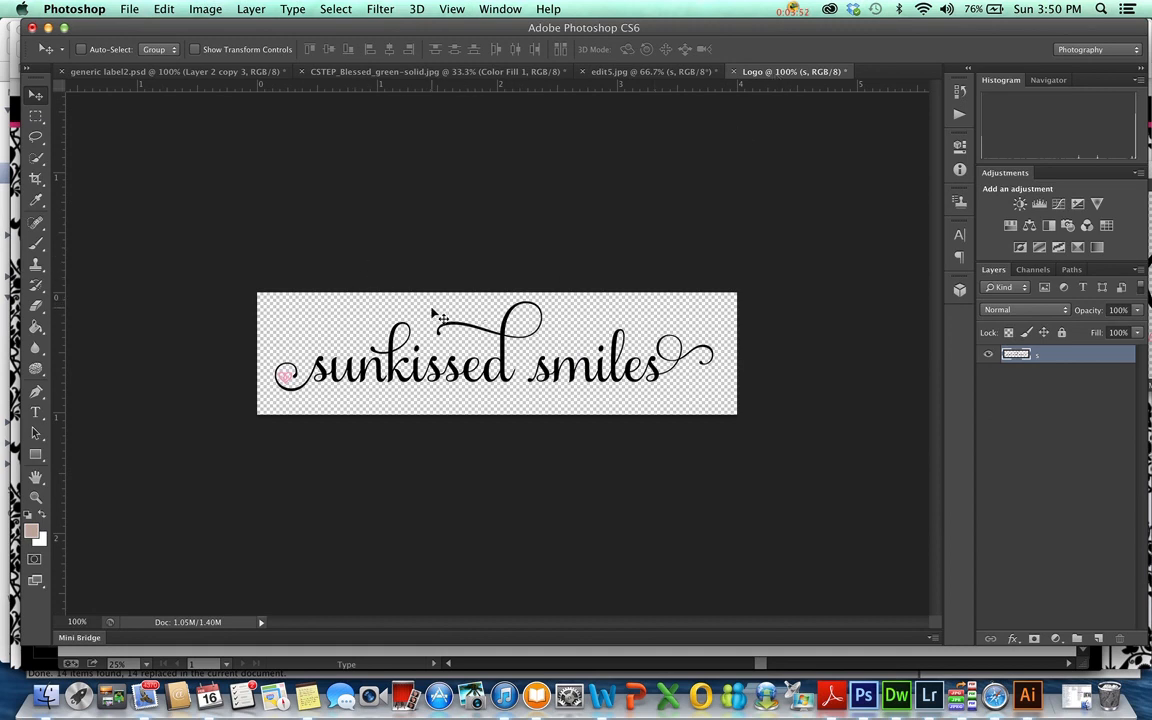
pyautogui.moveTo(378, 296)
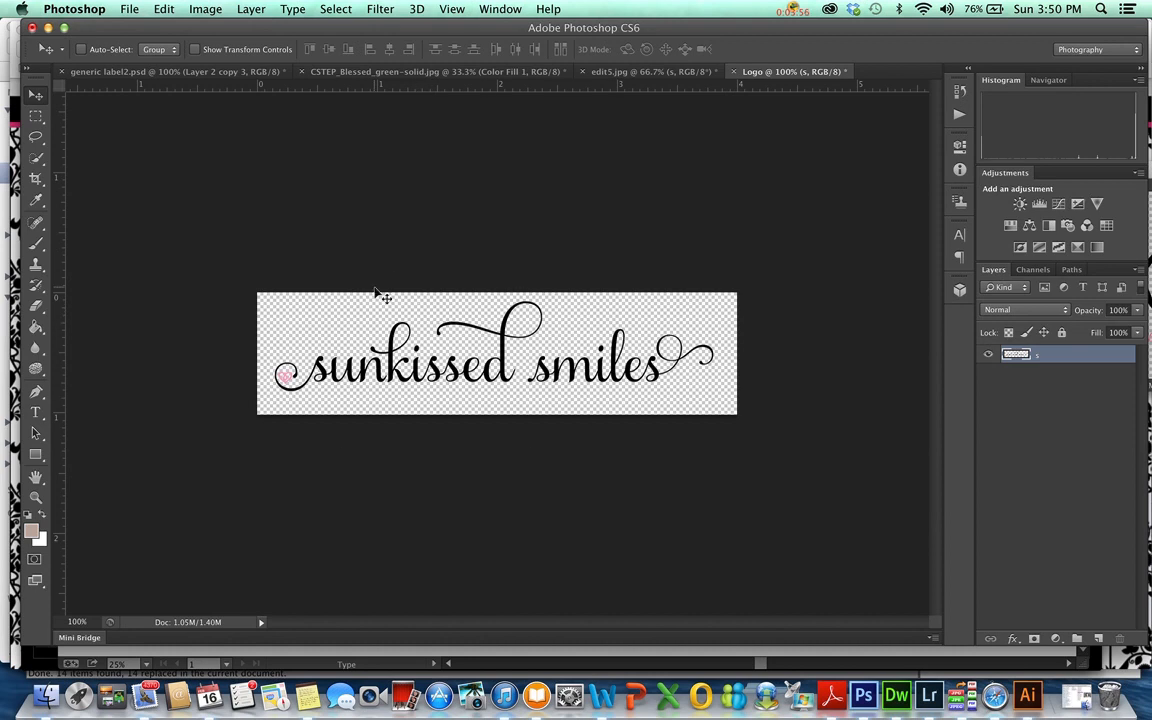
pyautogui.moveTo(412, 198)
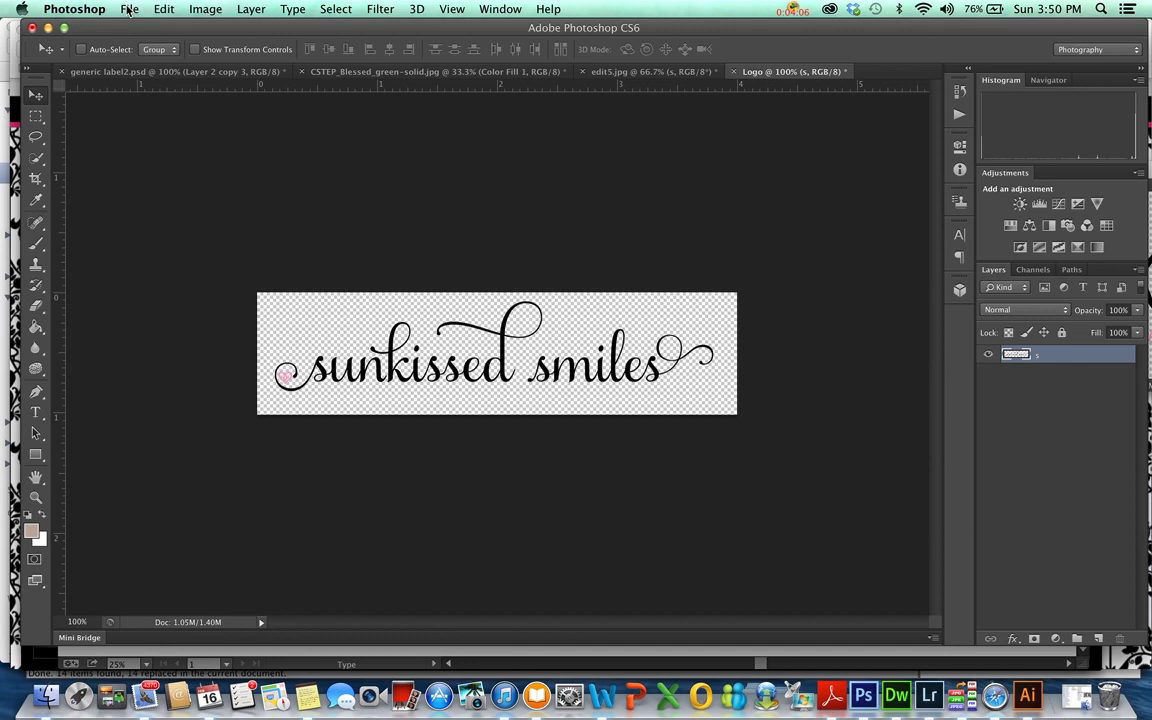
# Create a new blank Untitled-1 document and return to the Logo document
pyautogui.click(128, 8)
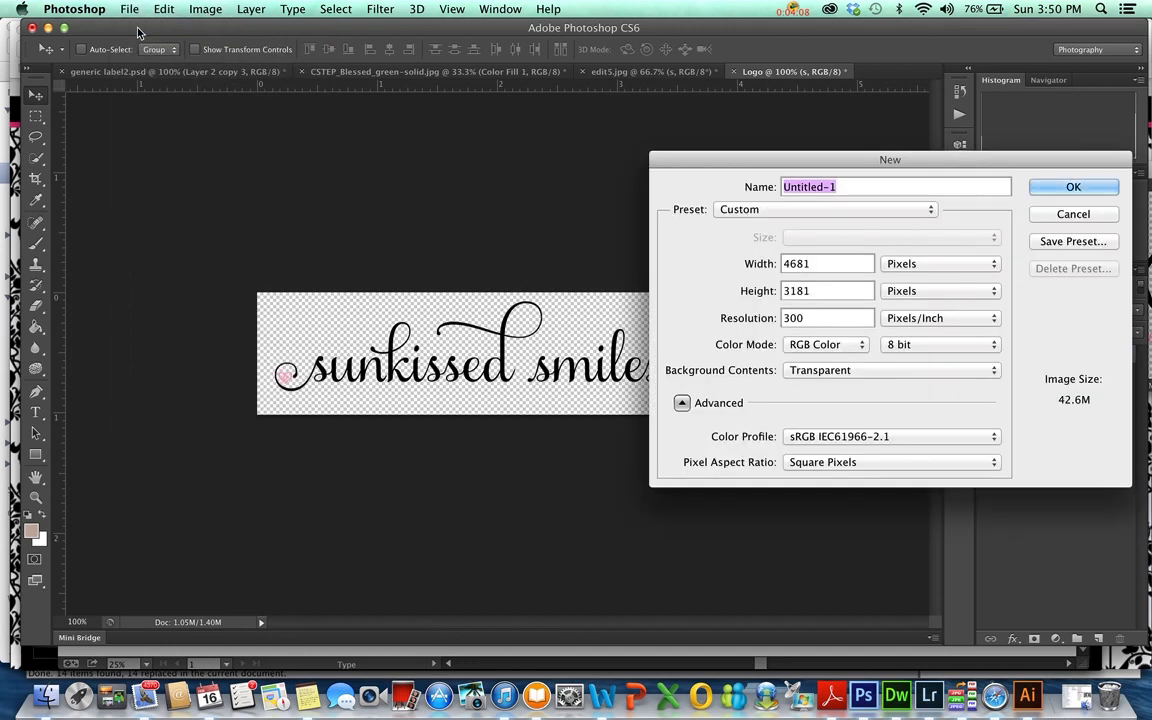
pyautogui.moveTo(798, 344)
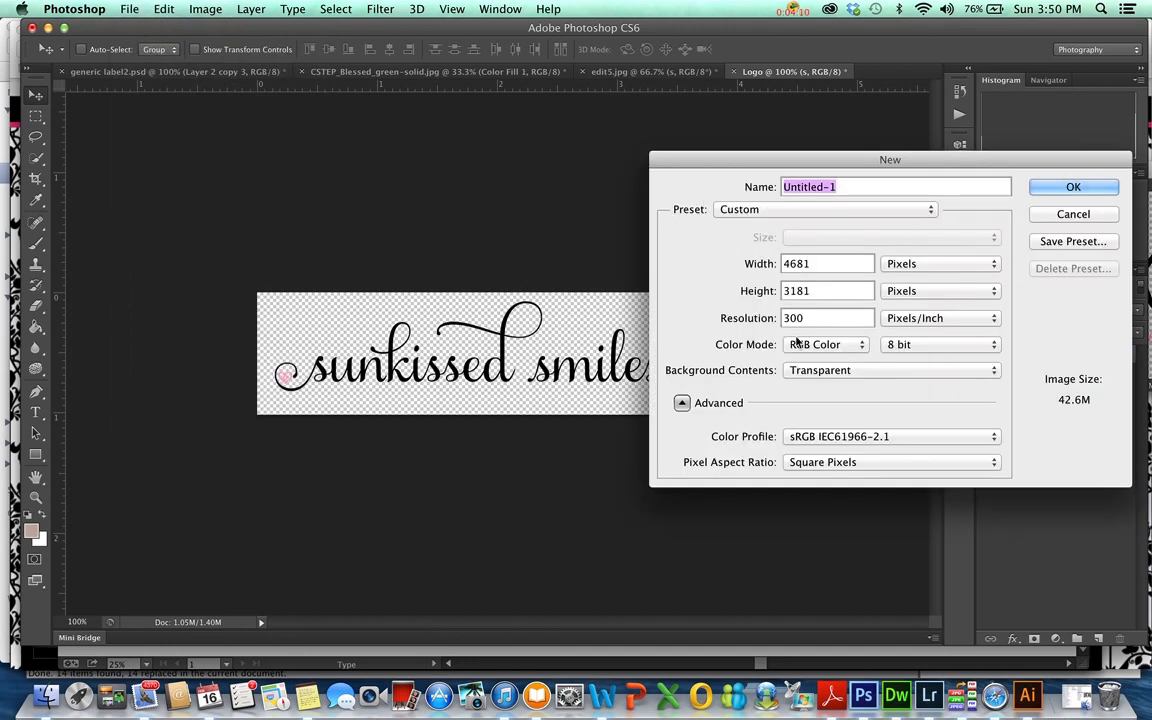
pyautogui.click(890, 370)
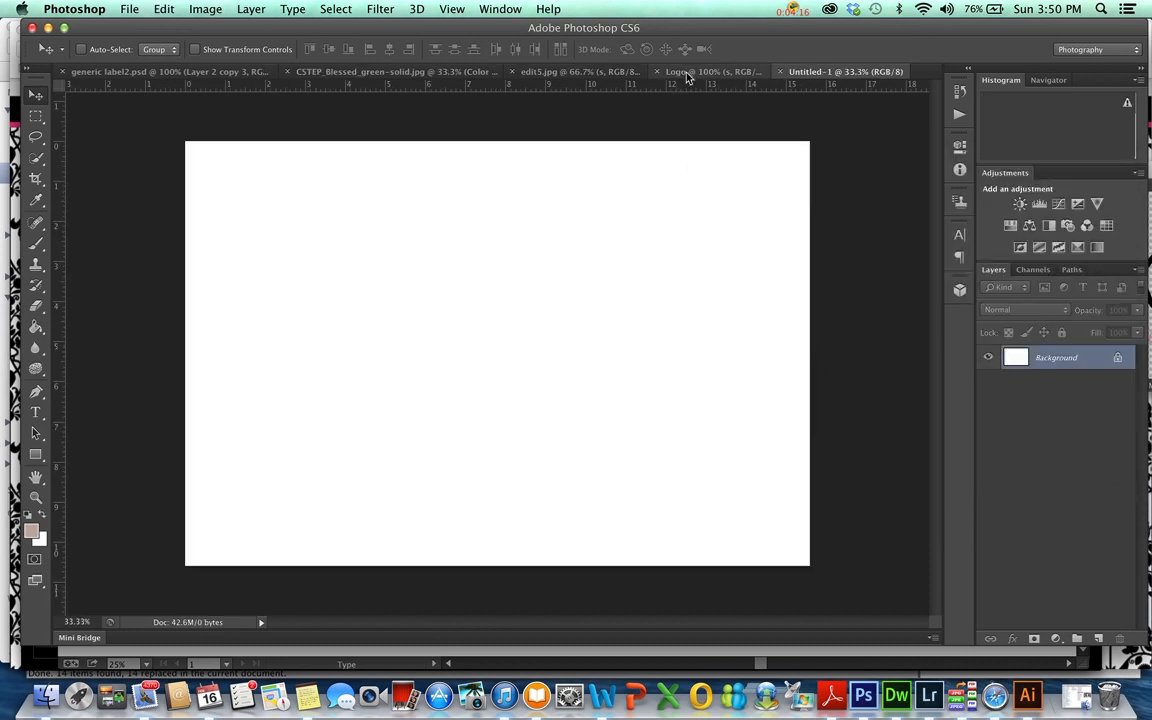
pyautogui.click(700, 72)
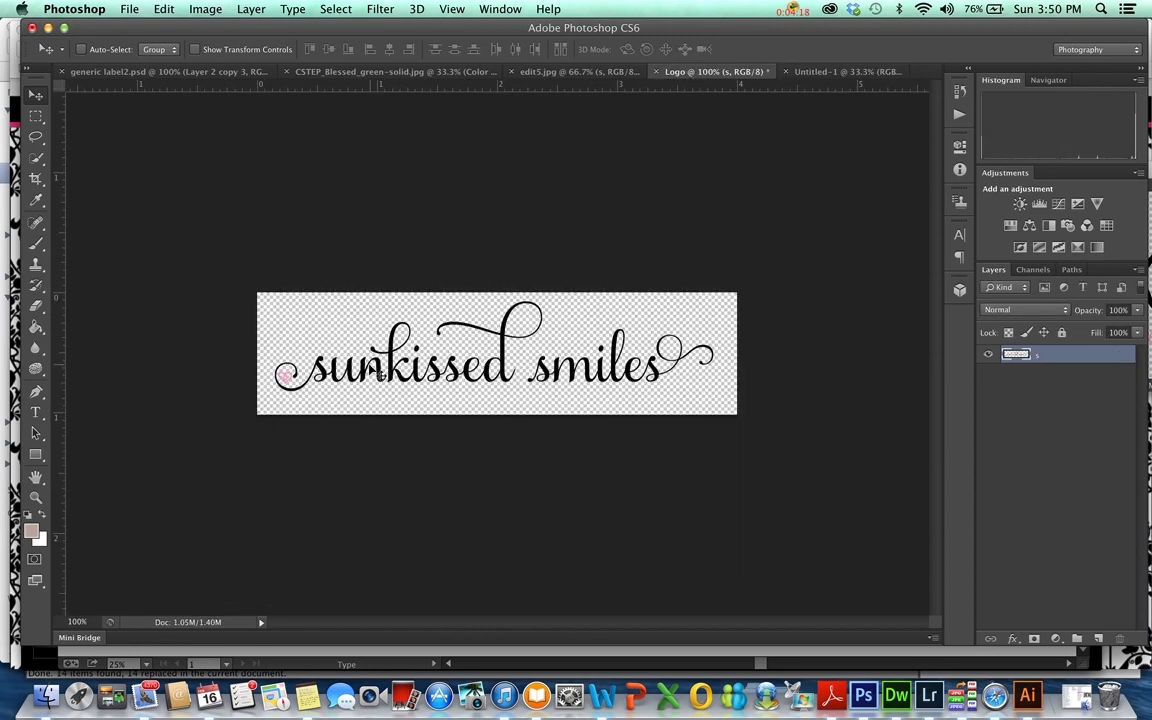
# Set the Logo image width in Image Size to 2 inches, then 4 inches, and apply it
pyautogui.click(164, 8)
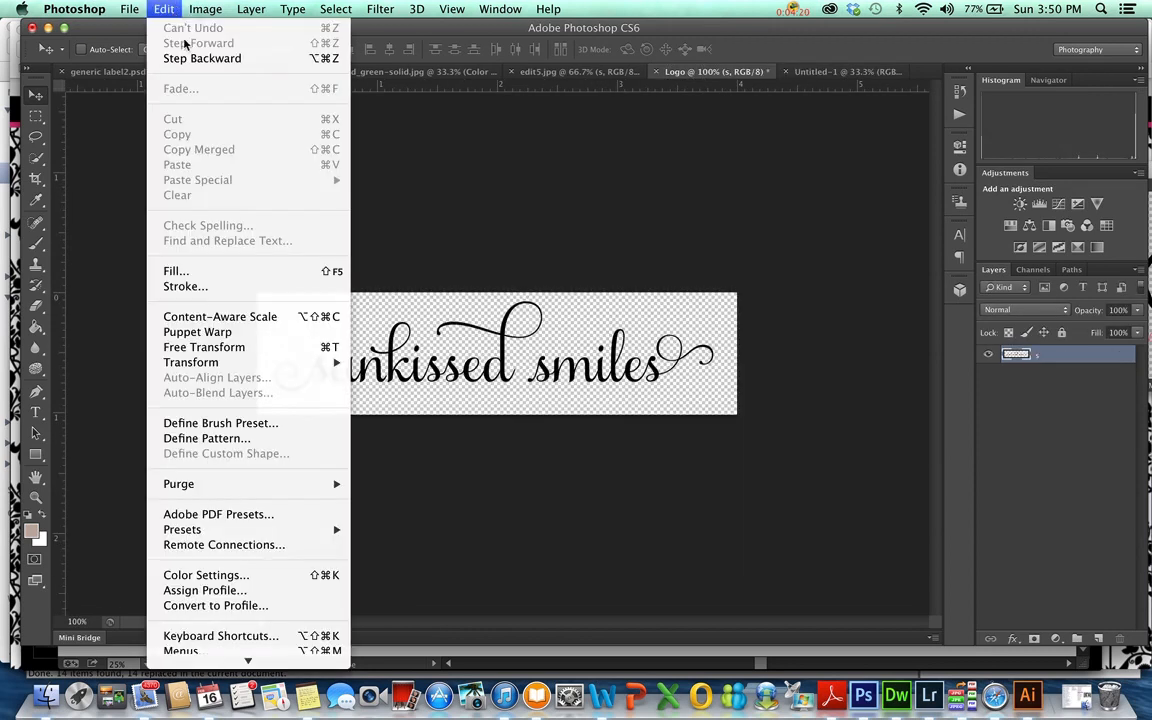
pyautogui.click(204, 8)
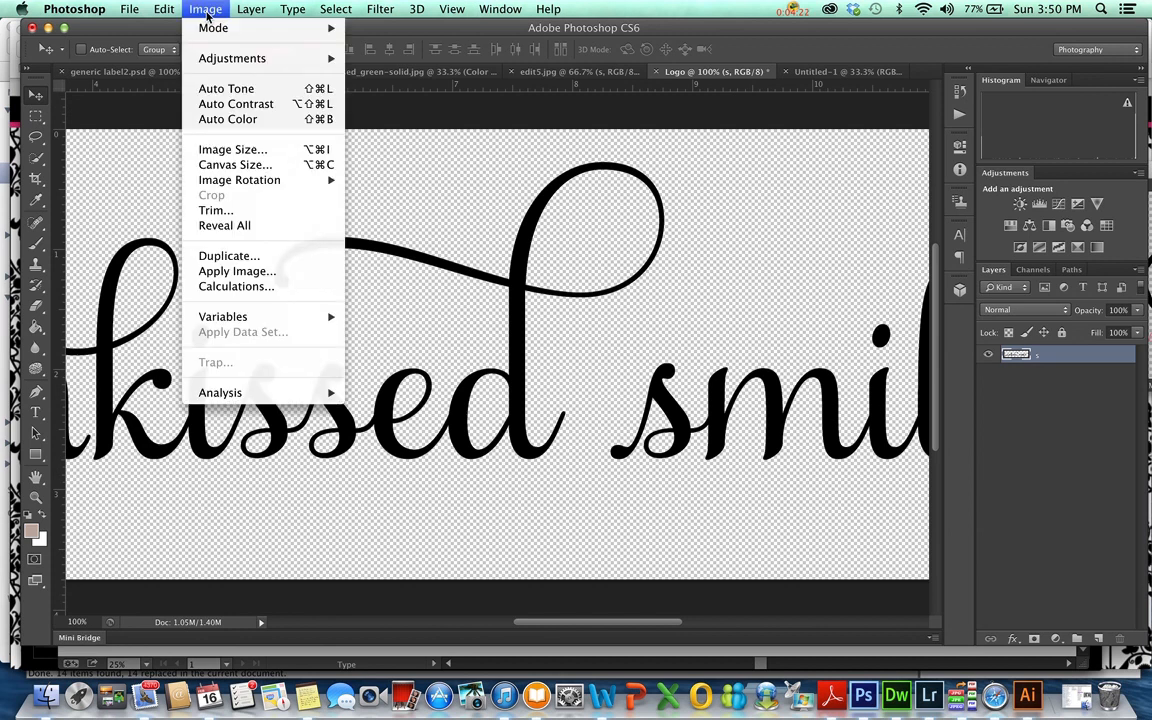
pyautogui.click(232, 148)
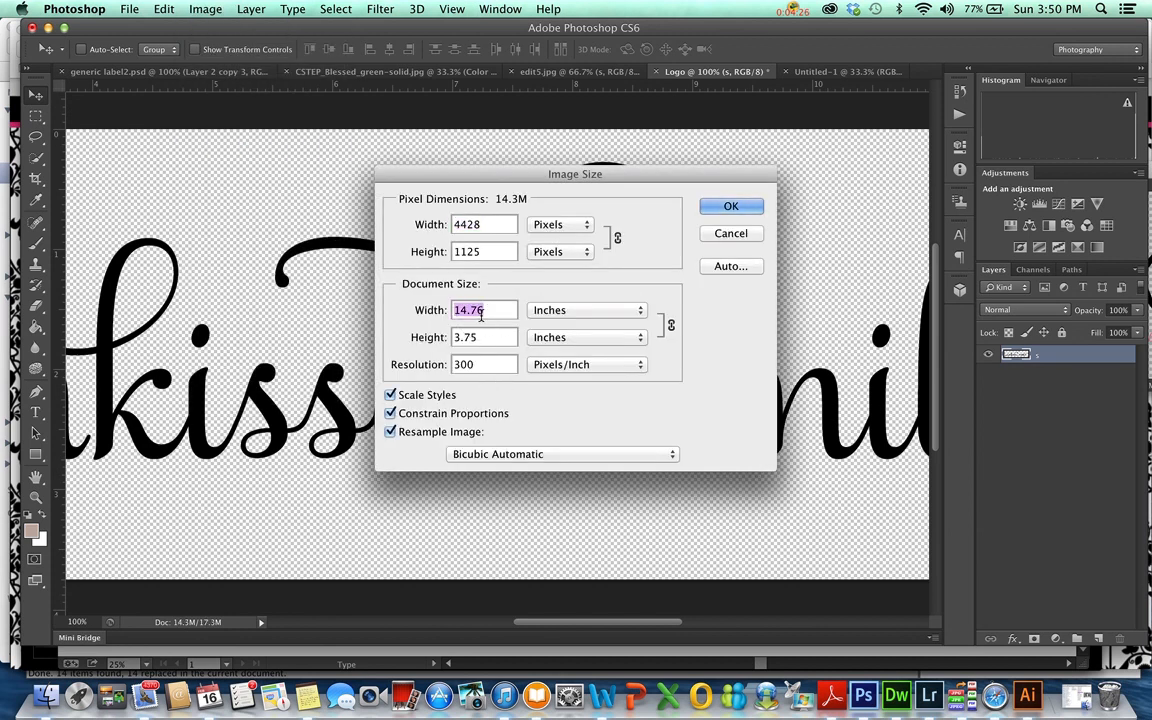
pyautogui.write('2')
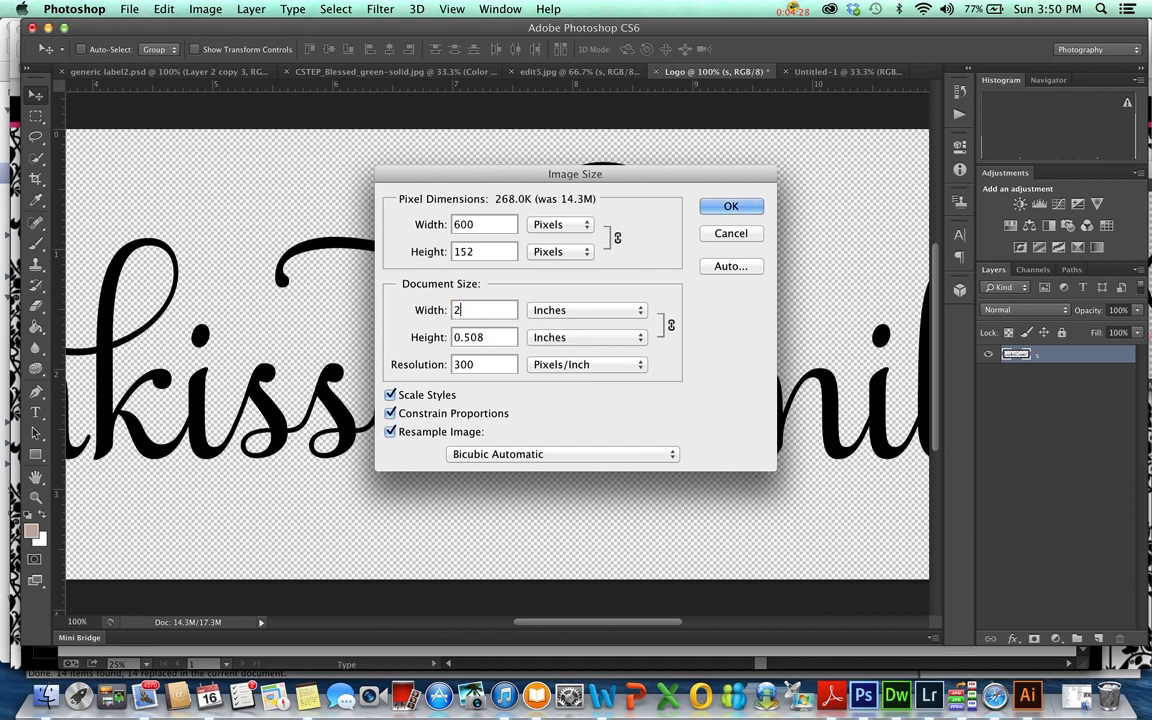
pyautogui.write('4')
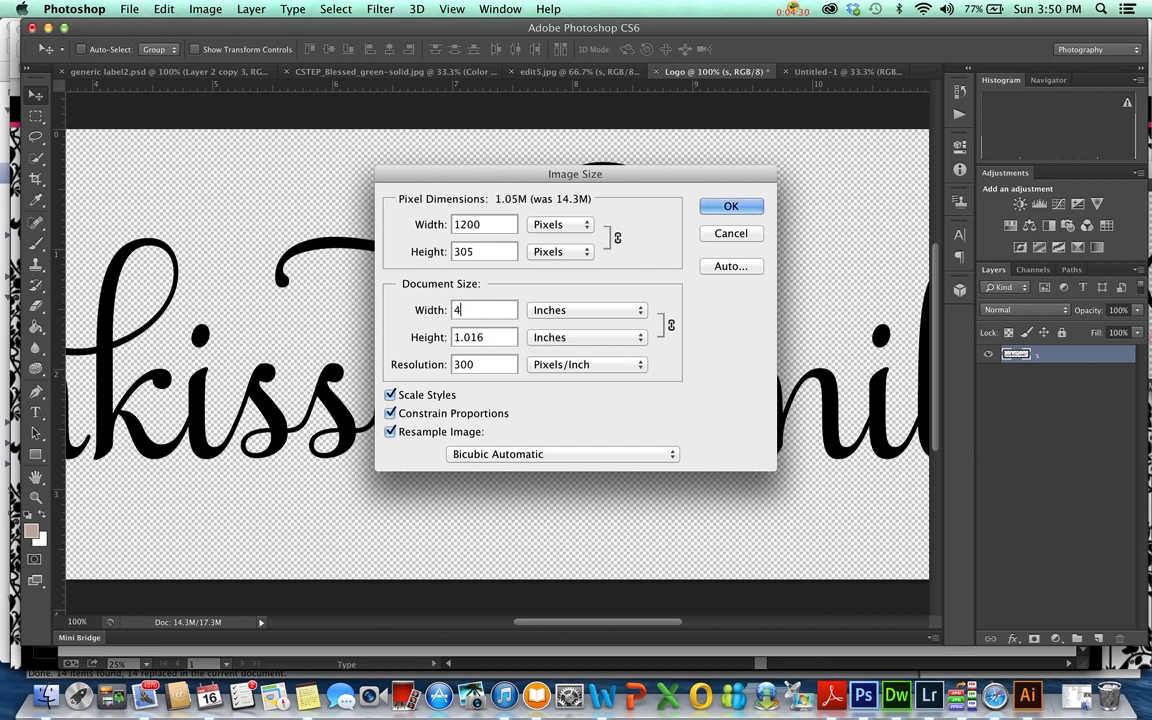
pyautogui.click(732, 206)
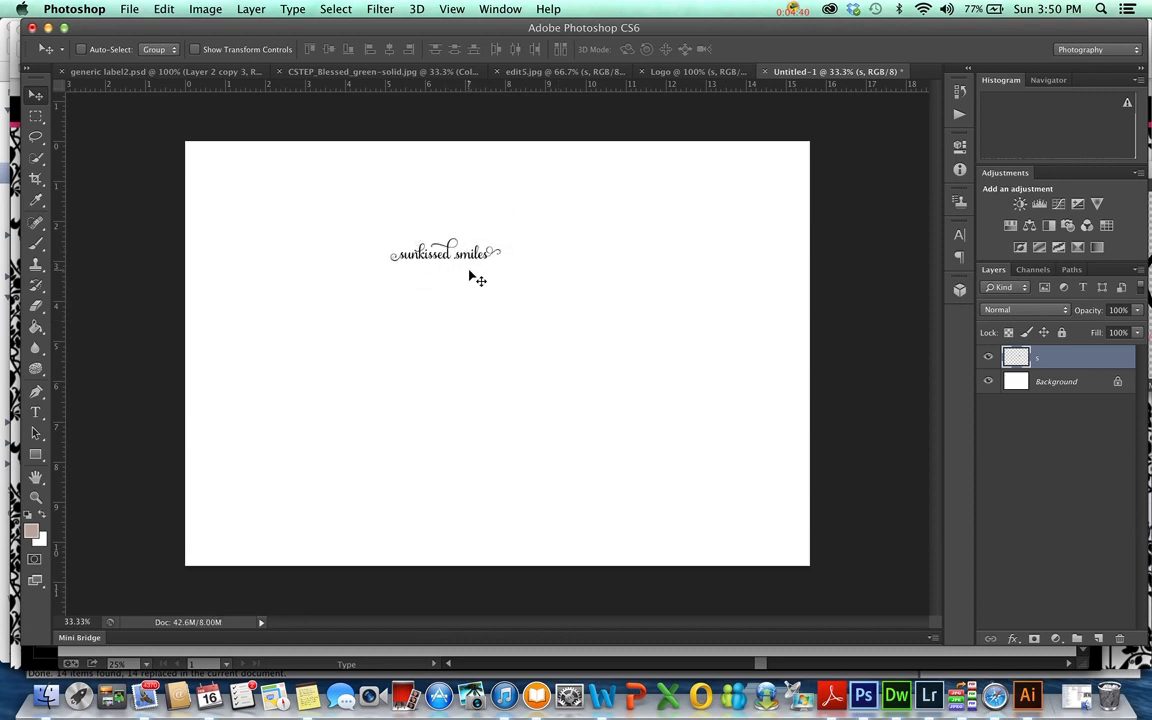
# Free-transform the logo on Untitled-1 and enlarge it to span most of the canvas width
pyautogui.press('cmd+t')
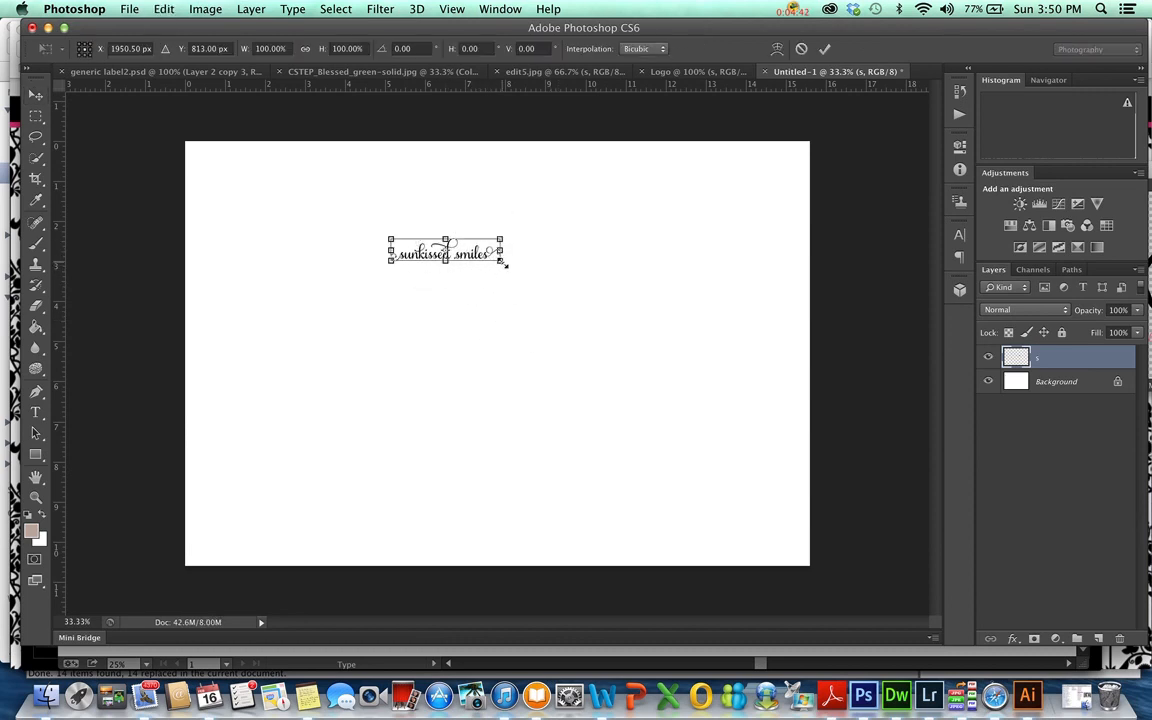
pyautogui.moveTo(500, 264); pyautogui.dragTo(756, 308)
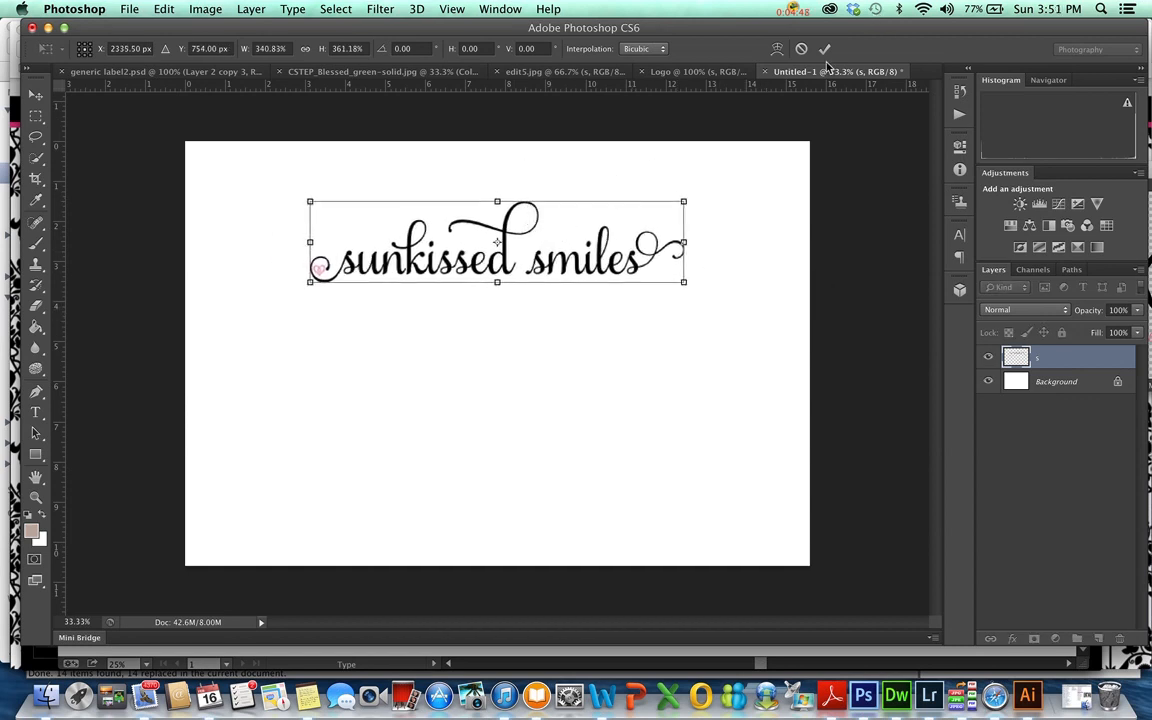
pyautogui.click(824, 48)
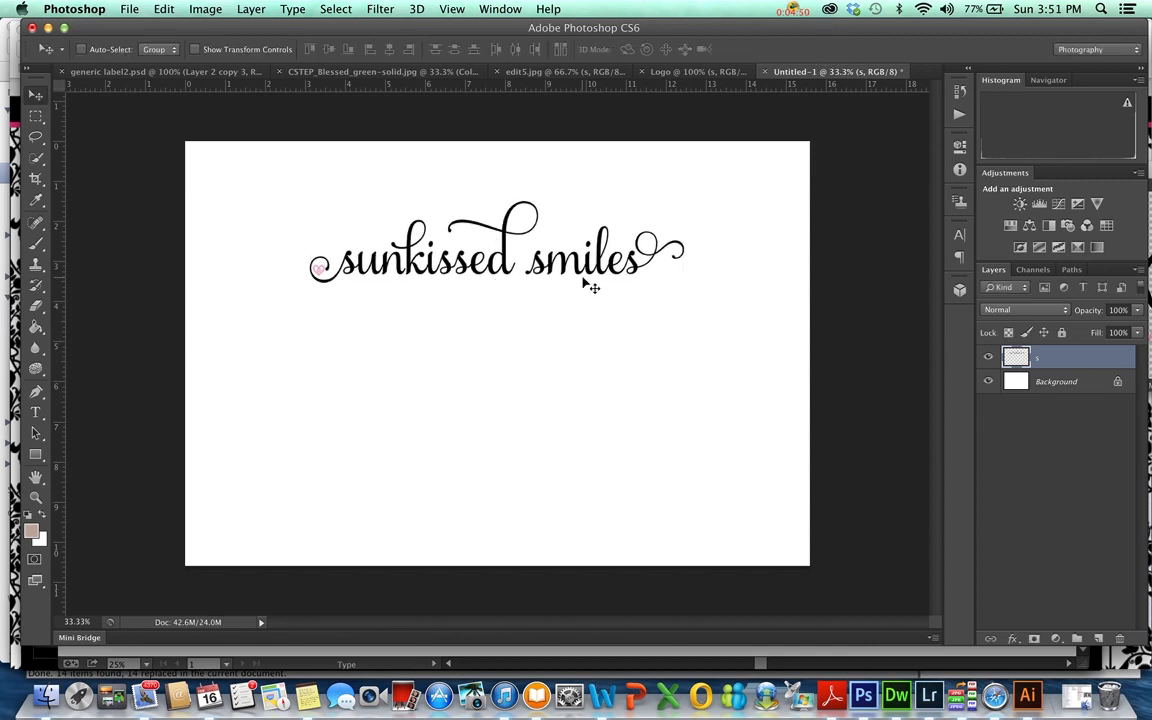
pyautogui.moveTo(568, 276)
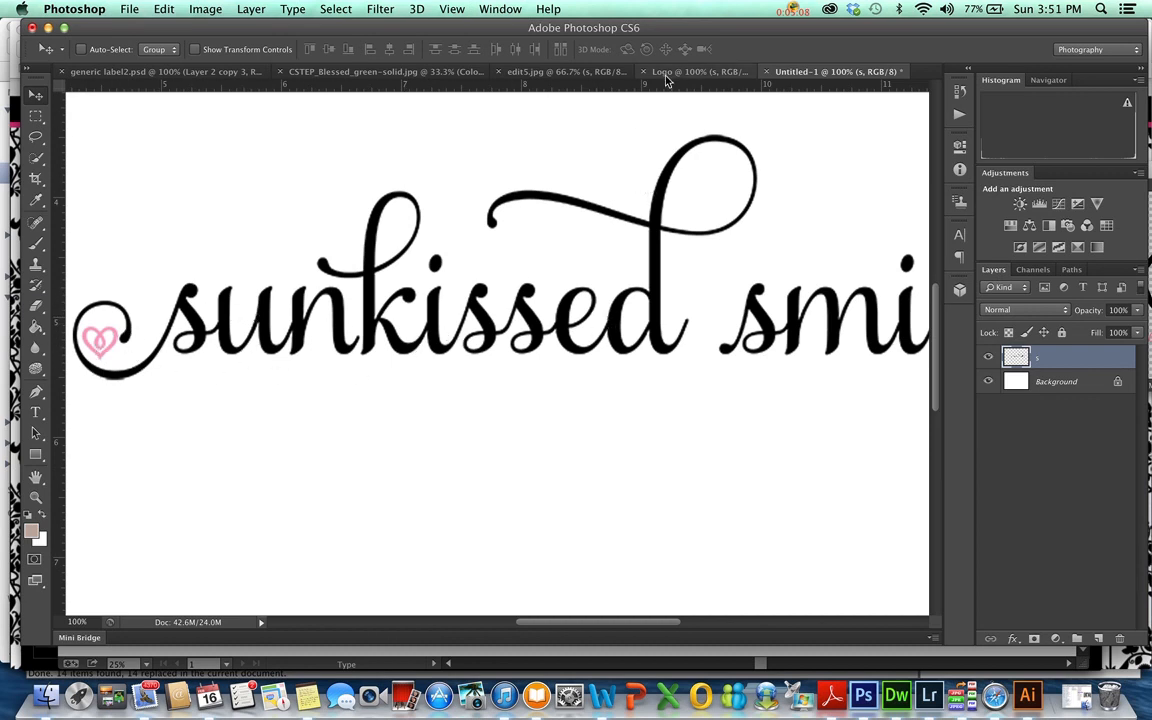
# View the Logo at 100% and bring it into Untitled-1 as a second, larger layer
pyautogui.click(700, 72)
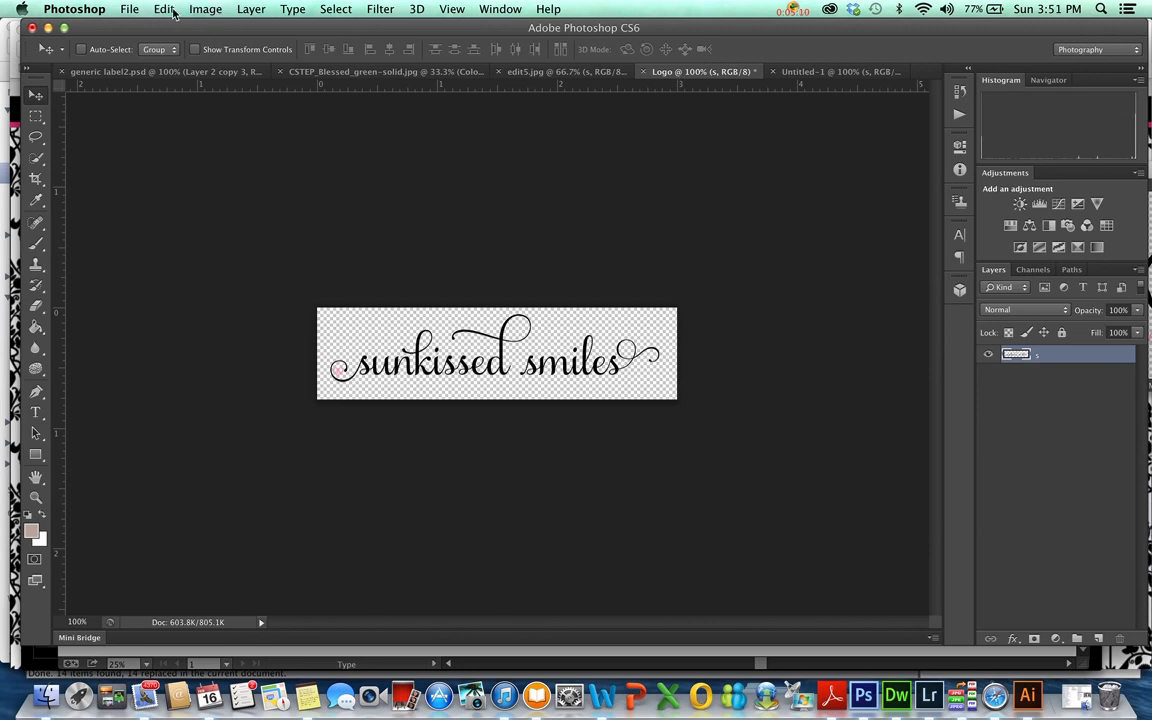
pyautogui.click(164, 8)
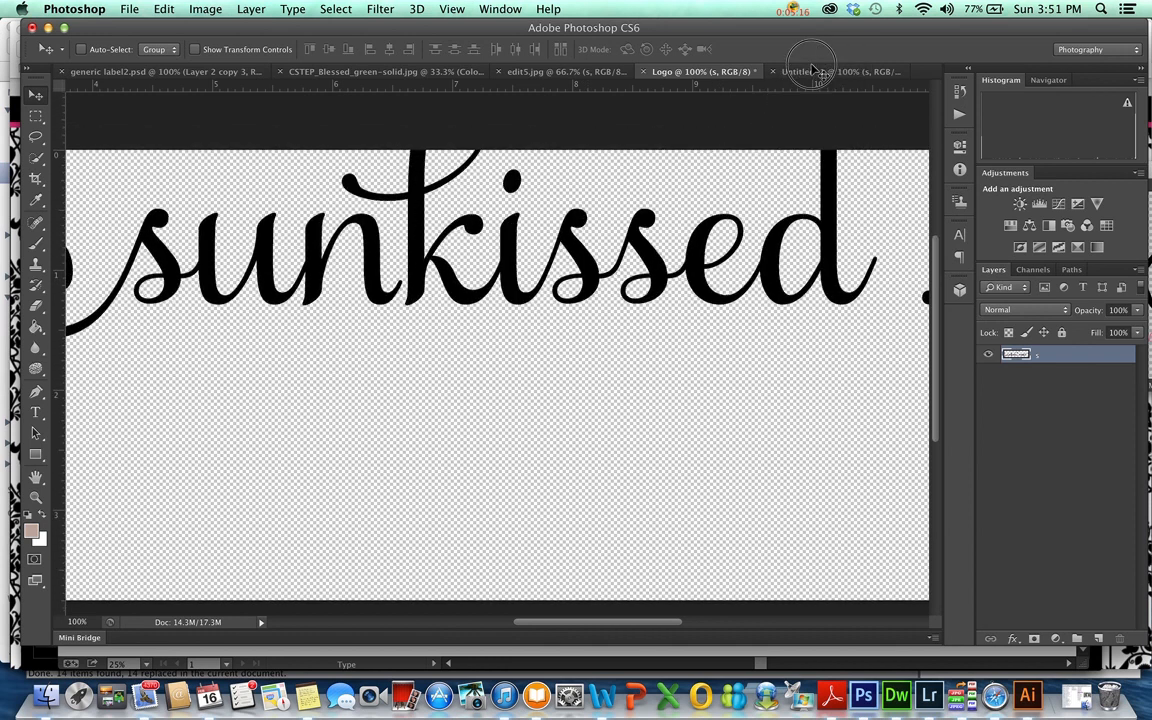
pyautogui.click(836, 72)
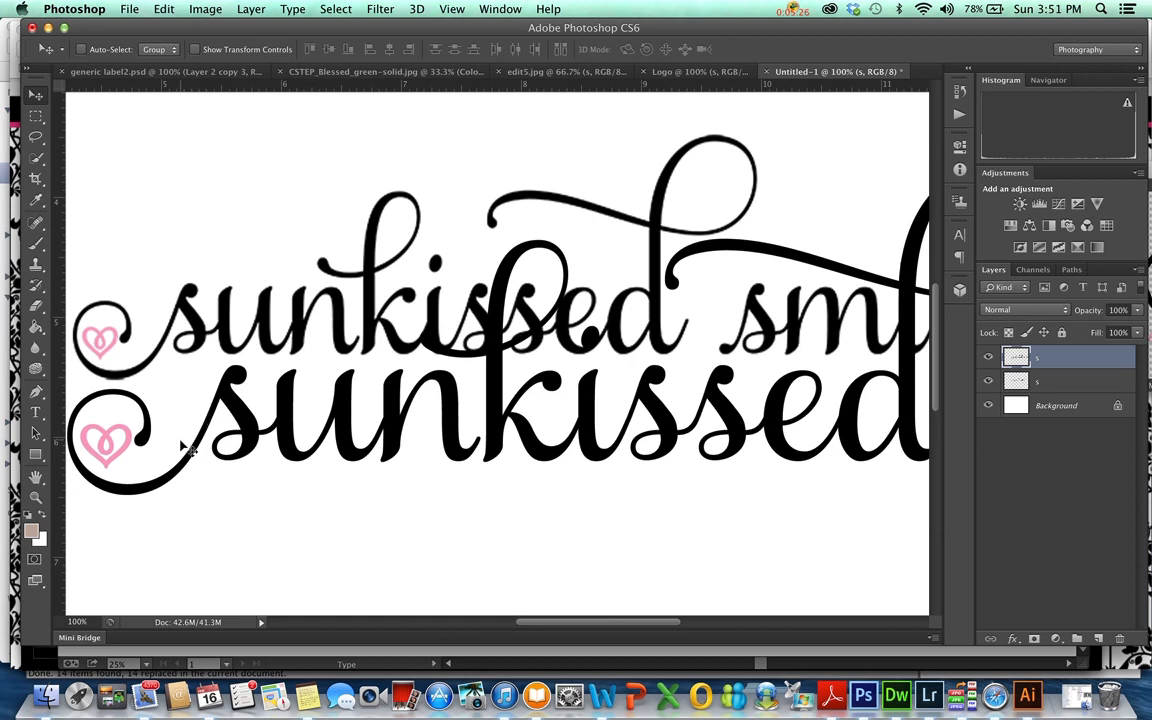
pyautogui.moveTo(160, 330)
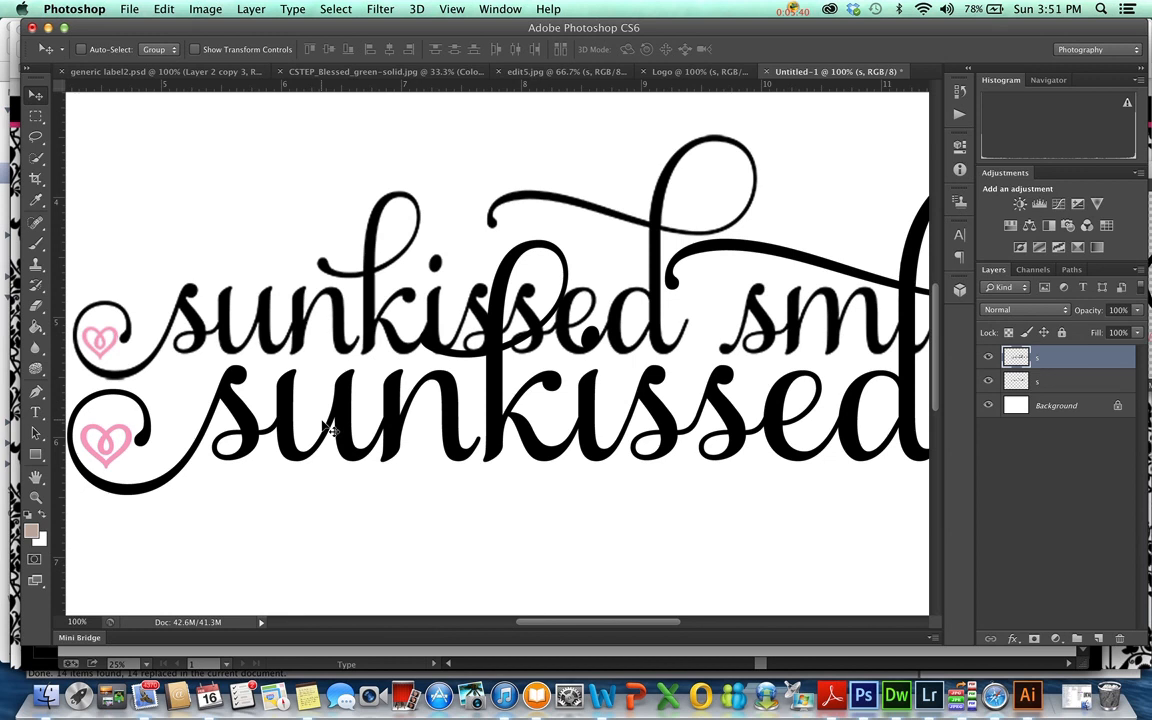
pyautogui.moveTo(338, 368)
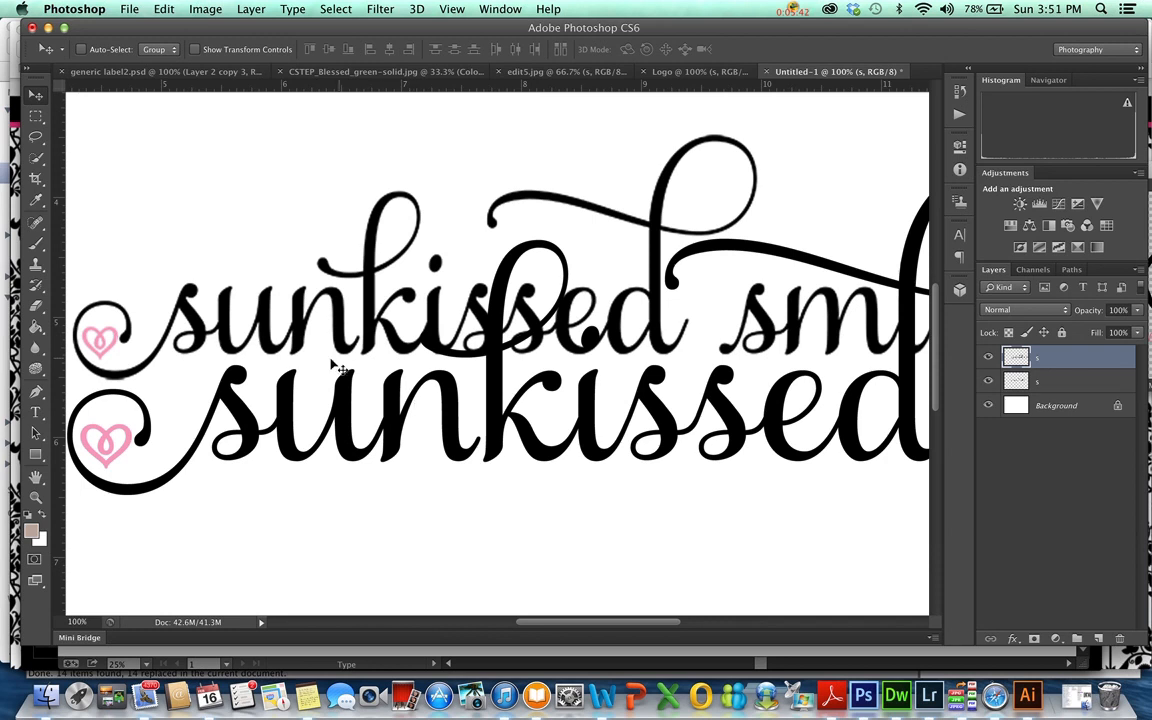
pyautogui.moveTo(484, 428)
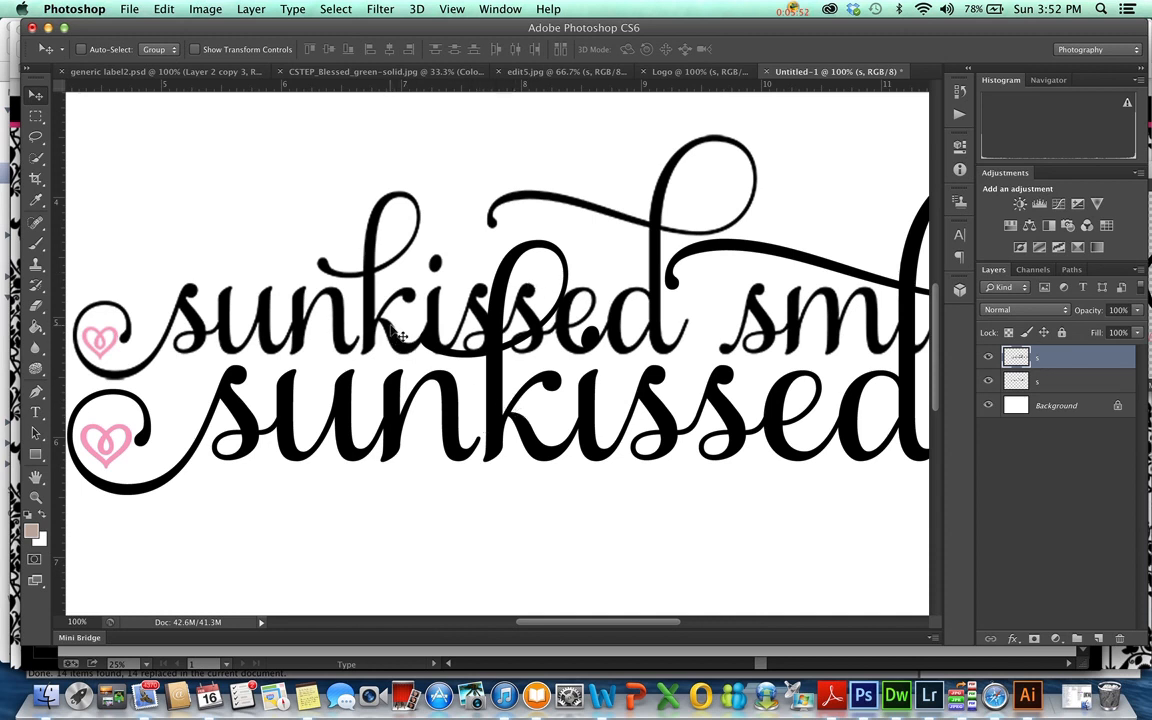
pyautogui.moveTo(290, 304)
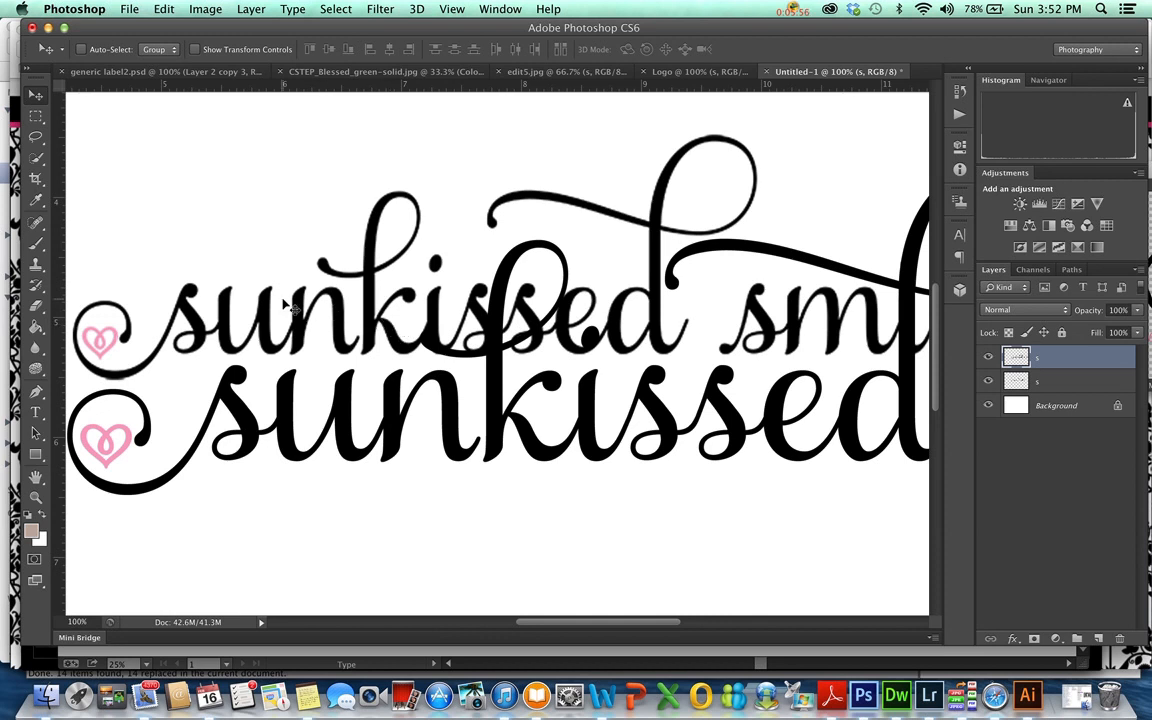
pyautogui.moveTo(284, 328)
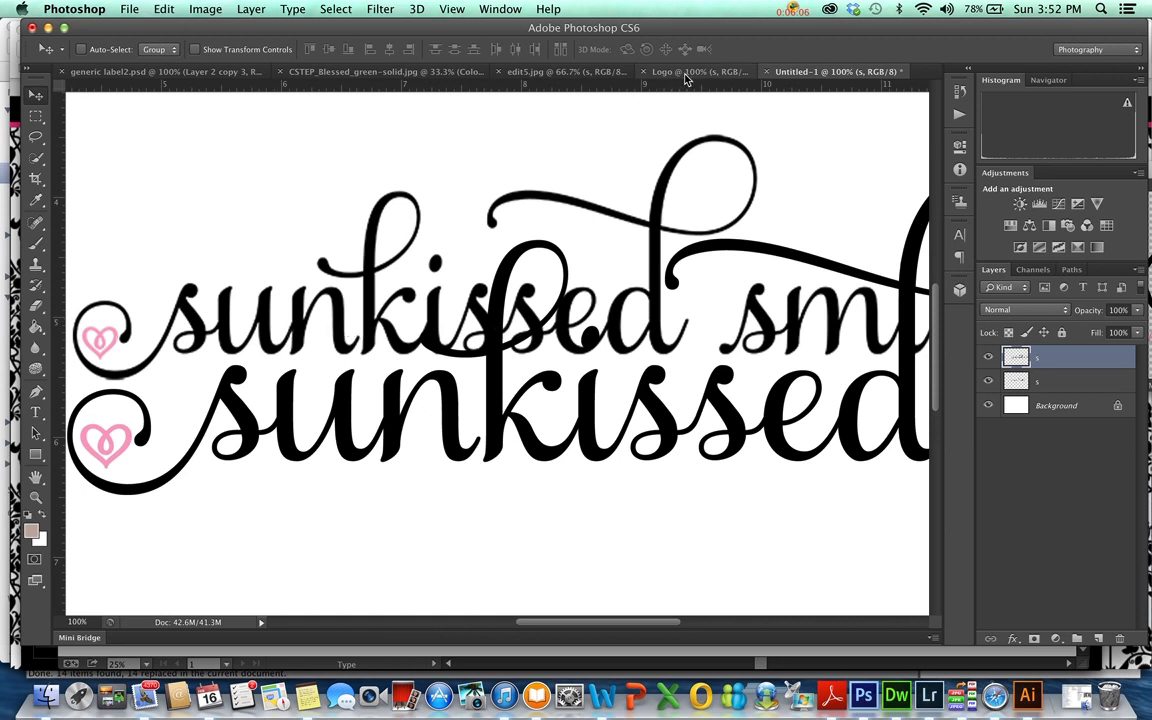
pyautogui.moveTo(688, 72)
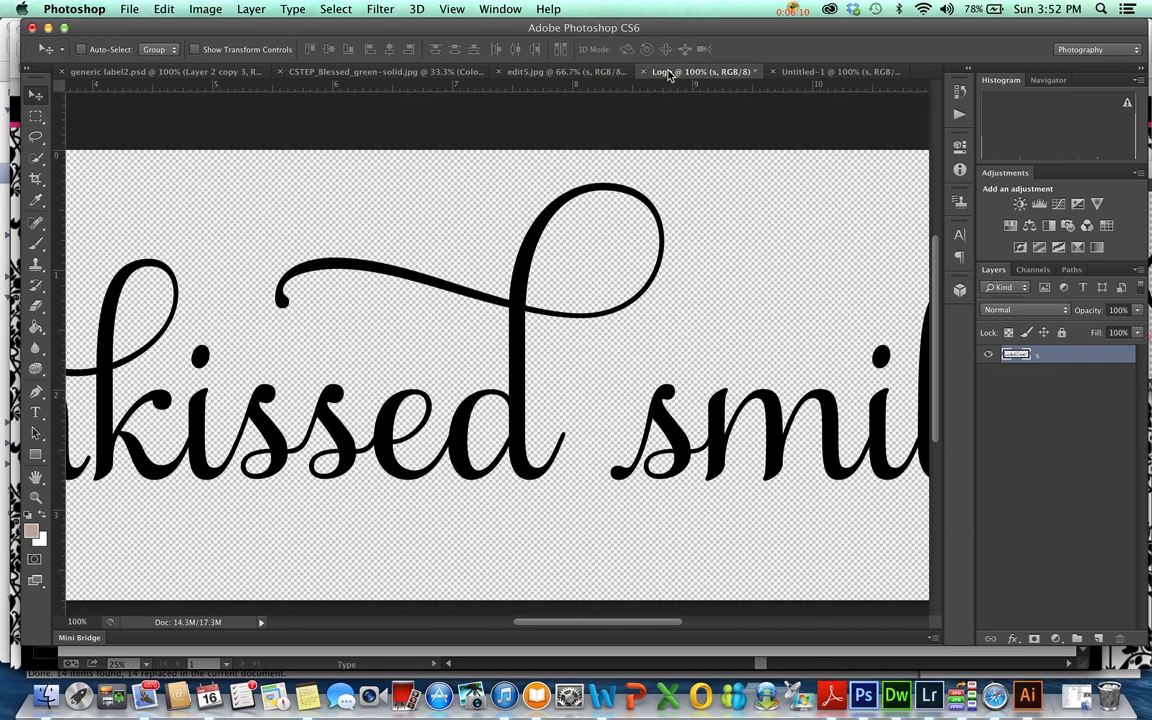
pyautogui.moveTo(550, 72)
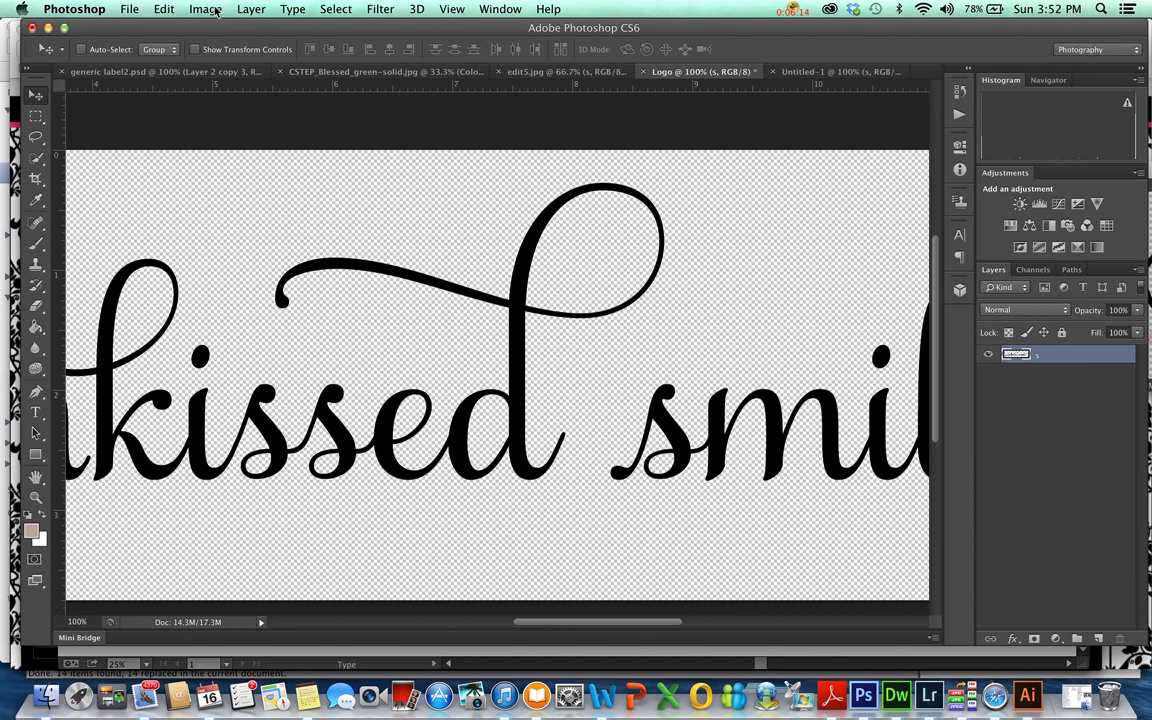
# Resample the Logo image to 72 pixels/inch, reducing it to 1063 by 270 pixels
pyautogui.click(204, 8)
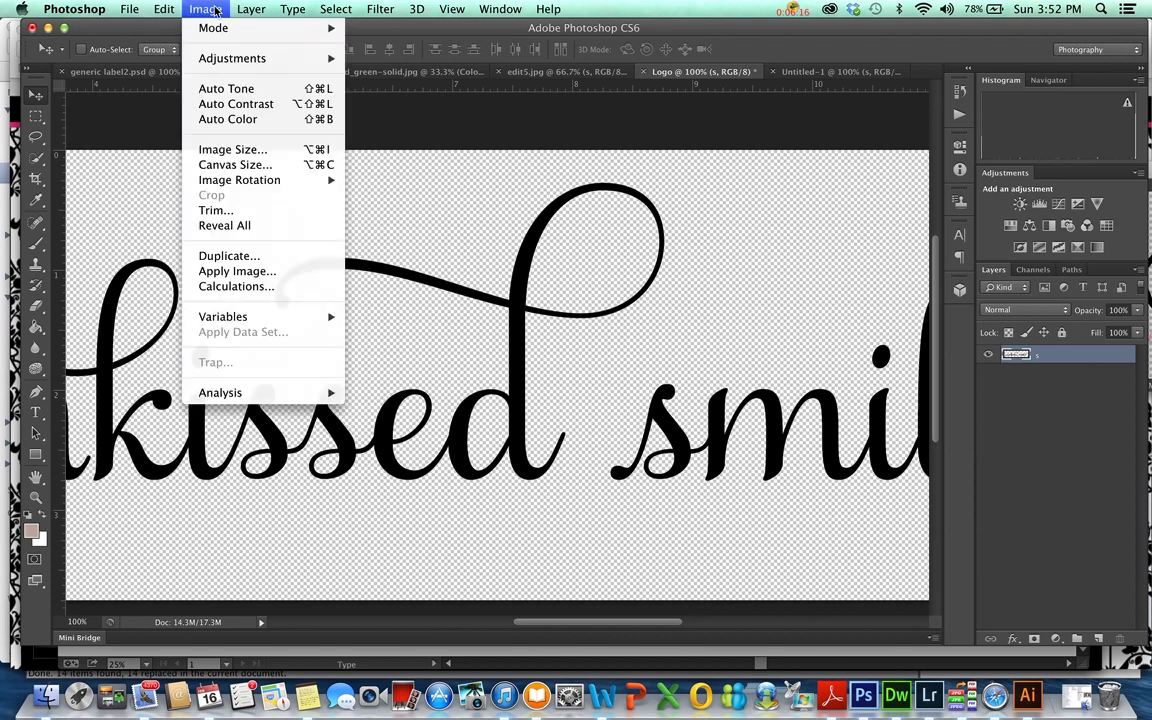
pyautogui.moveTo(232, 148)
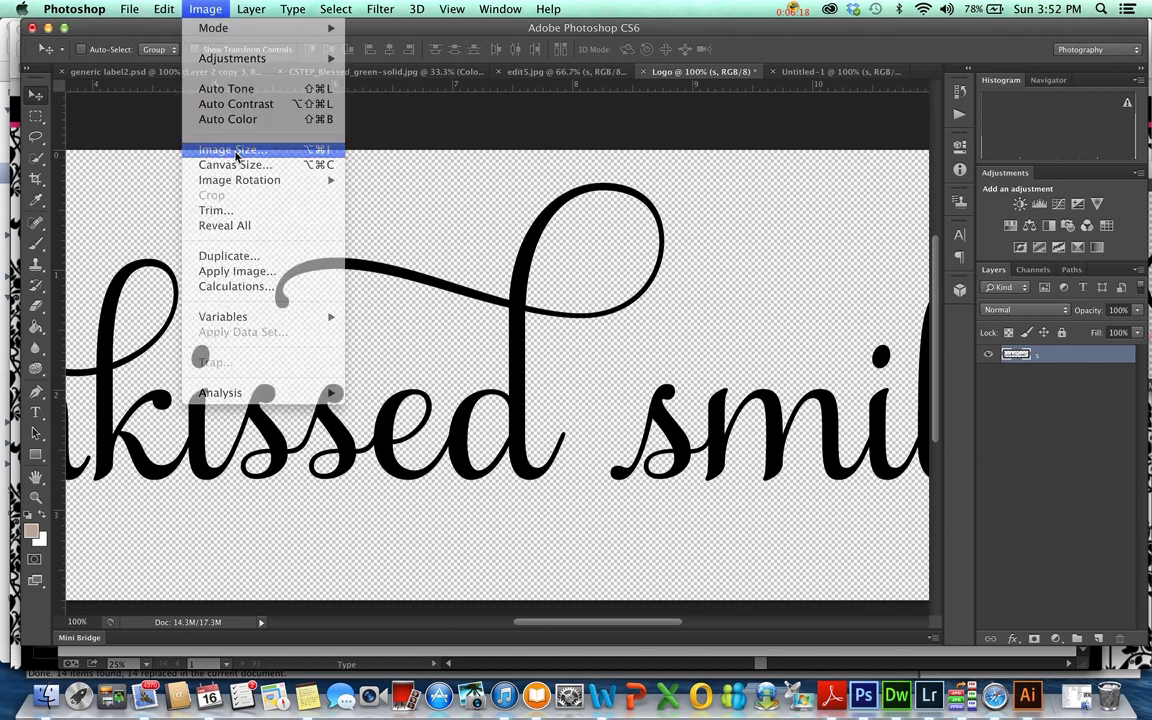
pyautogui.click(232, 150)
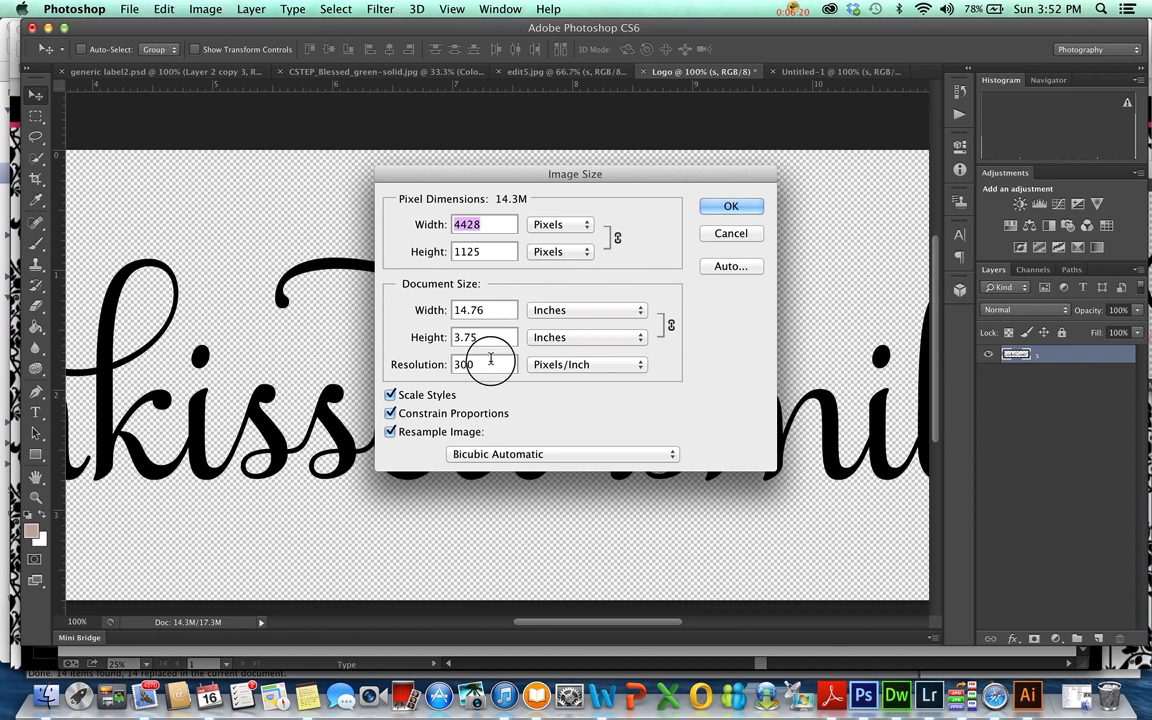
pyautogui.write('72')
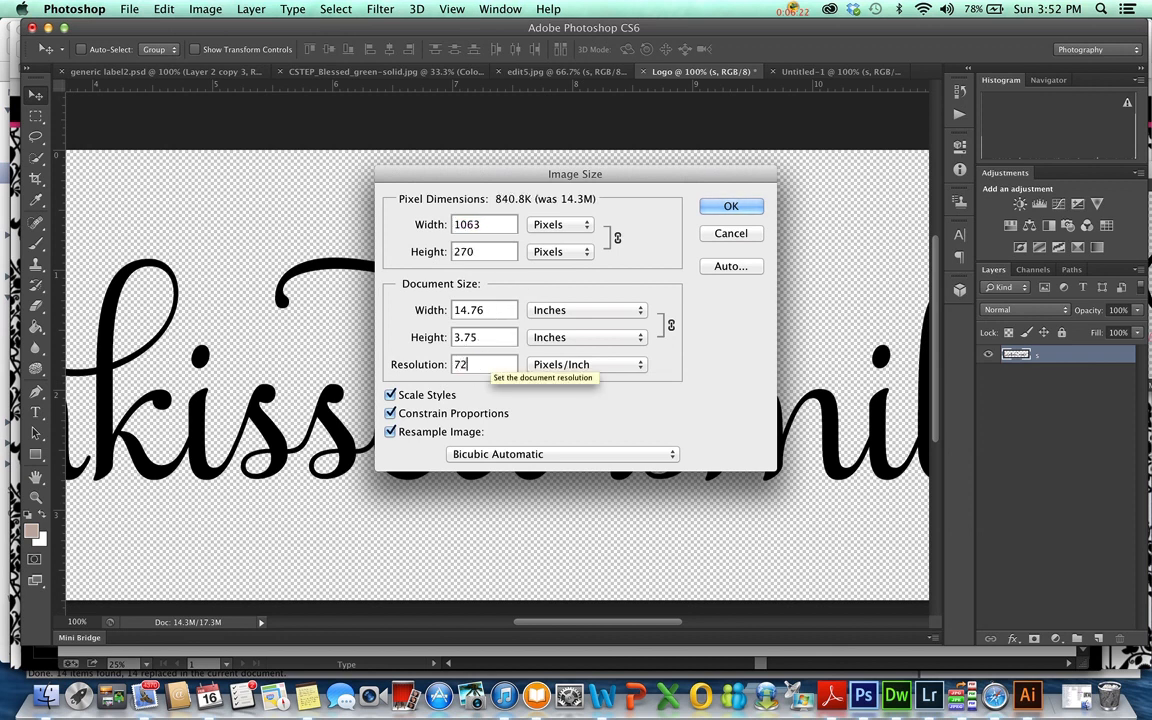
pyautogui.moveTo(430, 308)
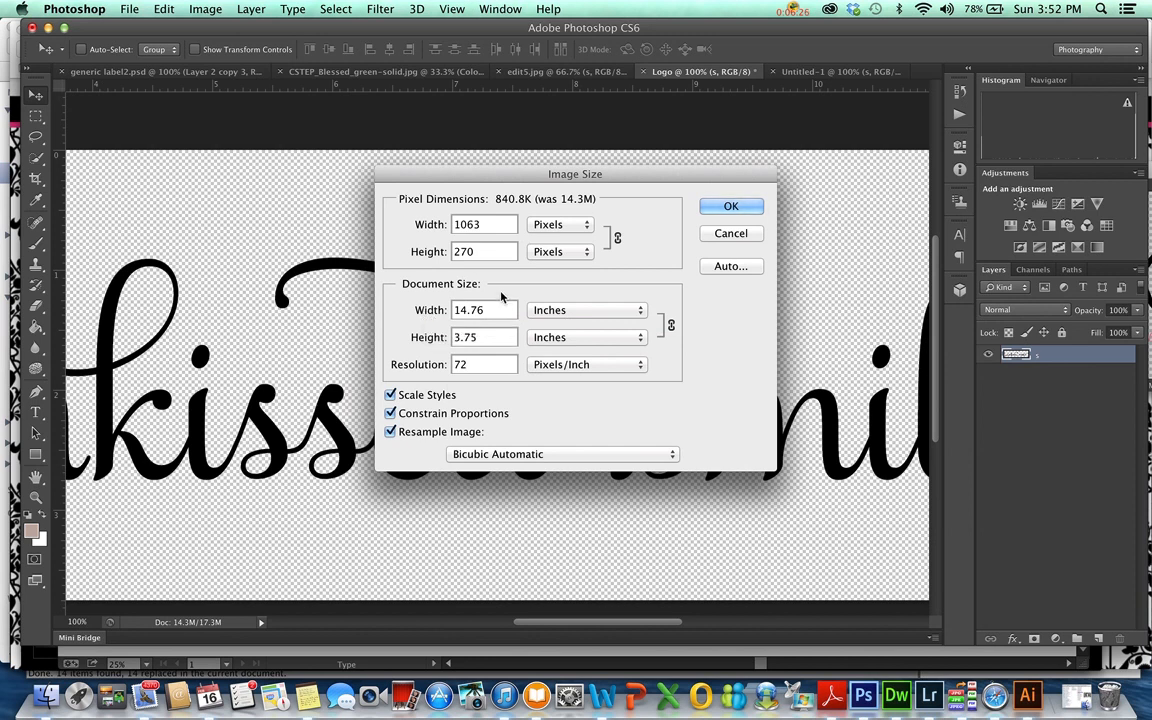
pyautogui.moveTo(484, 308)
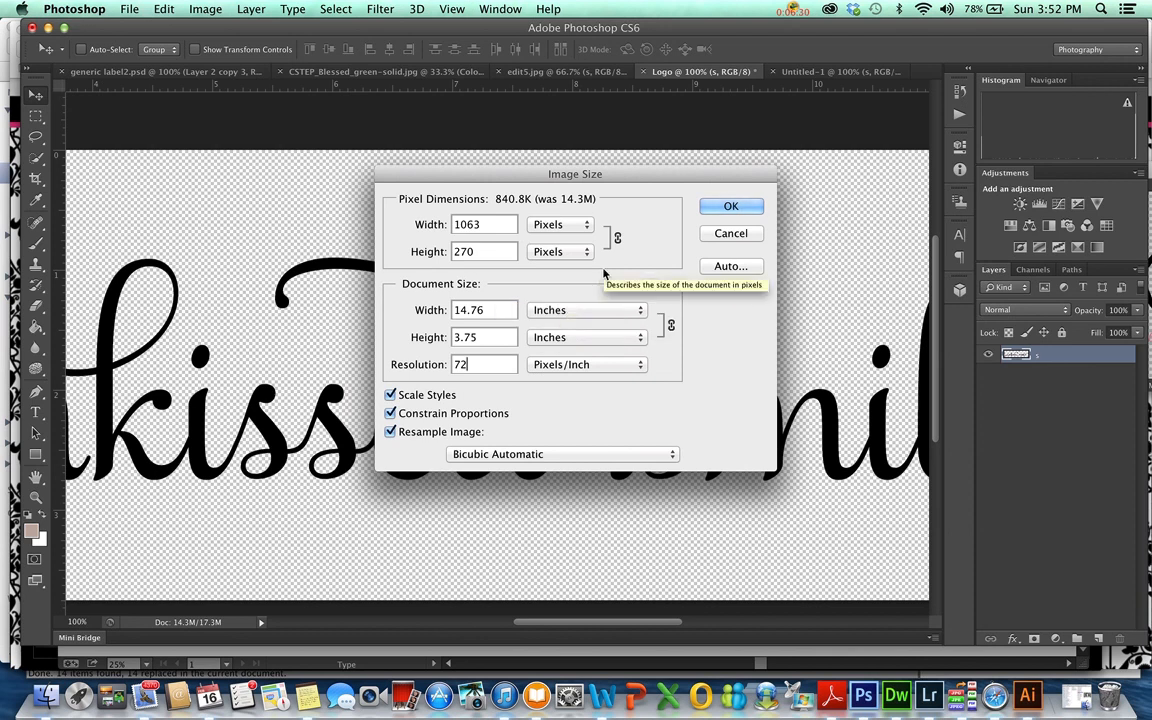
pyautogui.moveTo(500, 284)
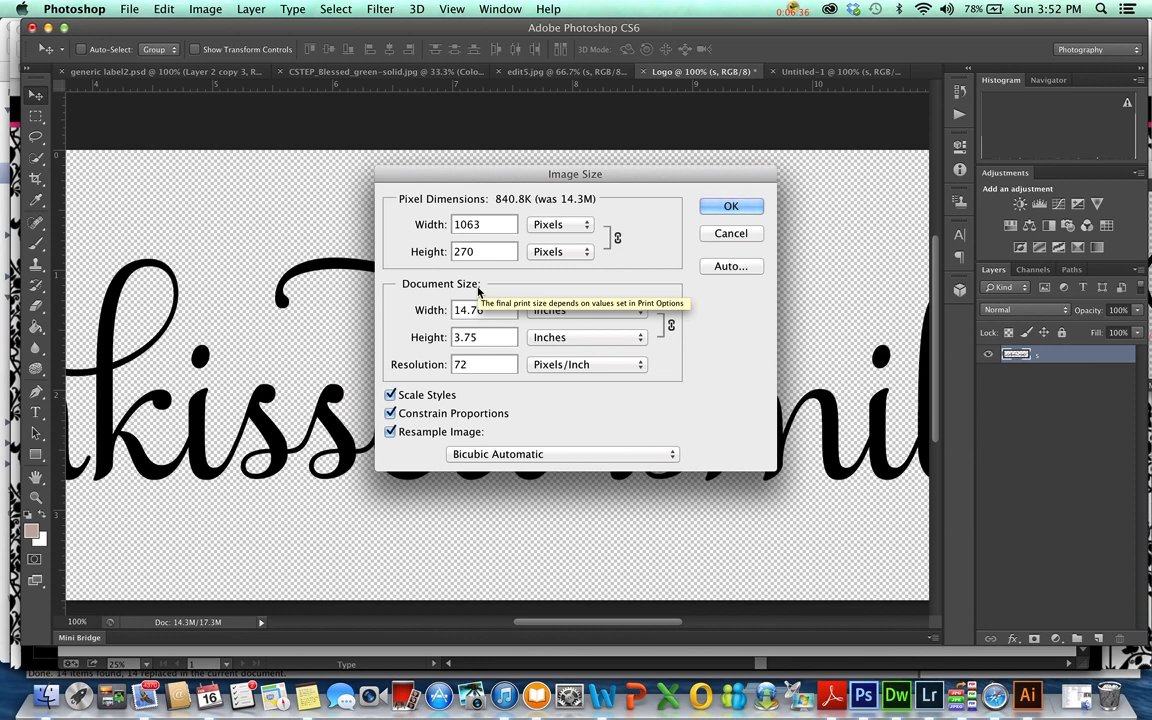
pyautogui.moveTo(464, 364)
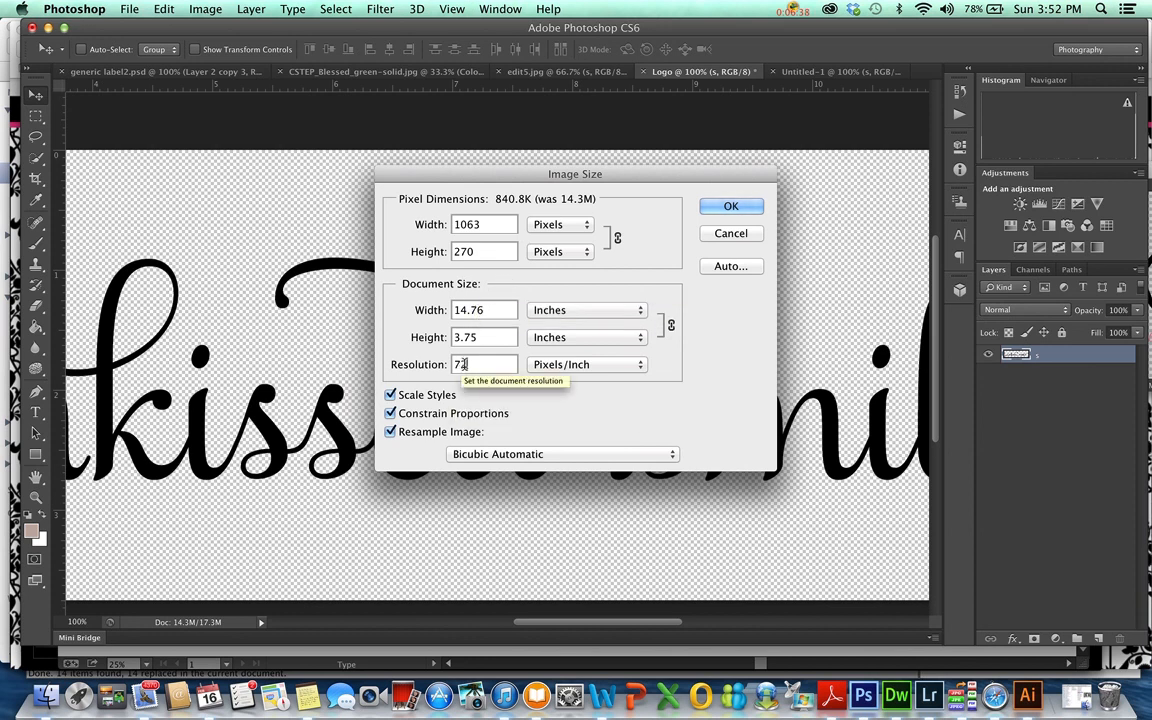
pyautogui.click(732, 206)
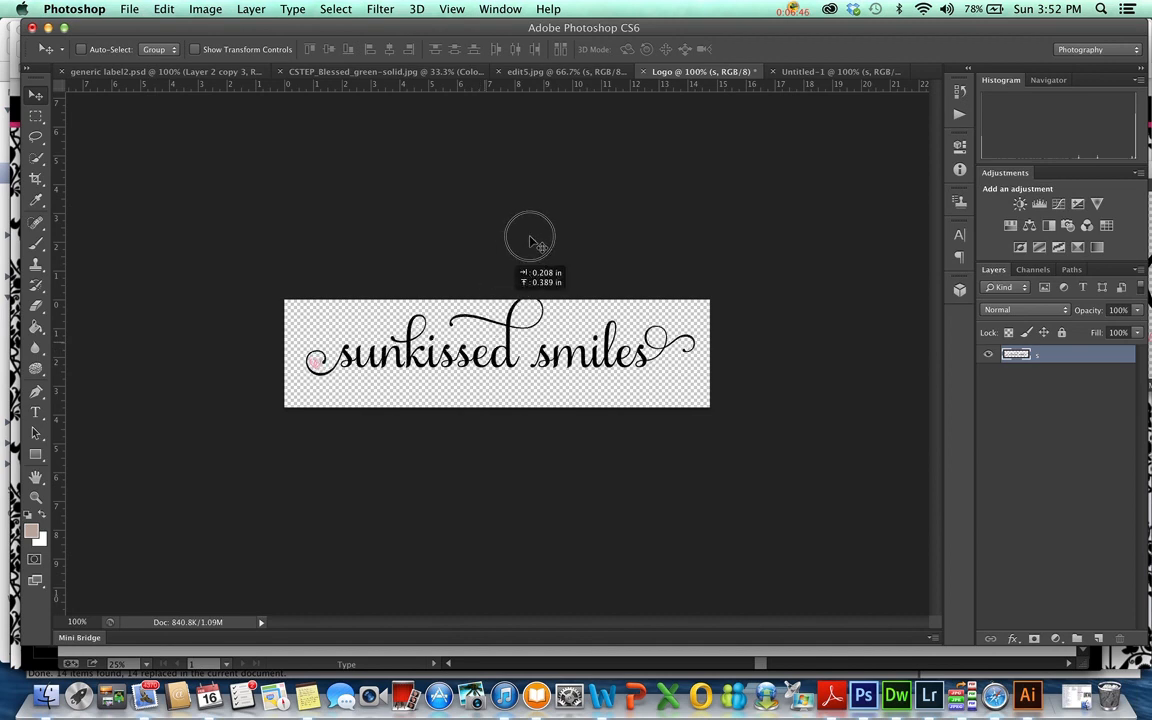
# Check the logo copy over the hair on the edit3.jpg portrait, then return to the Logo document
pyautogui.click(560, 72)
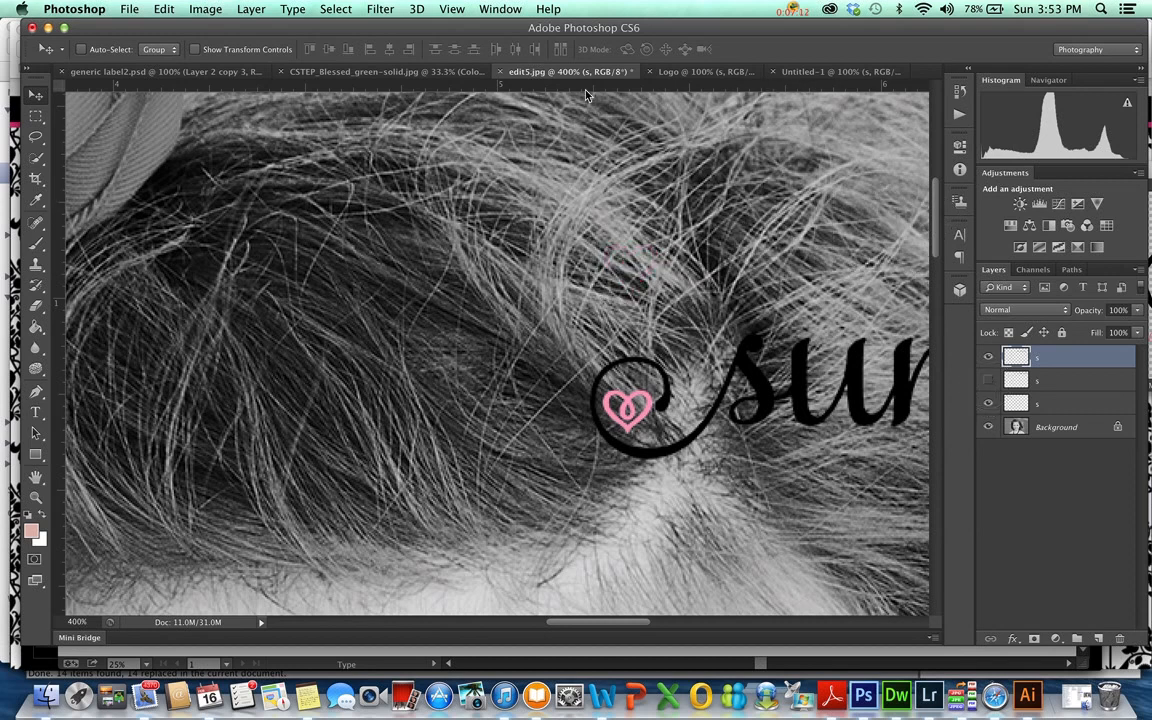
pyautogui.click(700, 72)
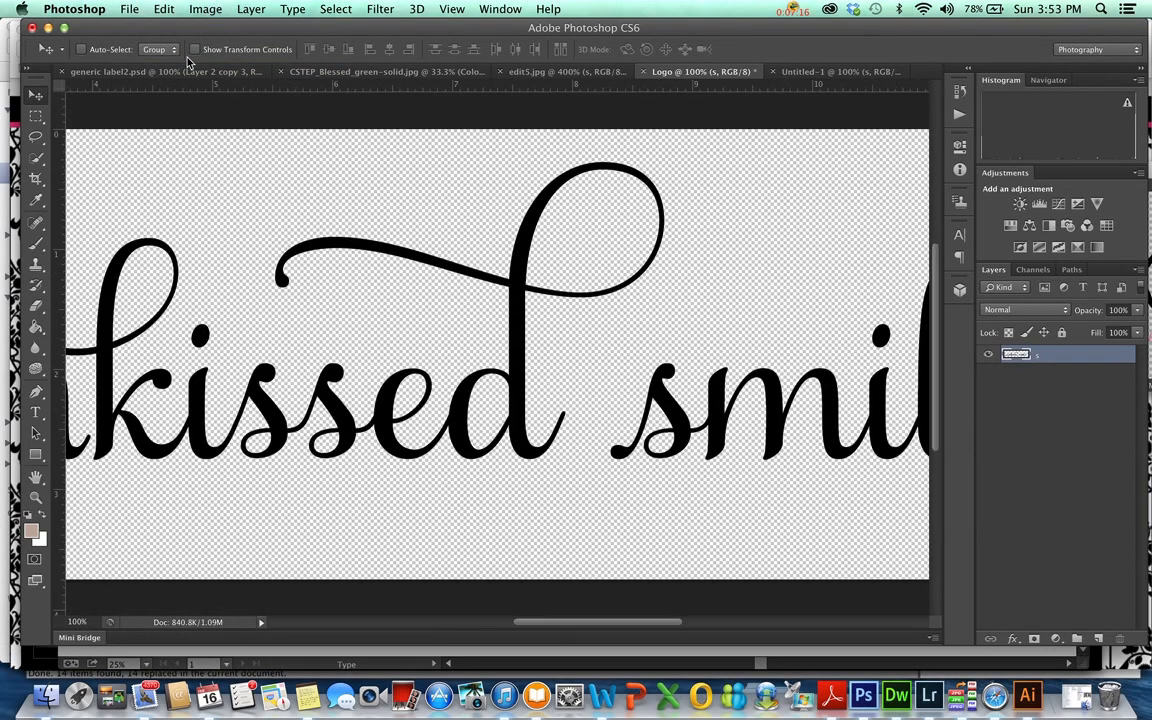
pyautogui.click(204, 8)
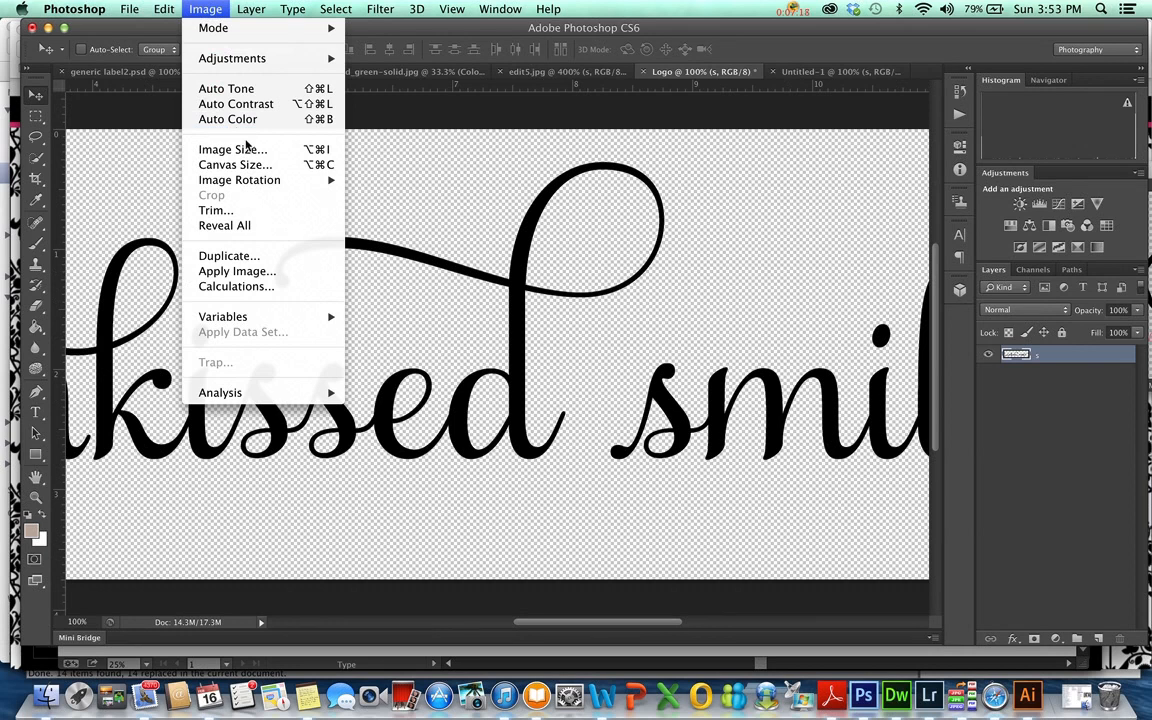
pyautogui.click(232, 148)
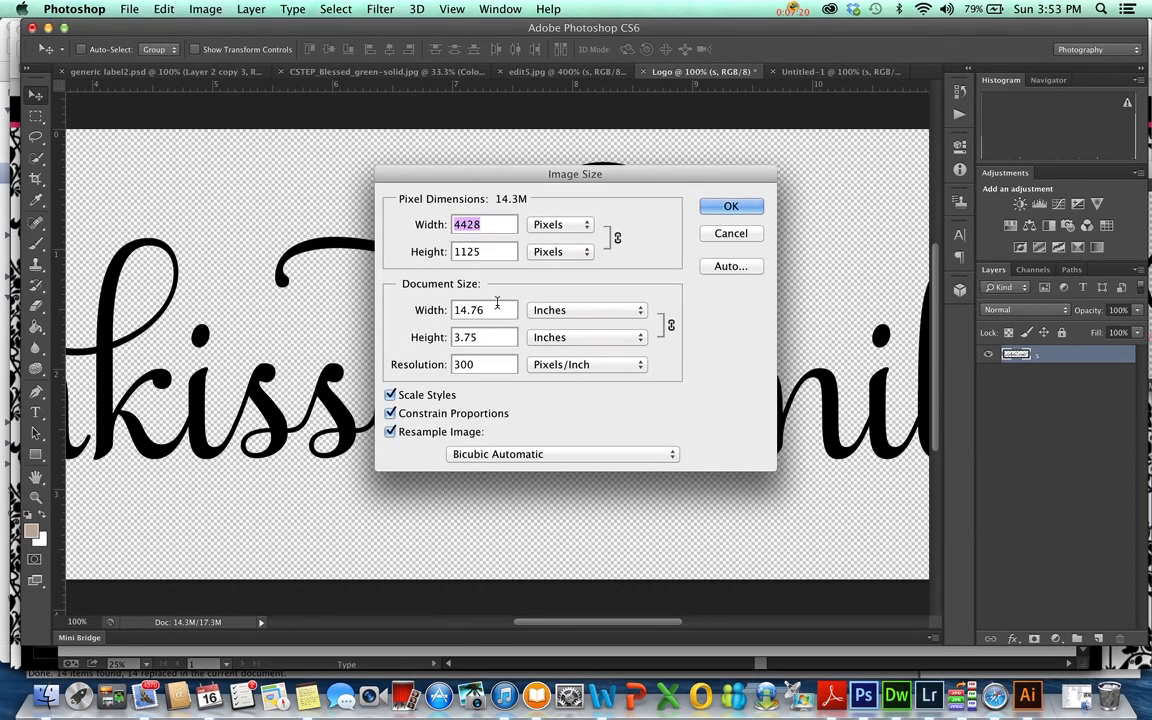
pyautogui.click(484, 308)
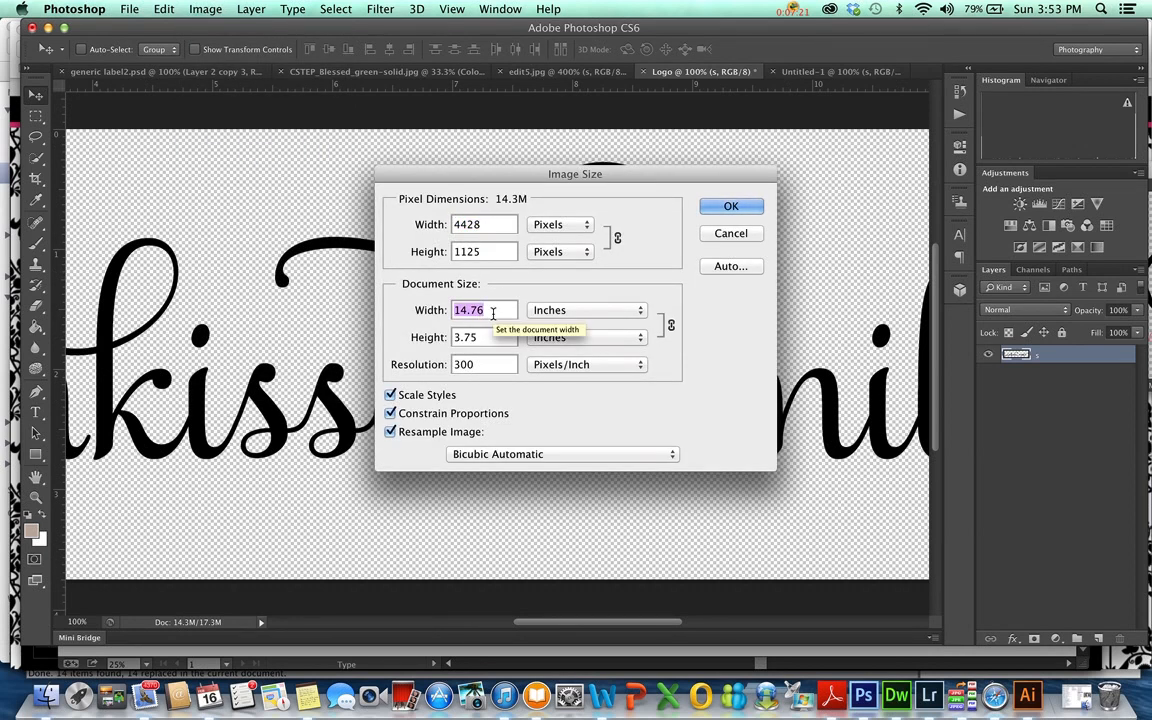
pyautogui.click(732, 206)
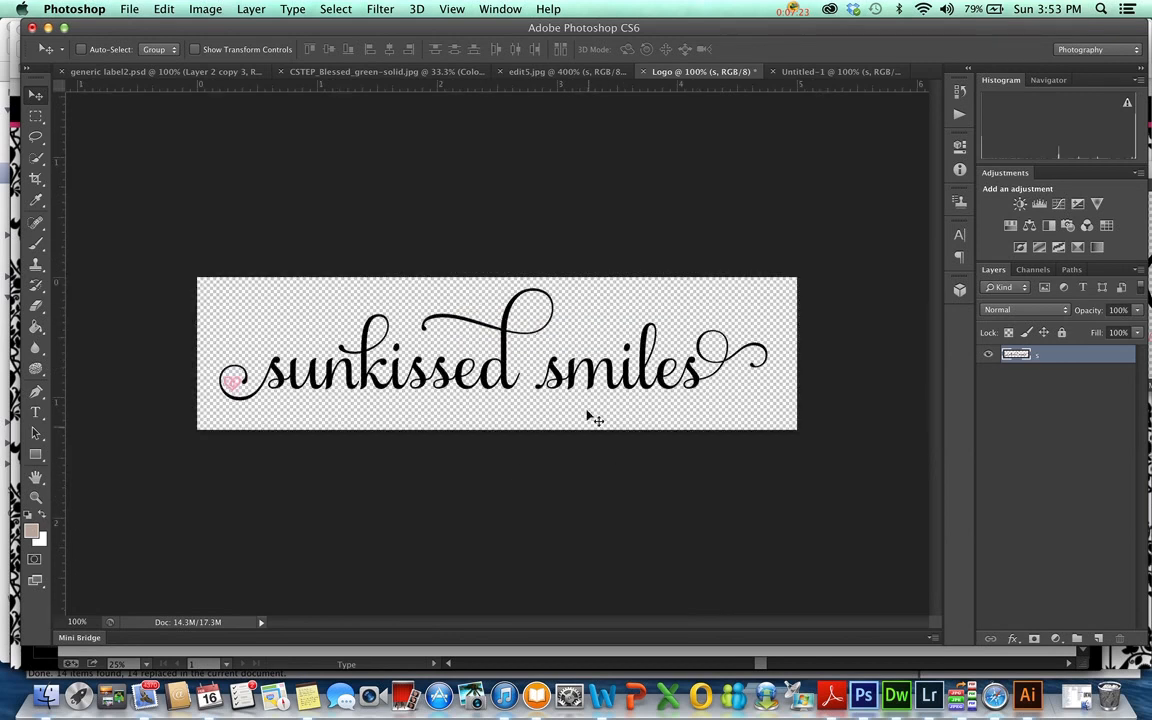
pyautogui.click(562, 72)
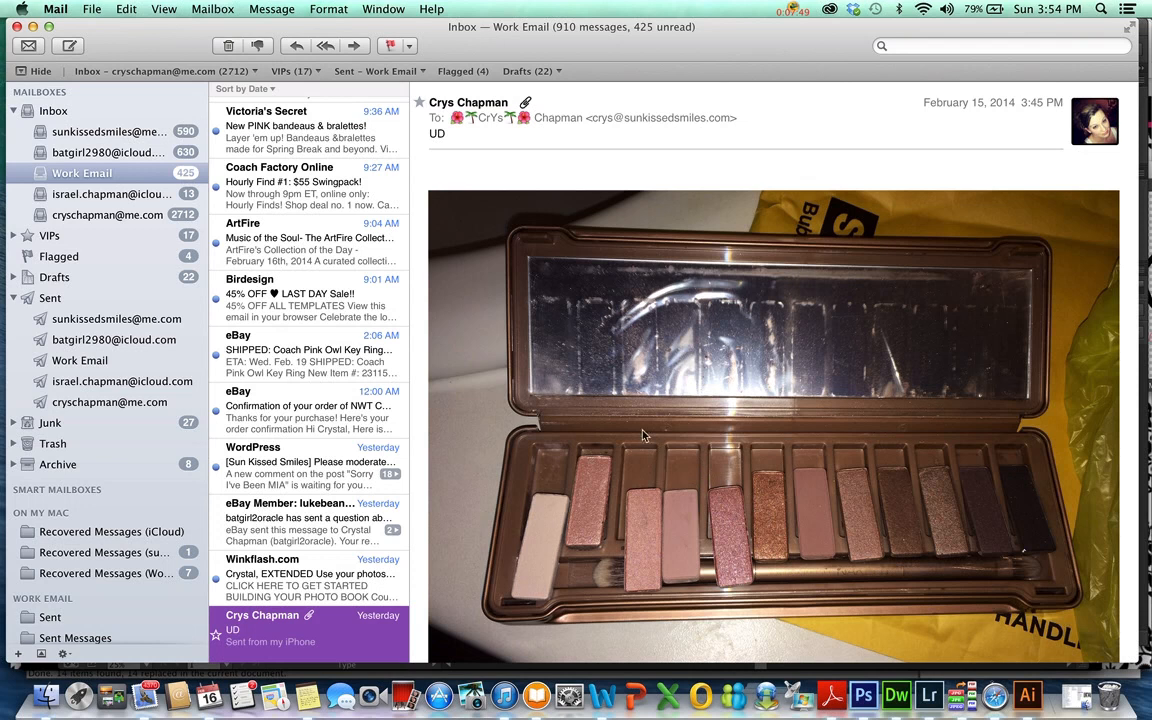
pyautogui.moveTo(548, 432)
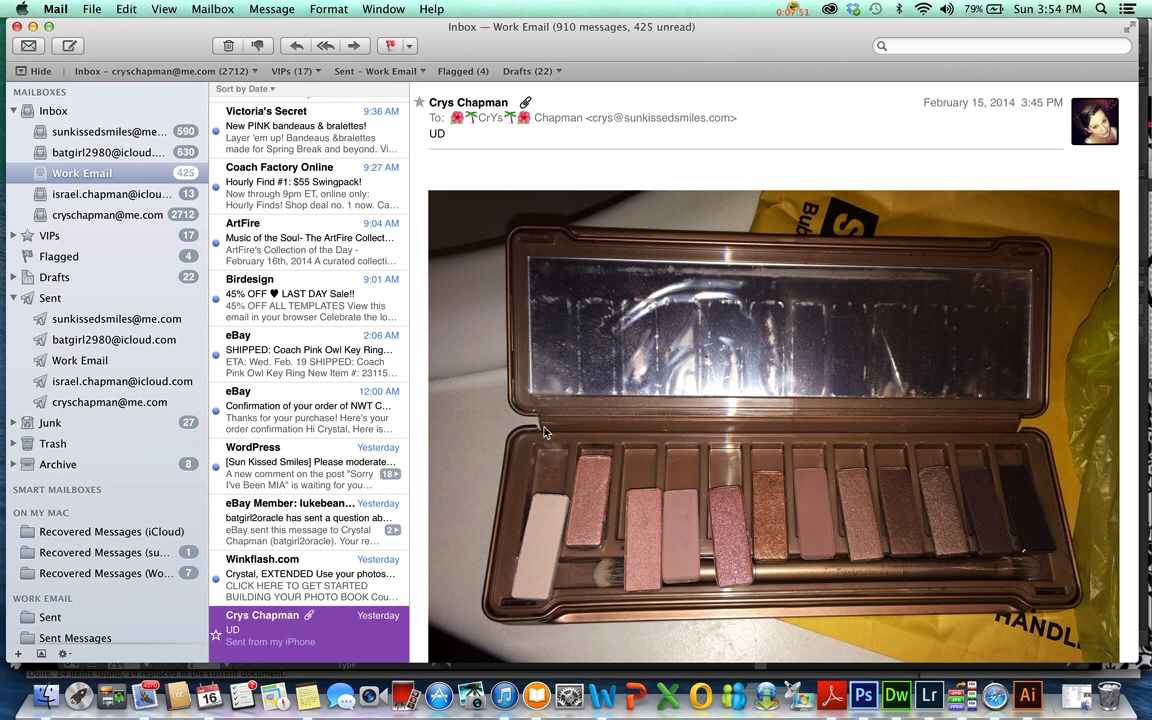
pyautogui.moveTo(782, 520)
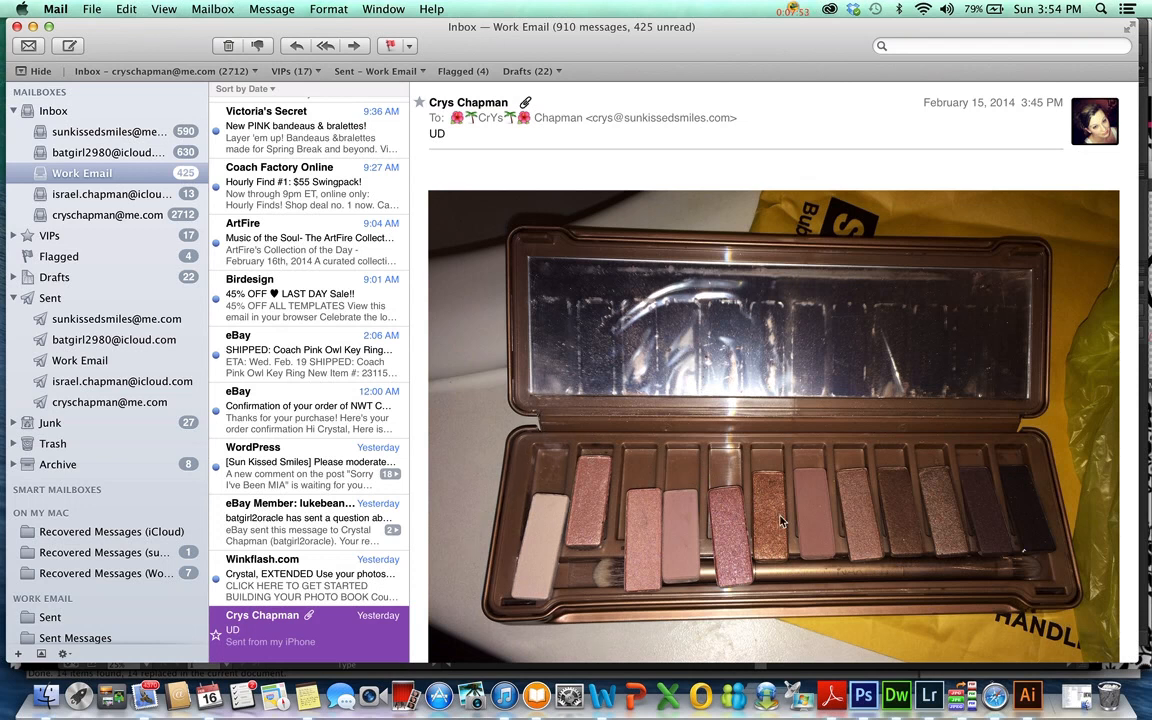
pyautogui.moveTo(988, 550)
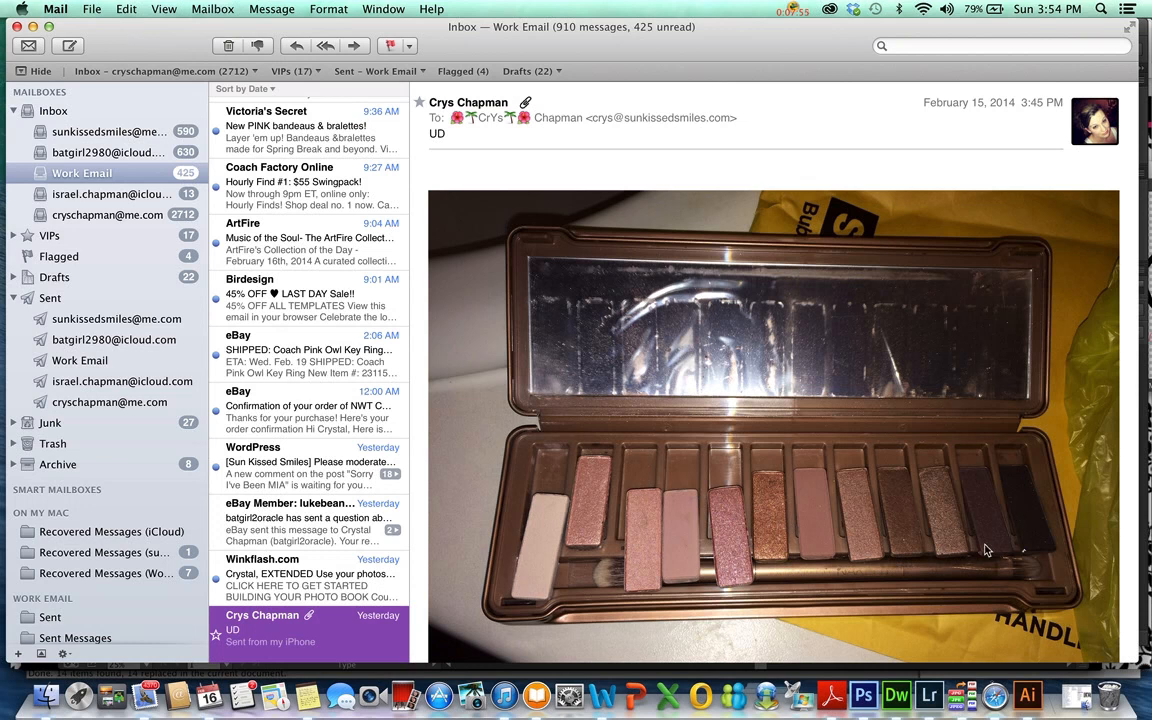
pyautogui.moveTo(896, 694)
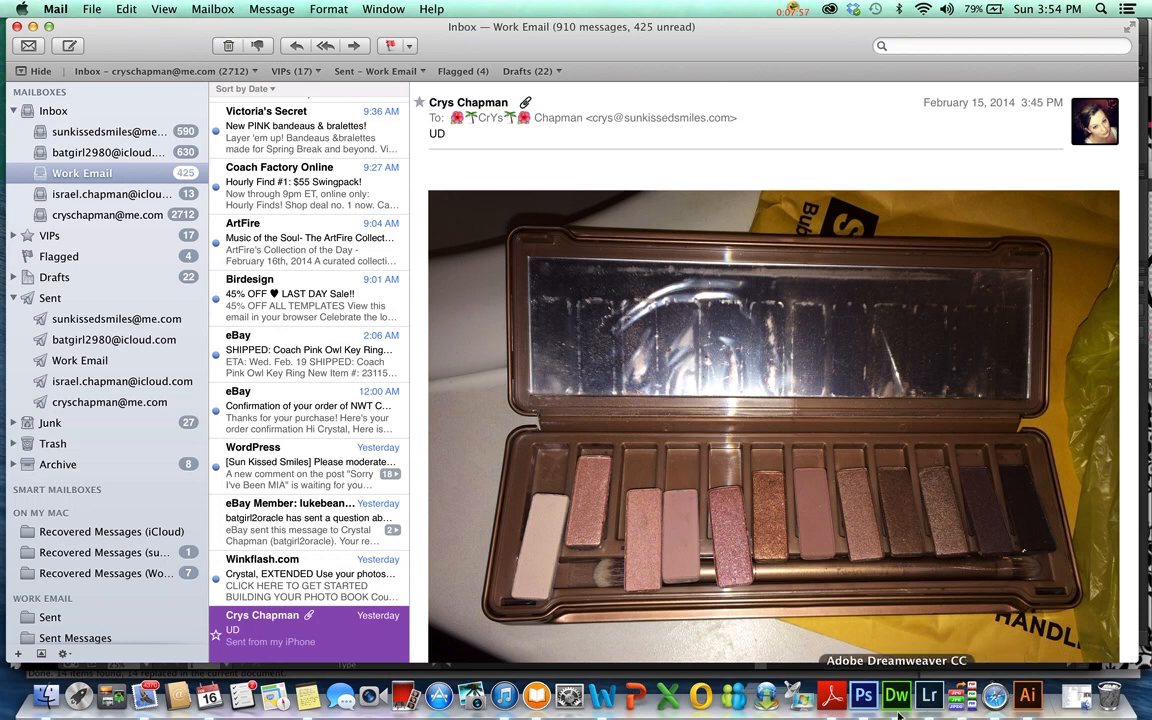
# Compare the Untitled-1 canvas and edit5.jpg portrait, ending with the Logo document in front
pyautogui.click(864, 696)
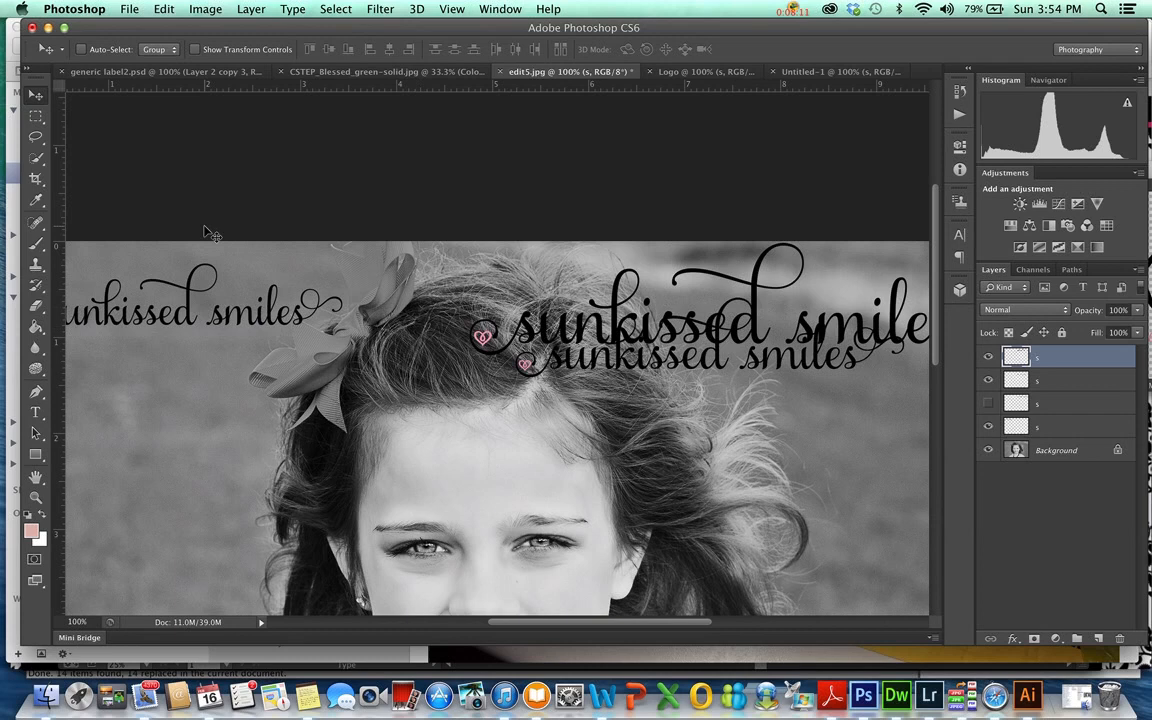
pyautogui.moveTo(524, 376)
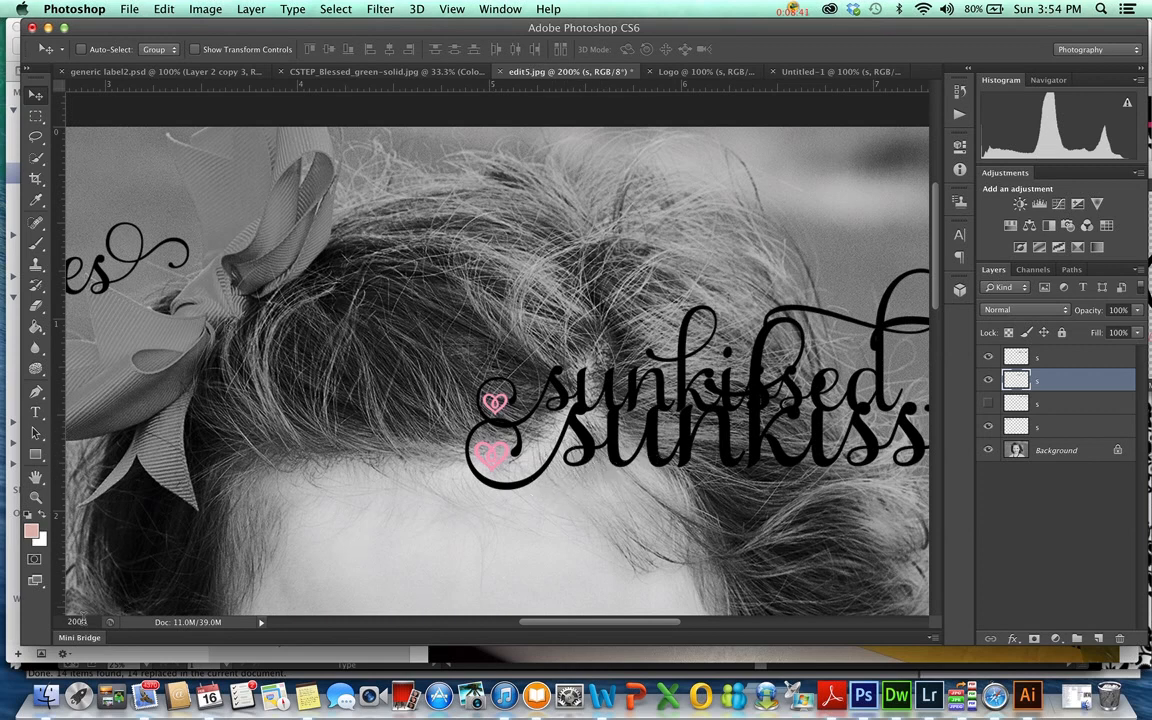
pyautogui.moveTo(316, 572)
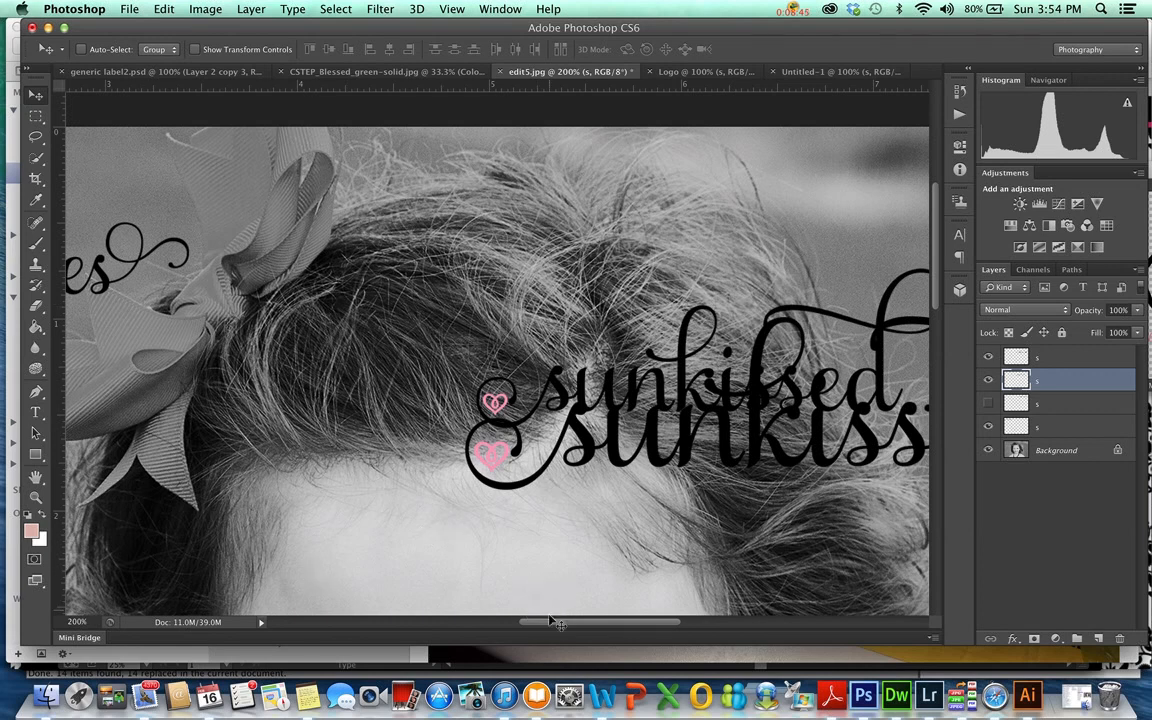
pyautogui.moveTo(550, 622); pyautogui.dragTo(420, 622)
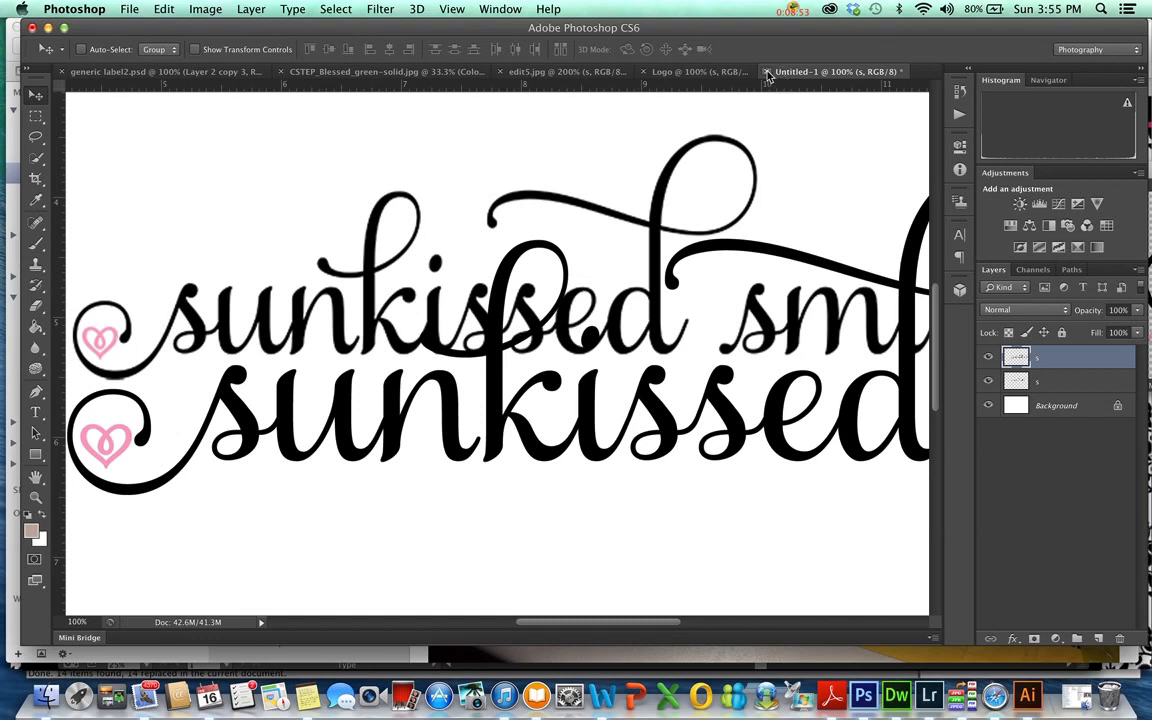
pyautogui.click(698, 72)
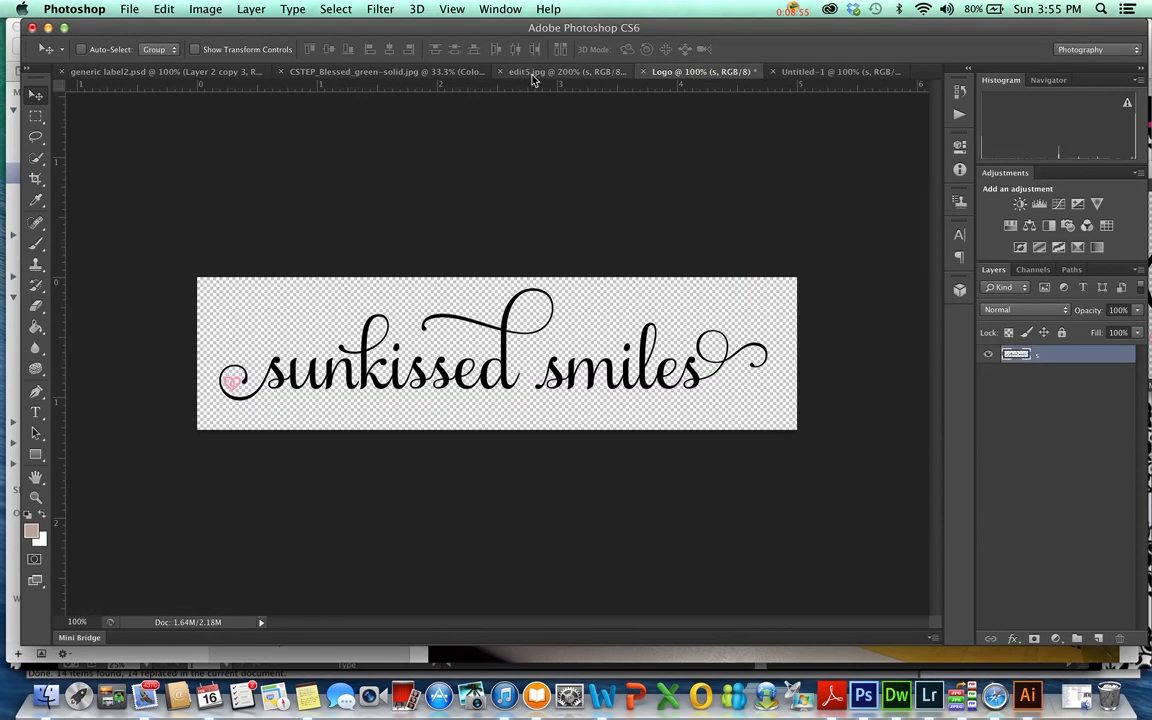
pyautogui.click(564, 72)
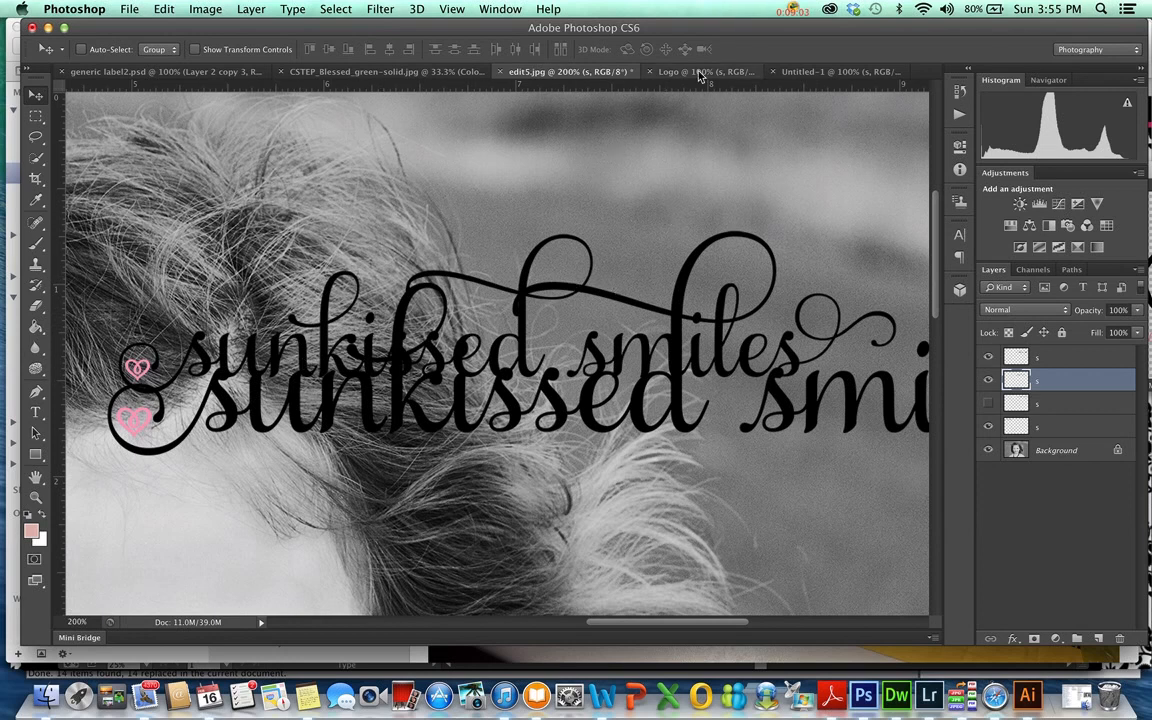
pyautogui.click(700, 72)
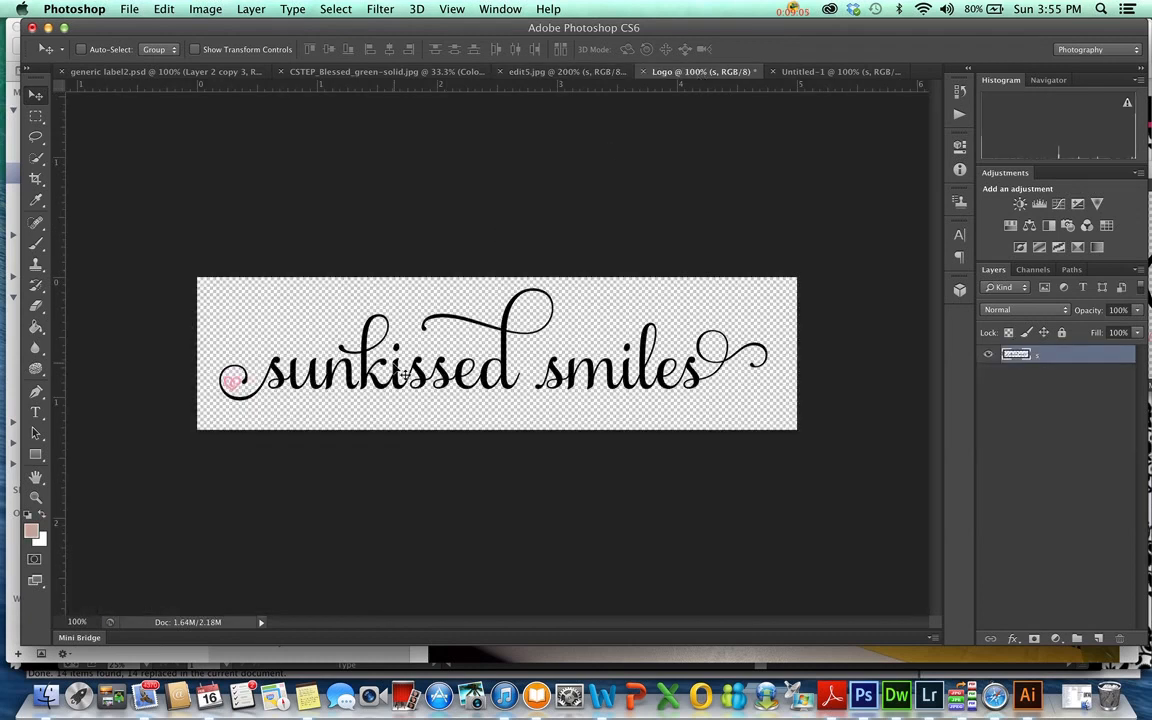
# Save a PNG copy of the logo as 'logo small' in the Batgirl folder
pyautogui.click(128, 8)
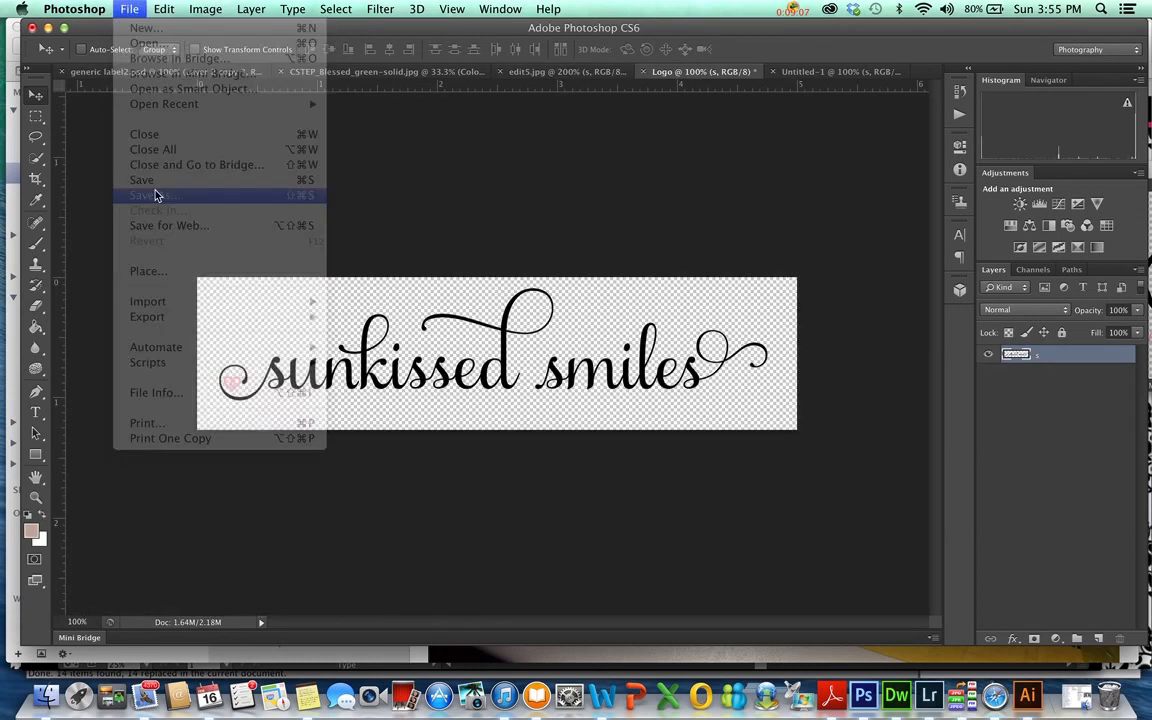
pyautogui.click(152, 196)
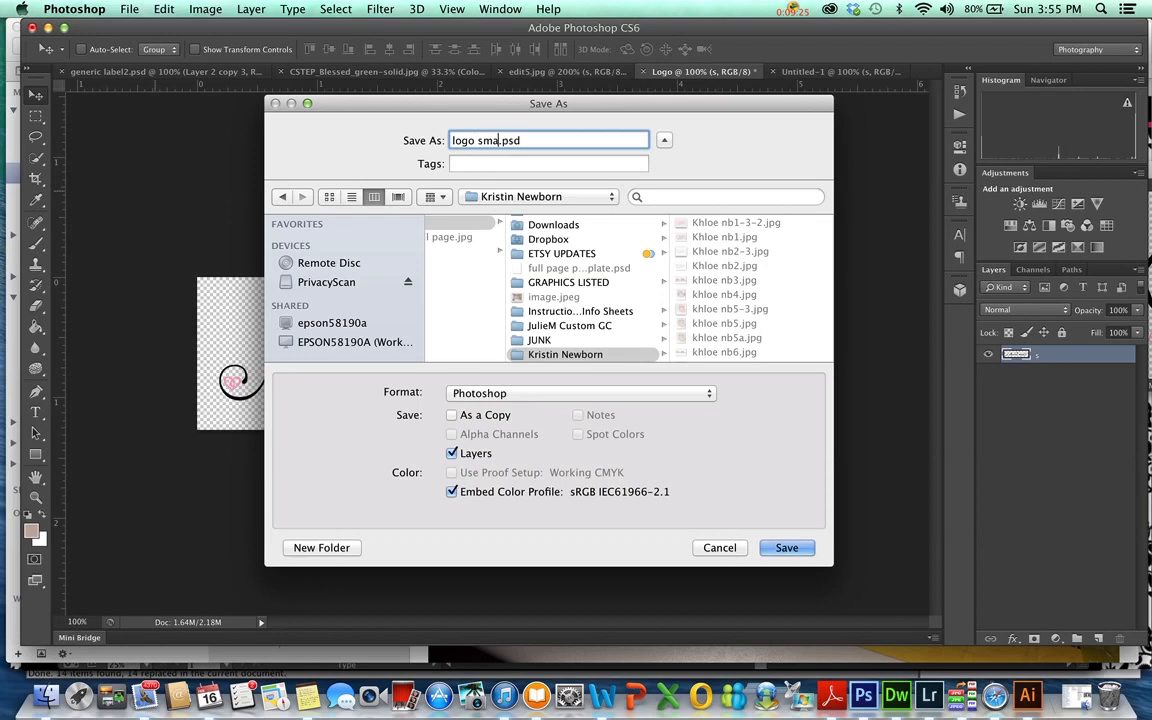
pyautogui.click(580, 392)
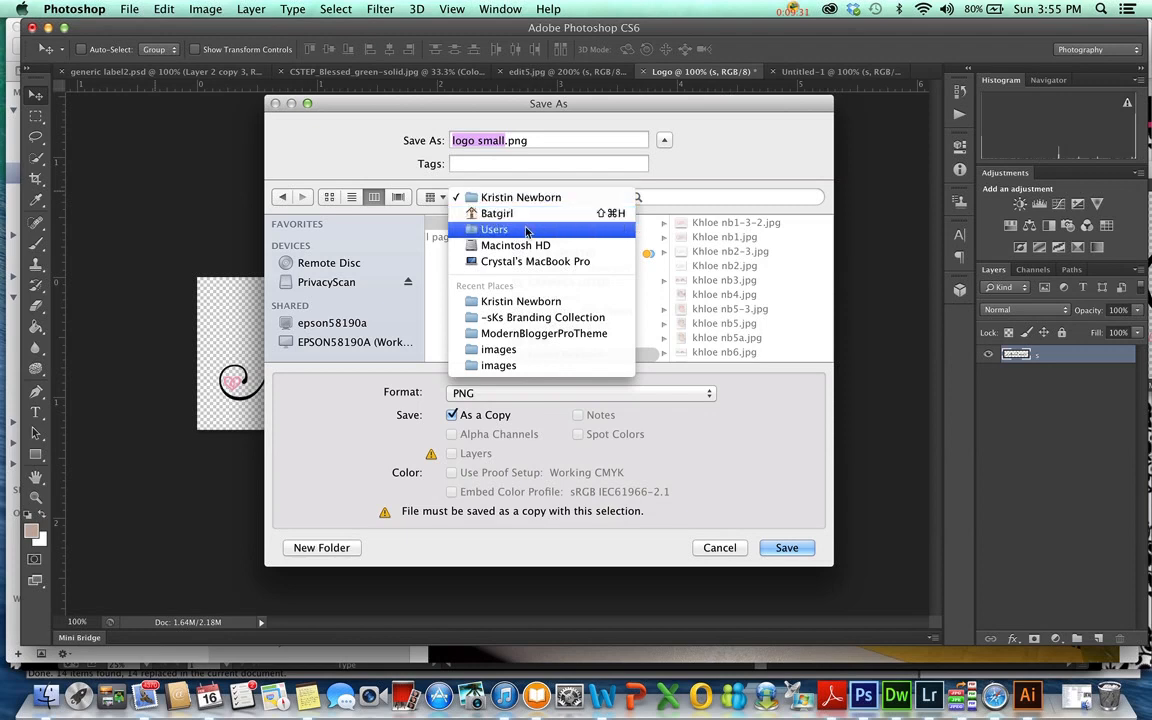
pyautogui.moveTo(496, 212)
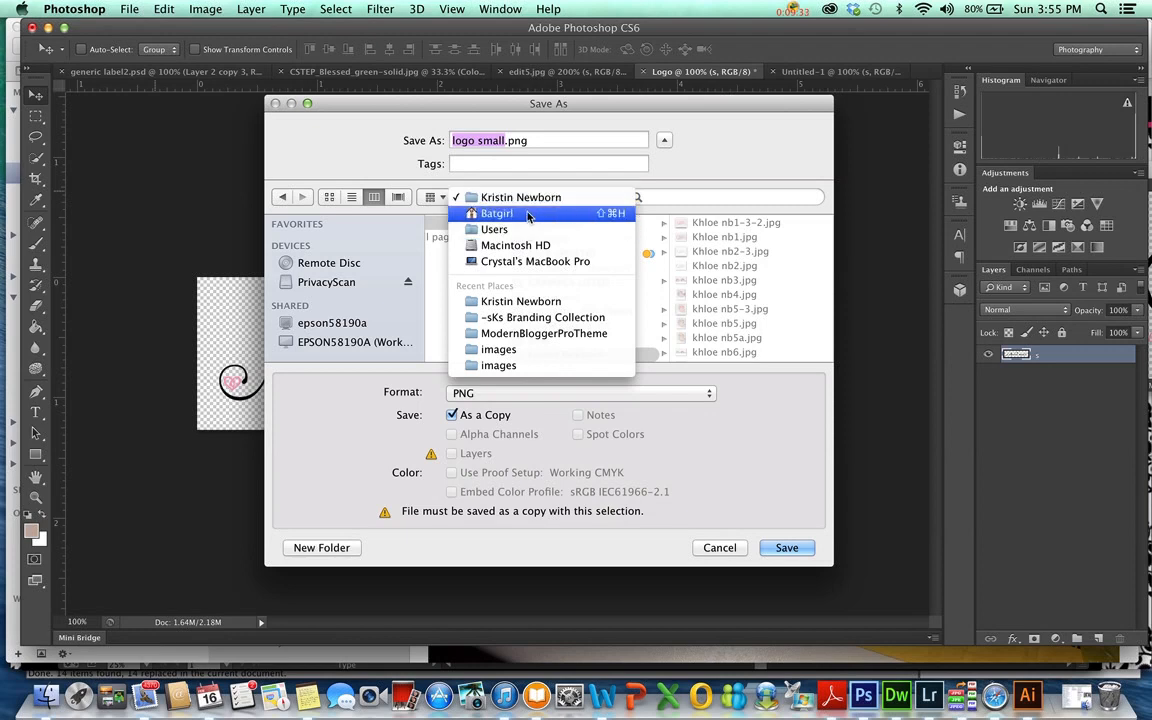
pyautogui.click(496, 212)
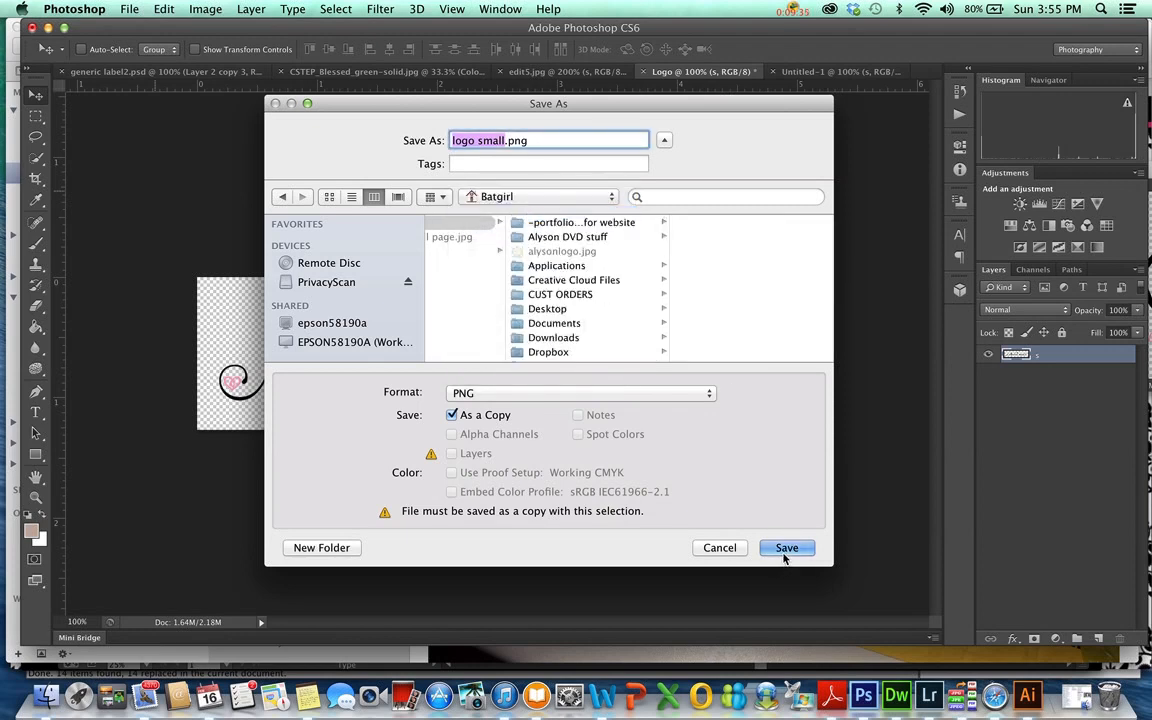
pyautogui.click(786, 548)
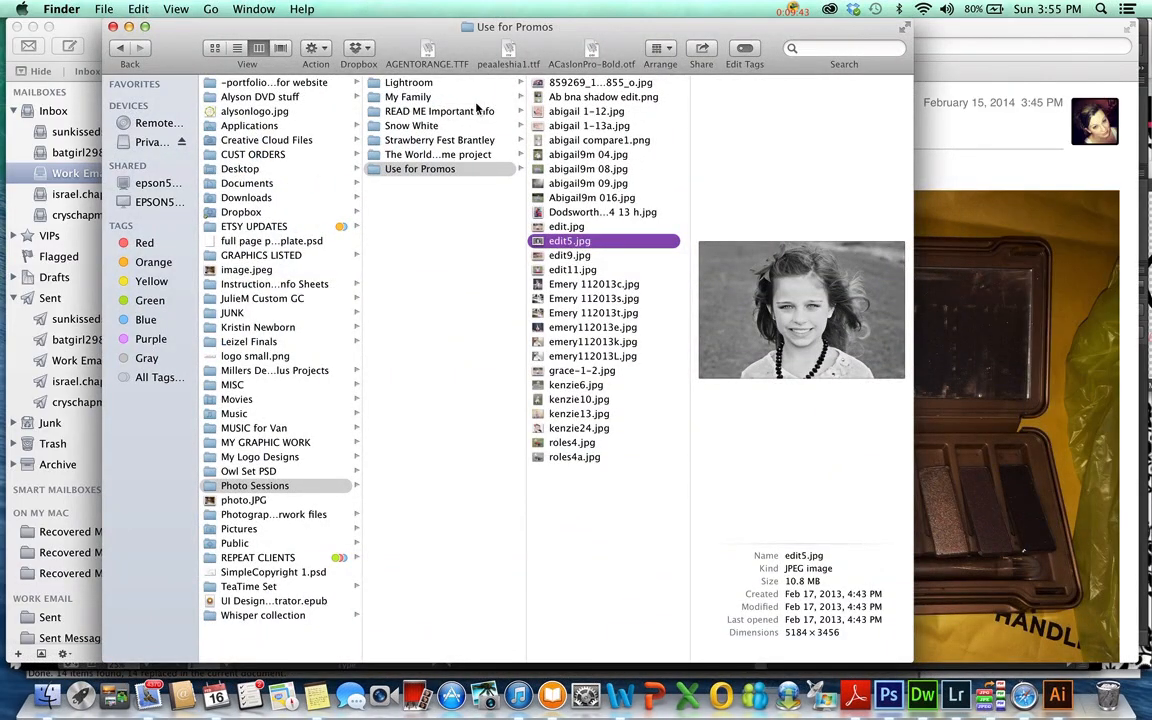
pyautogui.moveTo(264, 584)
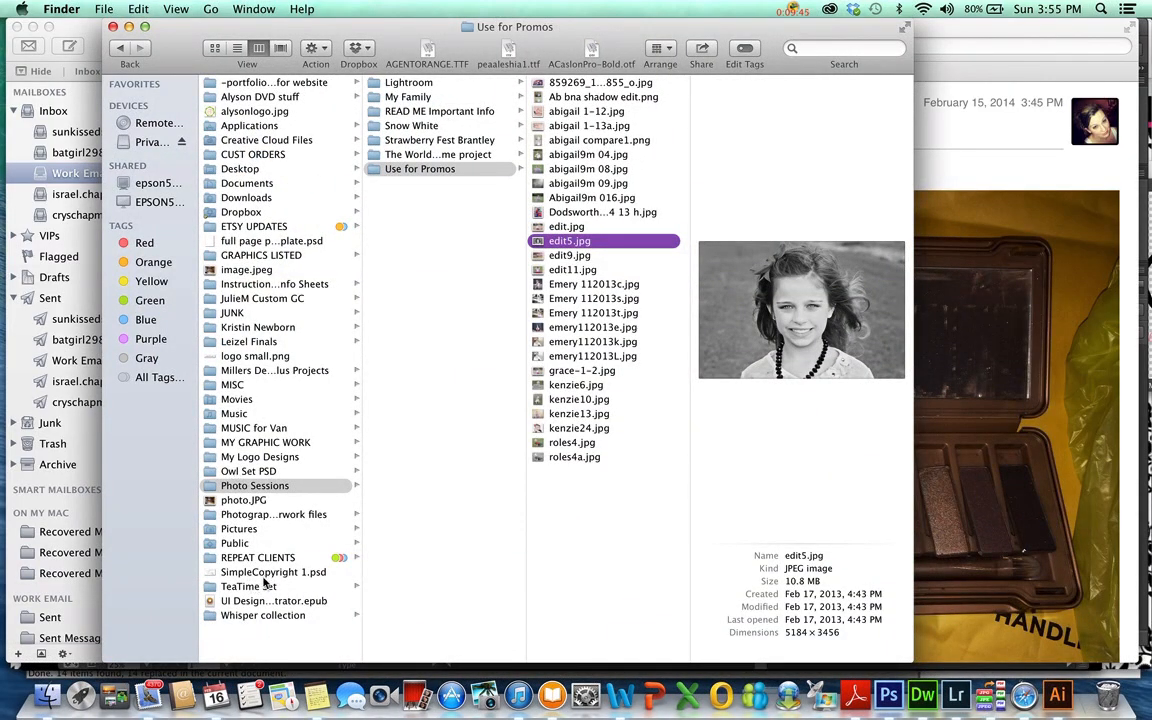
# From Finder, open logo small.png in Adobe Photoshop CS6 as its own document
pyautogui.click(256, 356)
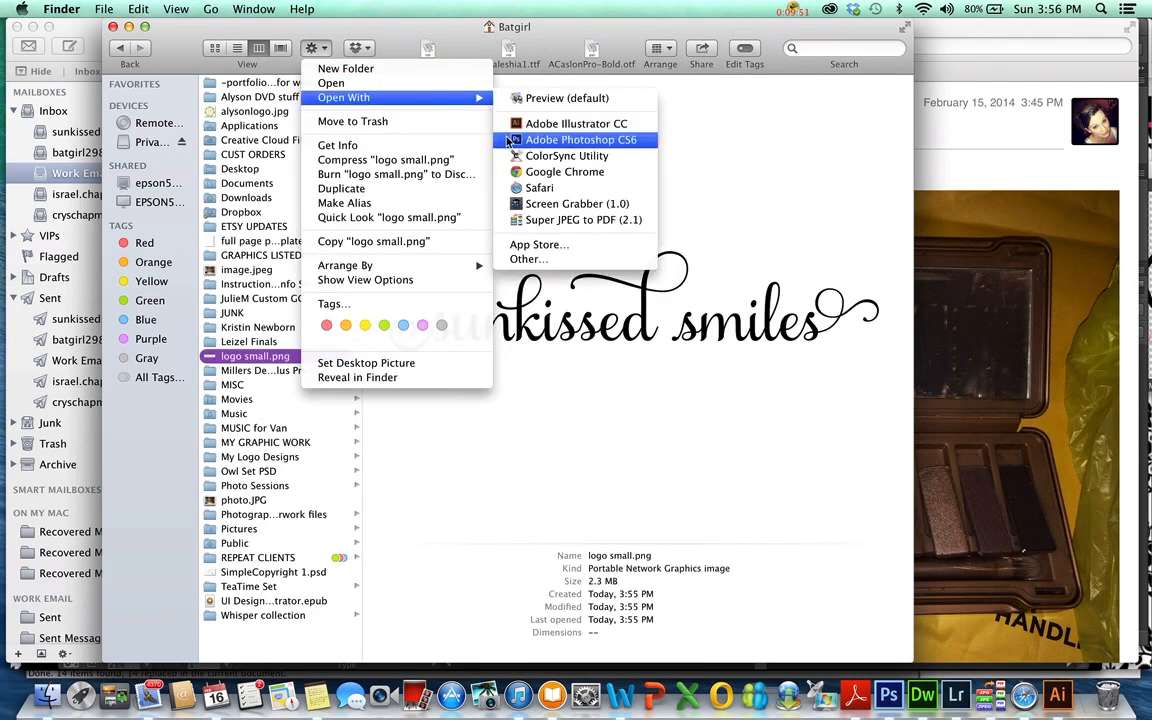
pyautogui.click(584, 140)
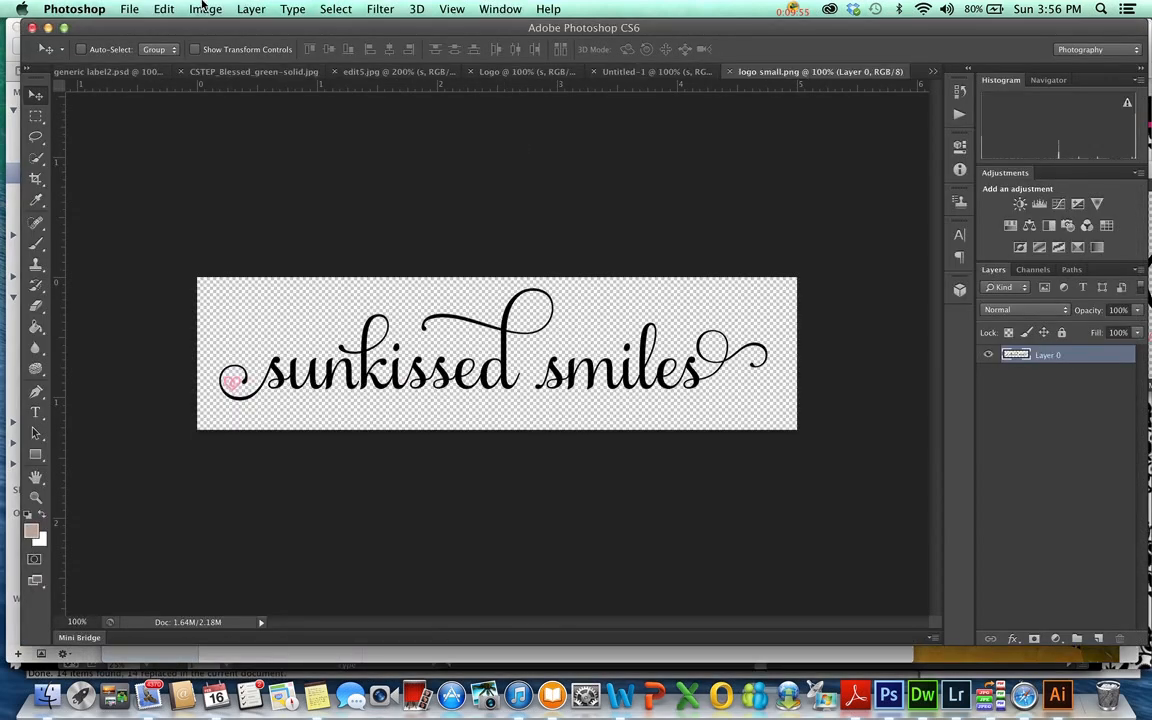
# Resize the logo small.png image to the new width via Image Size and review the result
pyautogui.click(204, 8)
pyautogui.write('1')
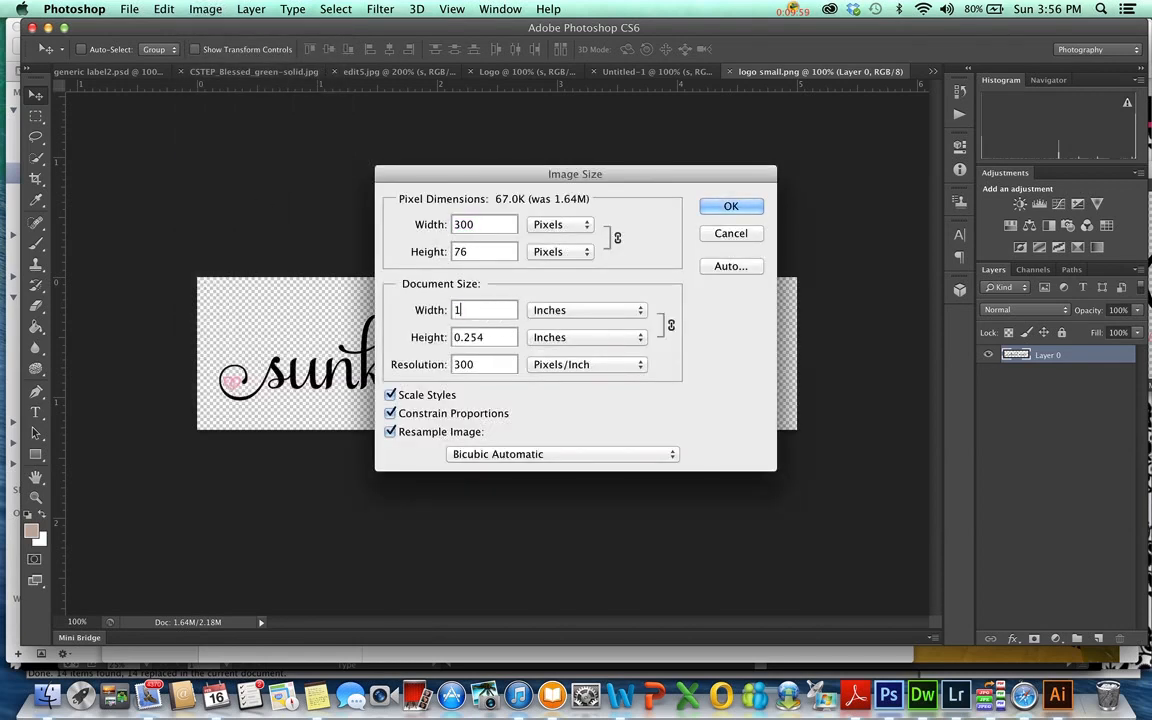
pyautogui.click(732, 206)
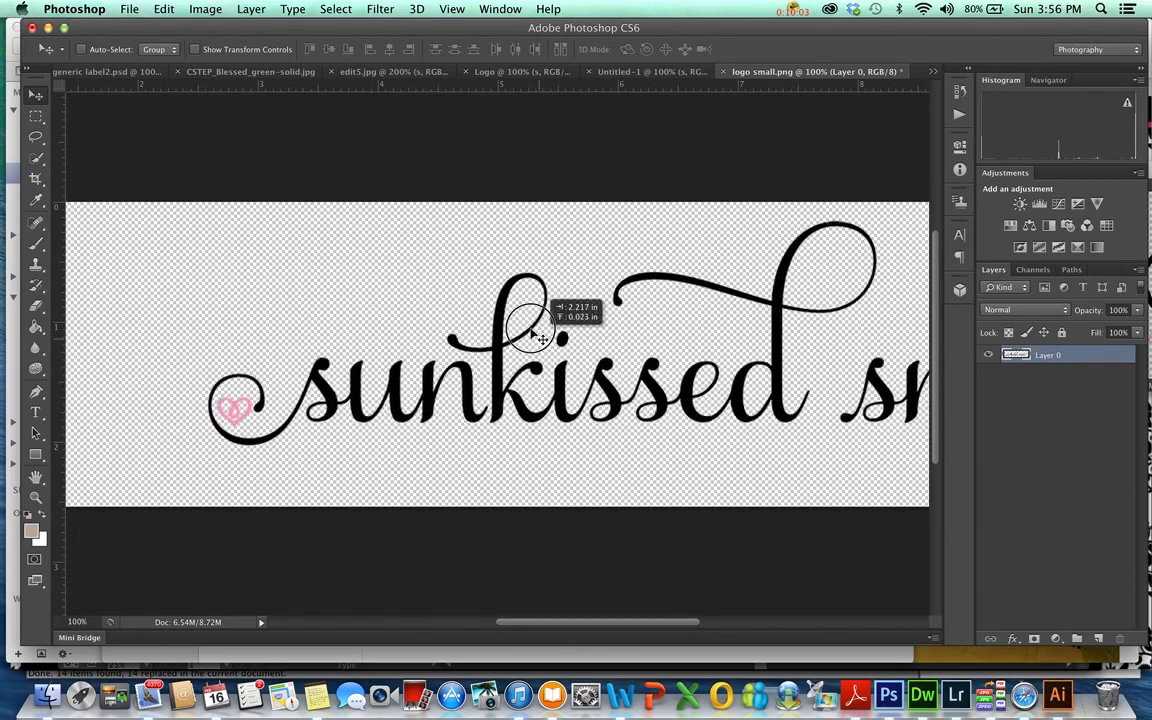
pyautogui.moveTo(536, 336); pyautogui.dragTo(520, 312)
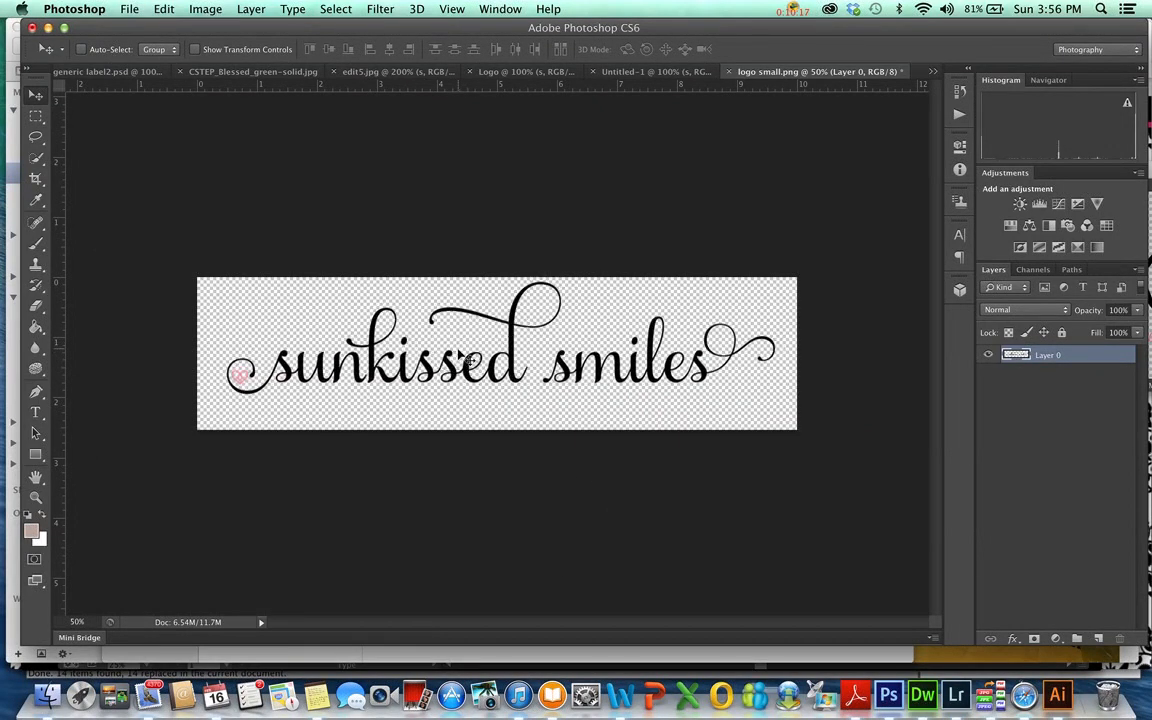
pyautogui.moveTo(730, 84)
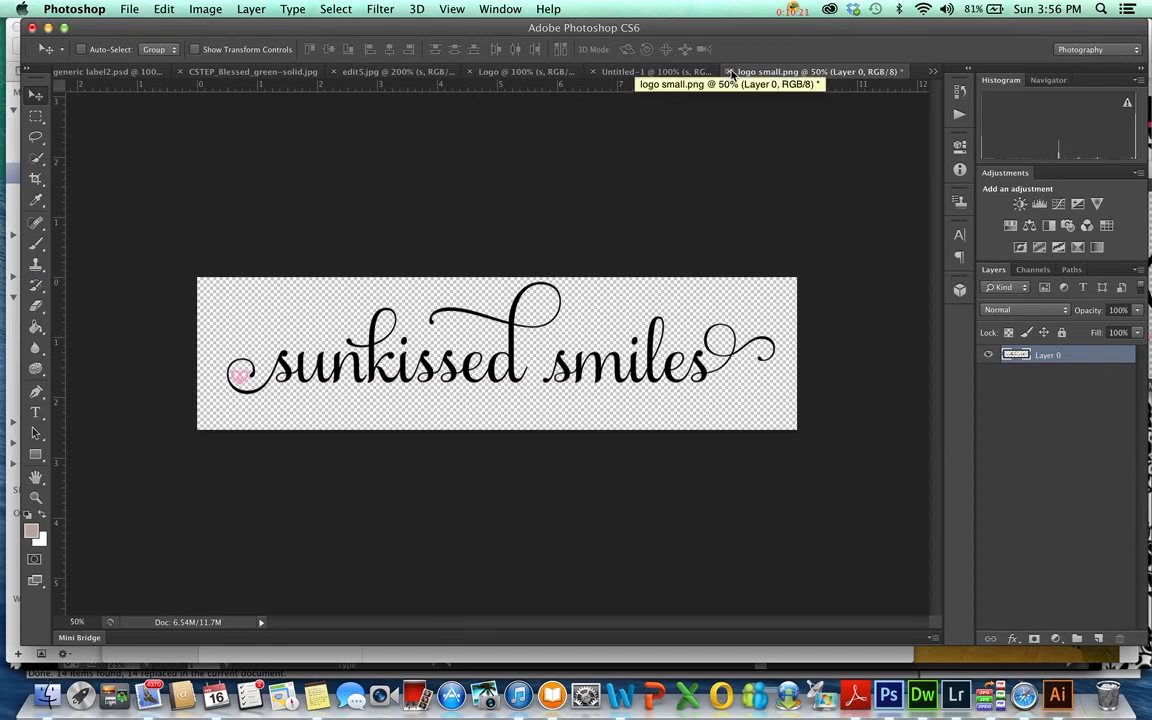
pyautogui.moveTo(816, 264)
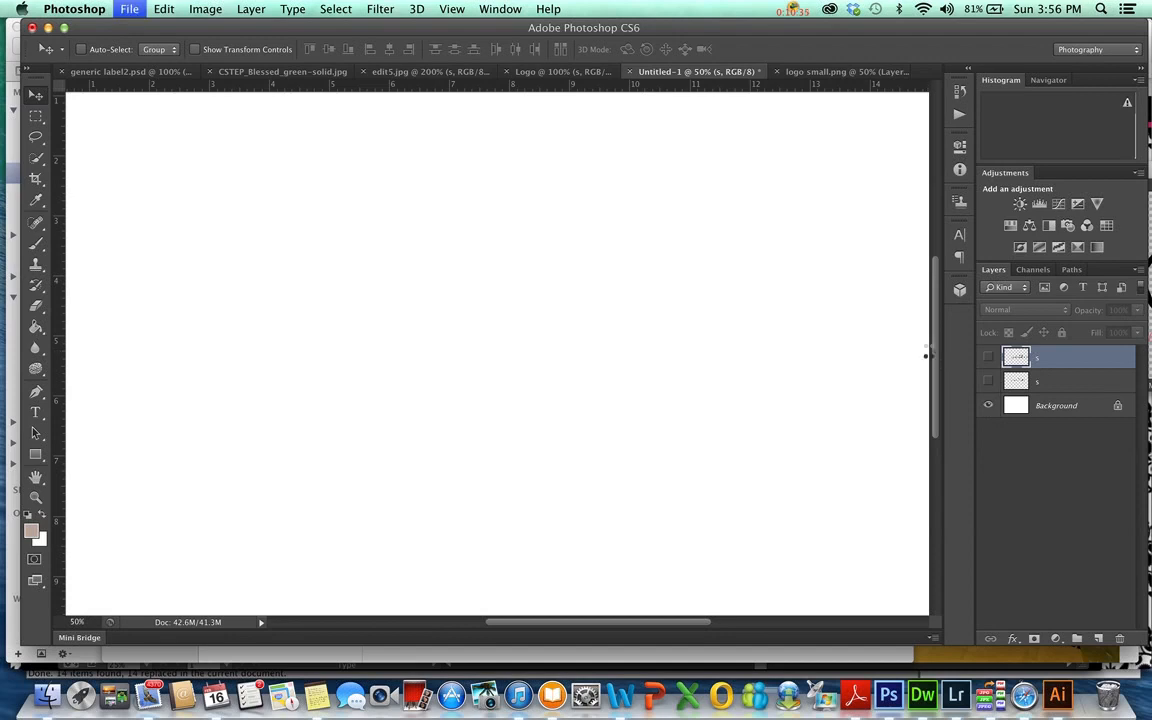
# Fit the blank Untitled-1 canvas and browse to the bottom of the brush preset list
pyautogui.click(128, 8)
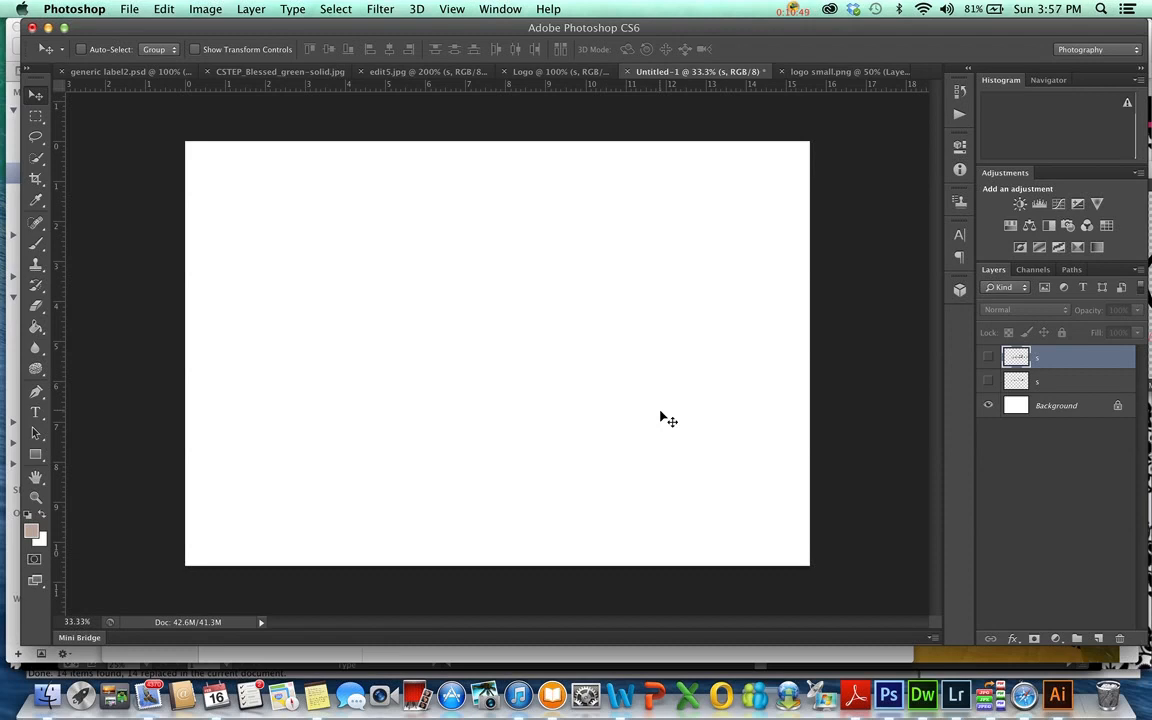
pyautogui.moveTo(348, 108)
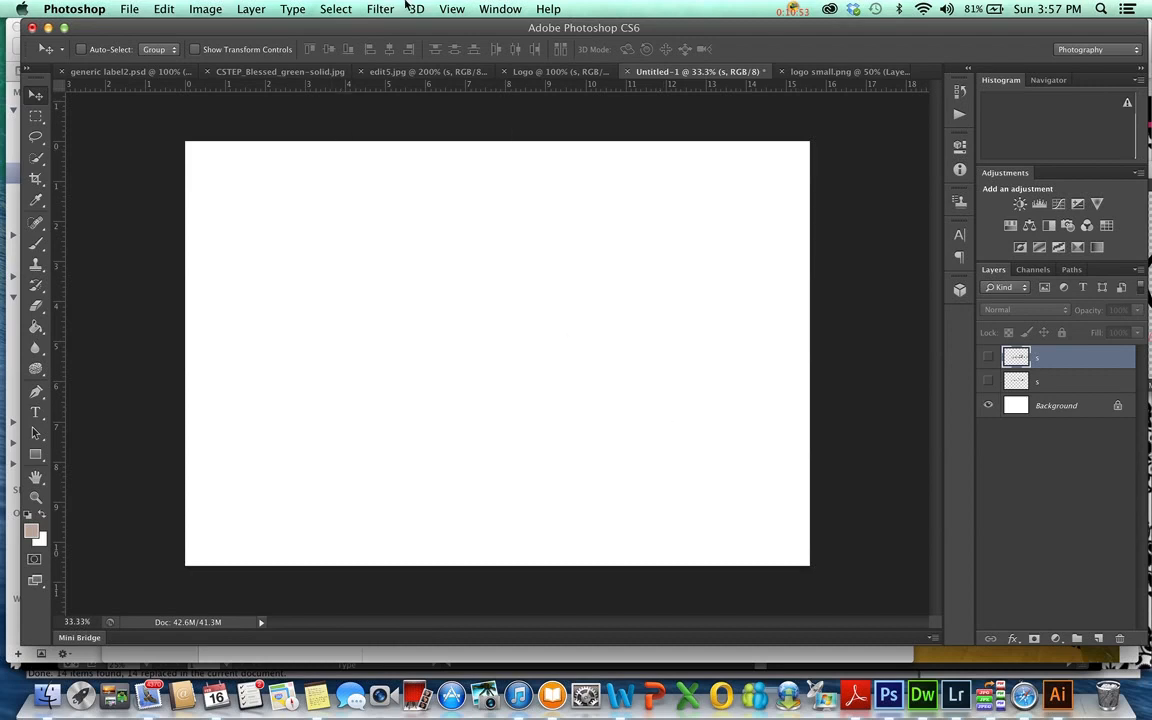
pyautogui.moveTo(144, 24)
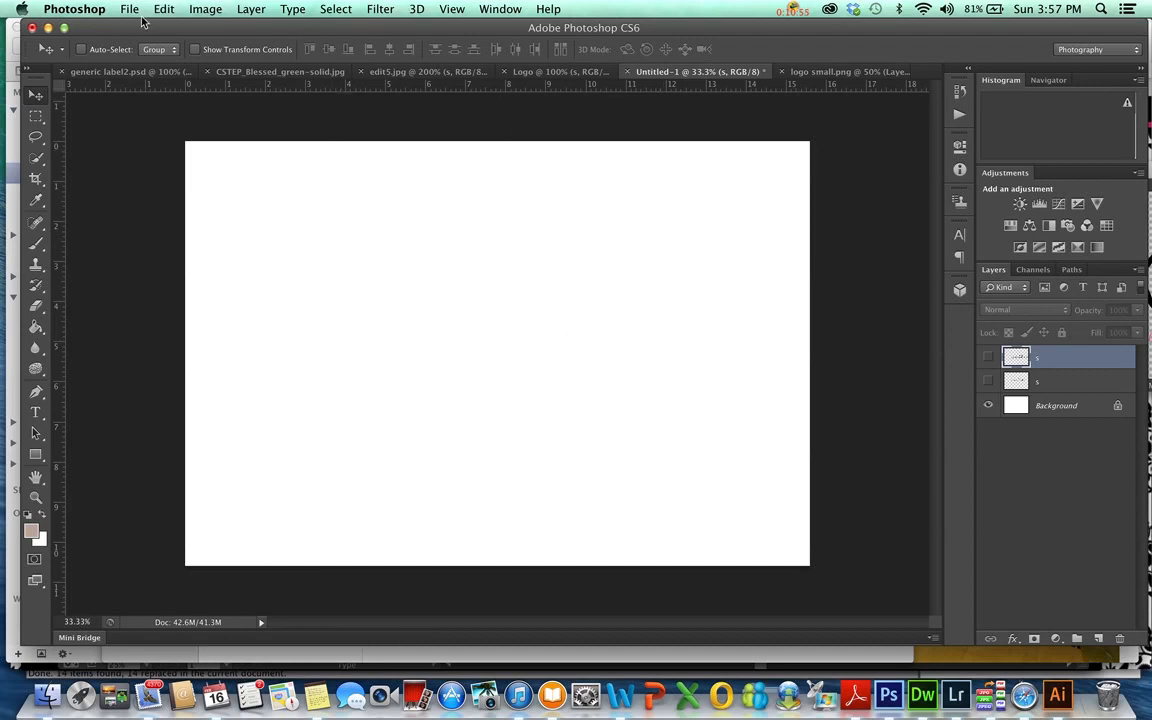
pyautogui.moveTo(52, 248)
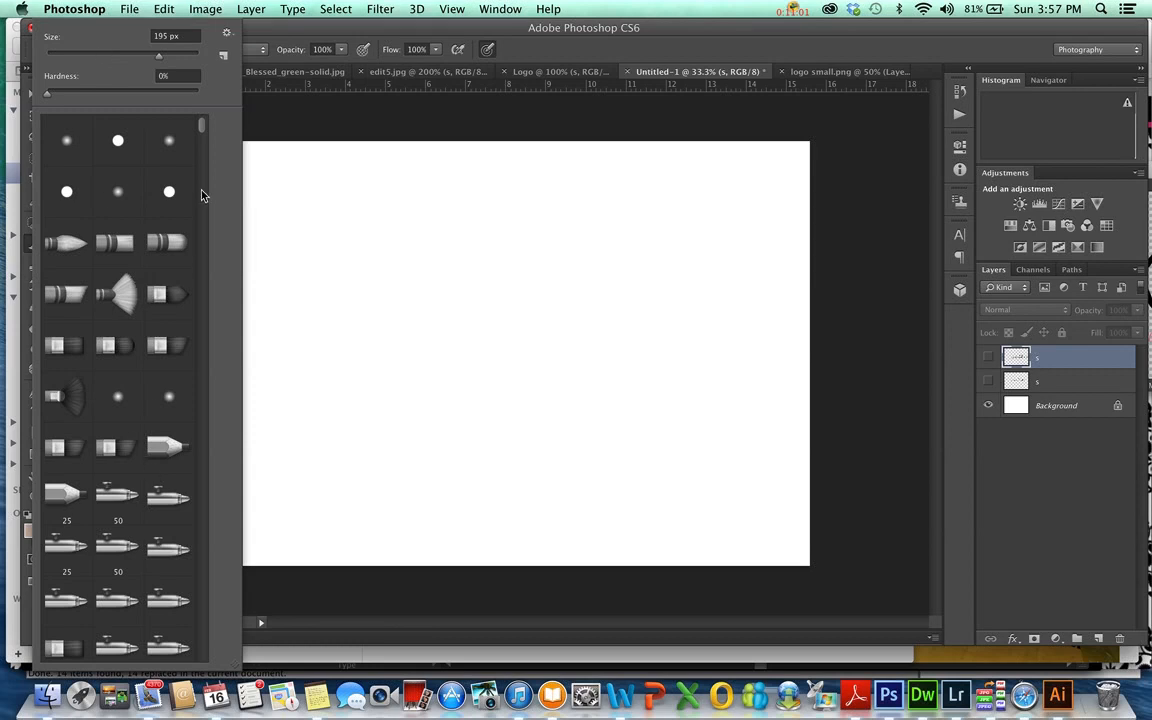
pyautogui.scroll(-3)
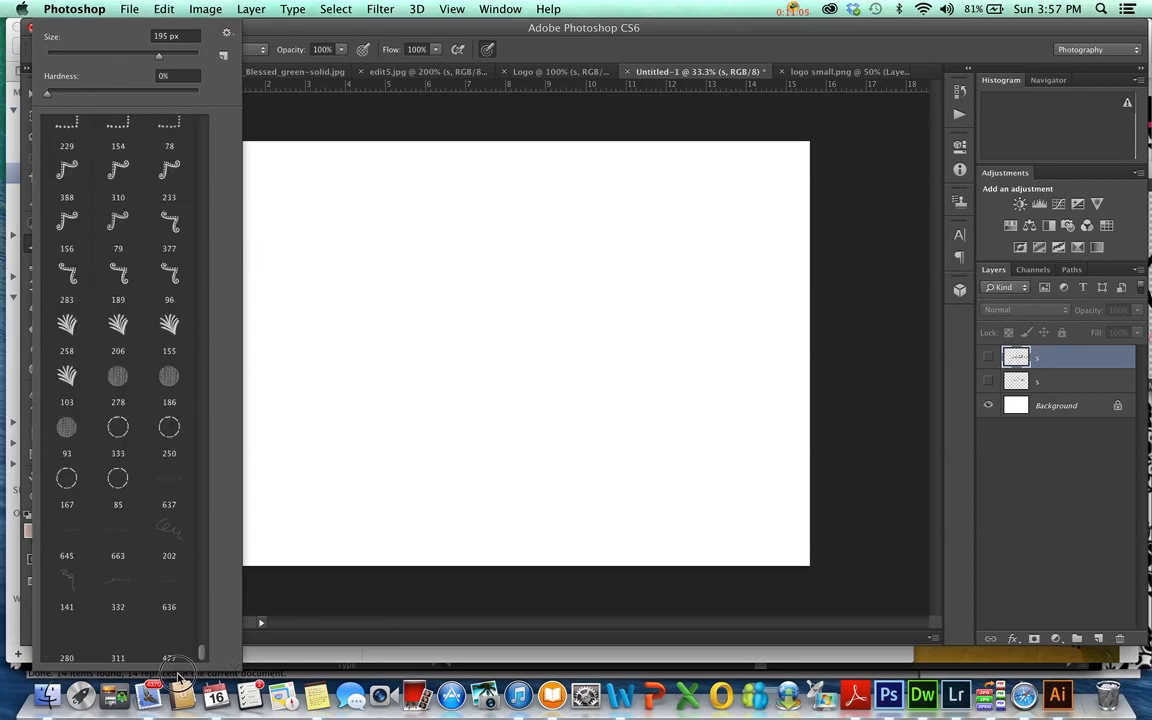
pyautogui.moveTo(204, 652)
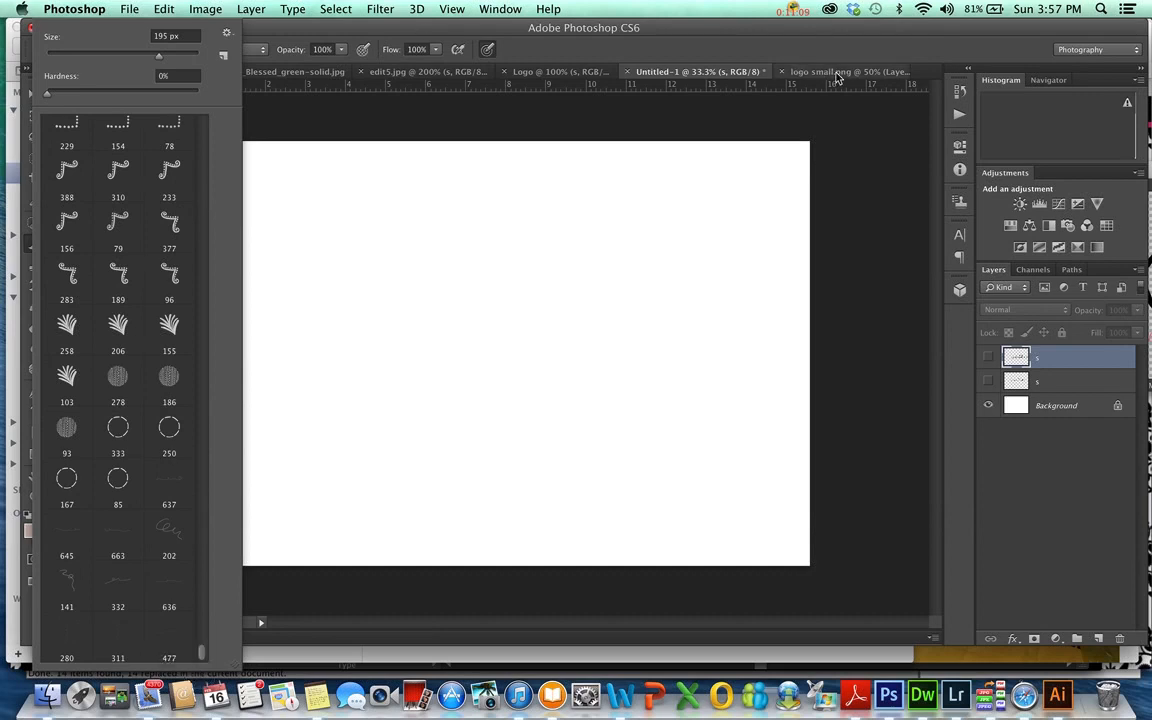
# Define the sunkissed smiles logo as a brush preset named Logo and select it on Untitled-1
pyautogui.click(560, 72)
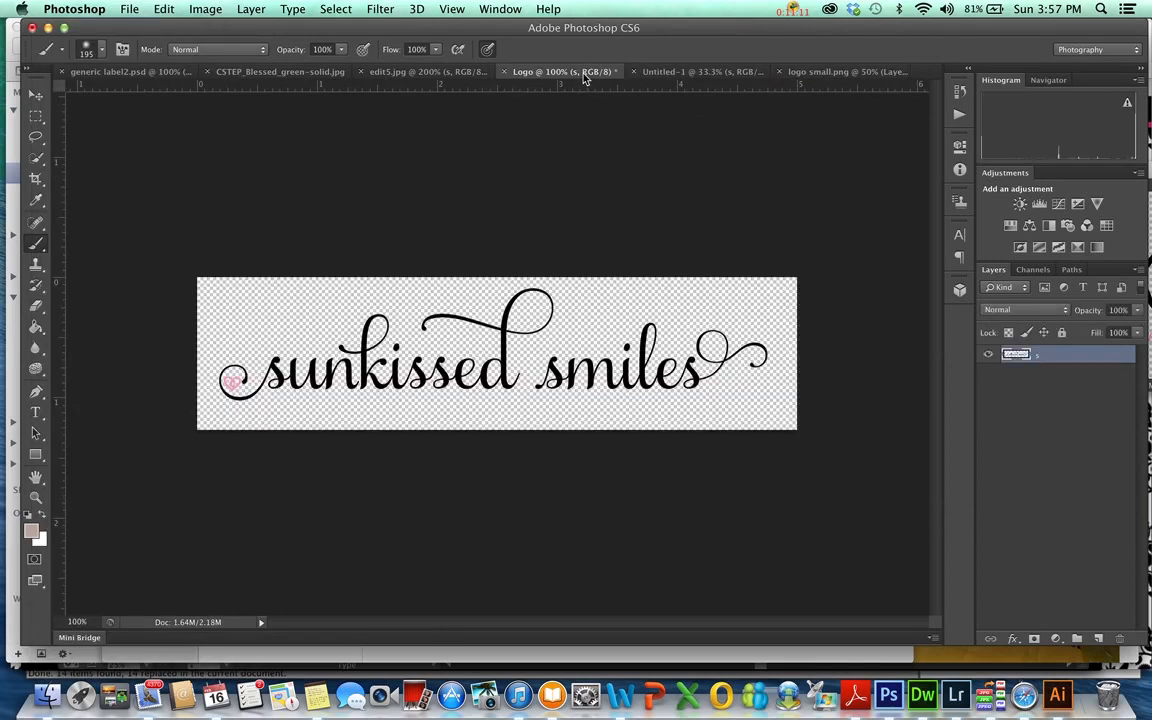
pyautogui.click(164, 8)
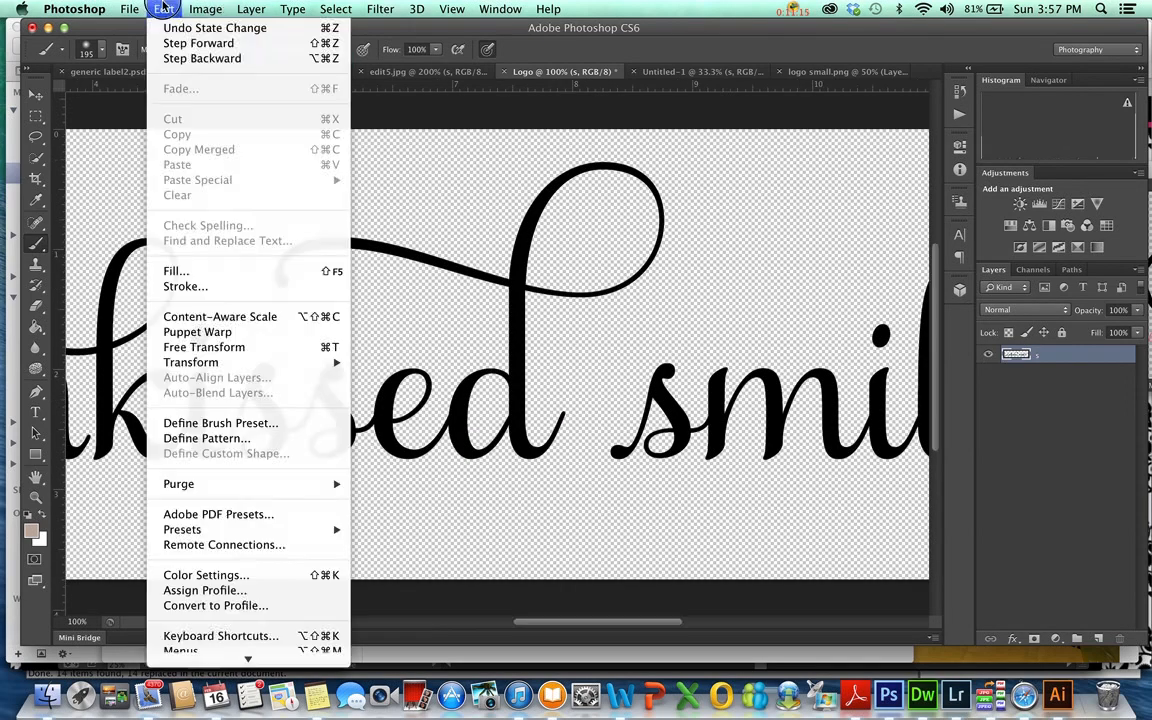
pyautogui.moveTo(196, 332)
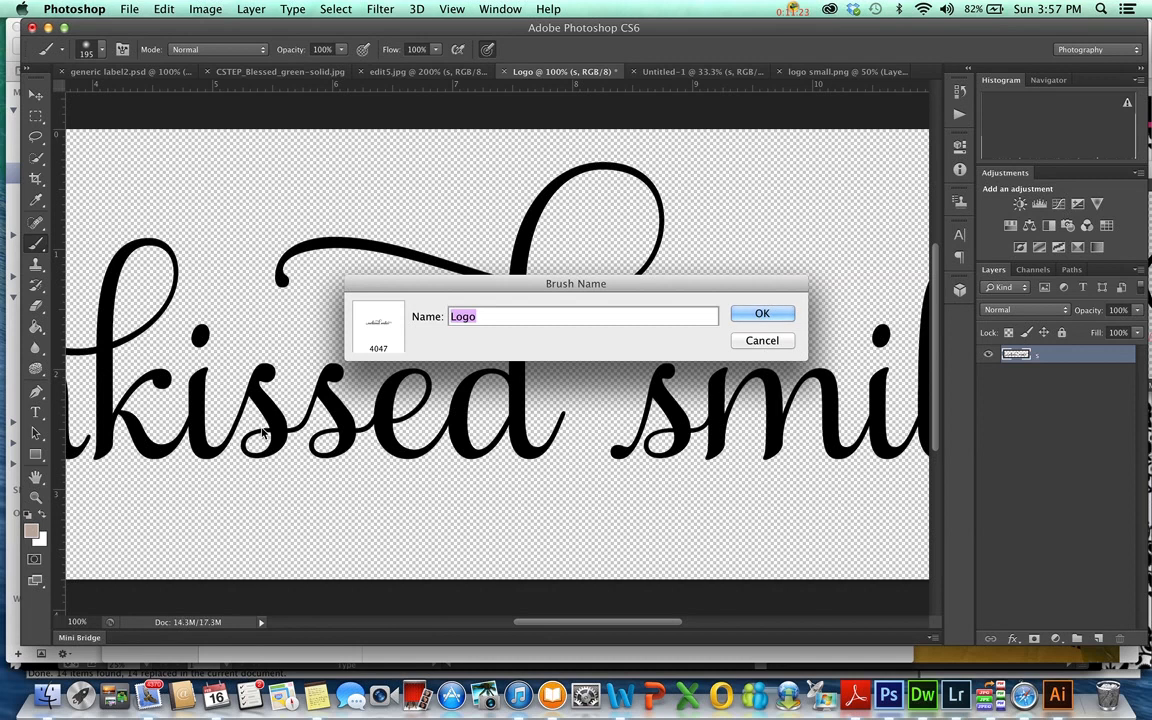
pyautogui.click(760, 312)
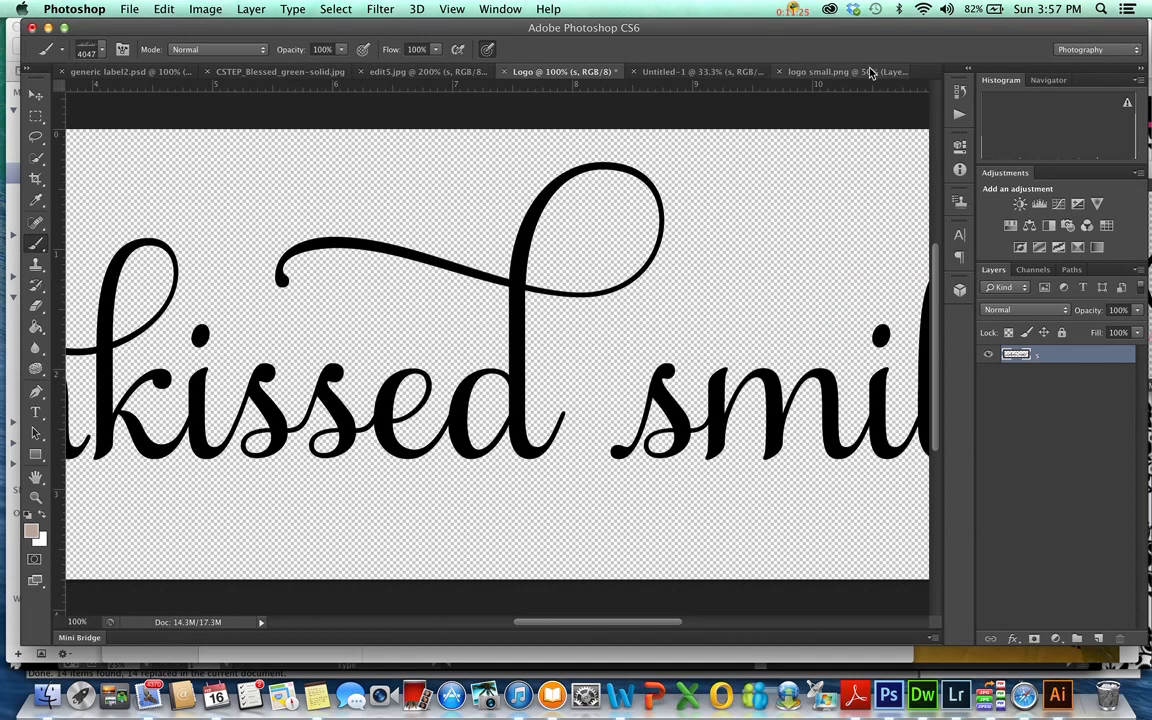
pyautogui.click(690, 72)
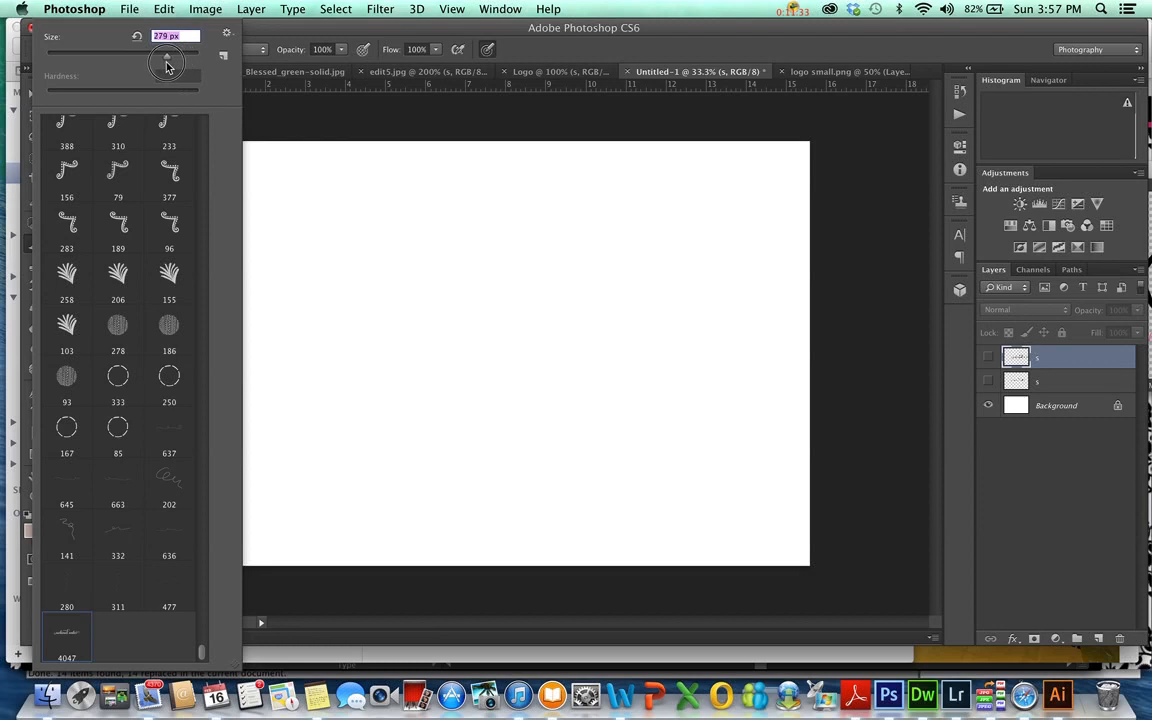
pyautogui.moveTo(168, 62); pyautogui.dragTo(164, 58)
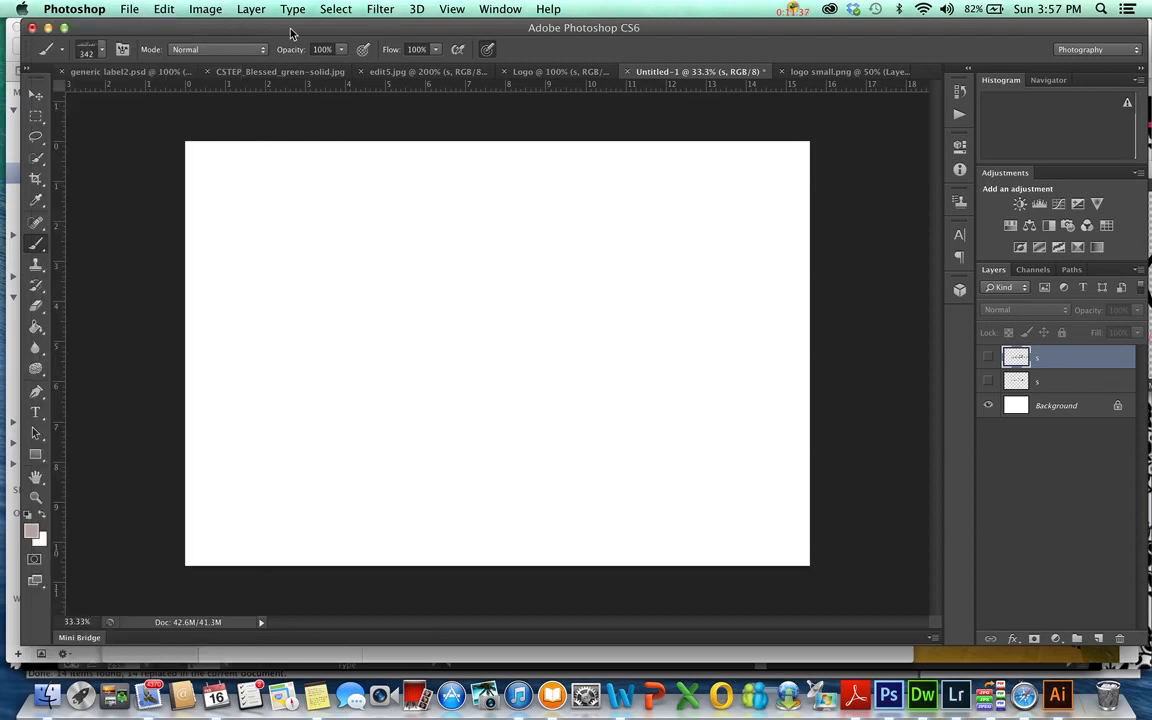
# Convert Untitled-1's Background into editable Layer 0 and adjust the Logo brush size
pyautogui.click(1056, 404)
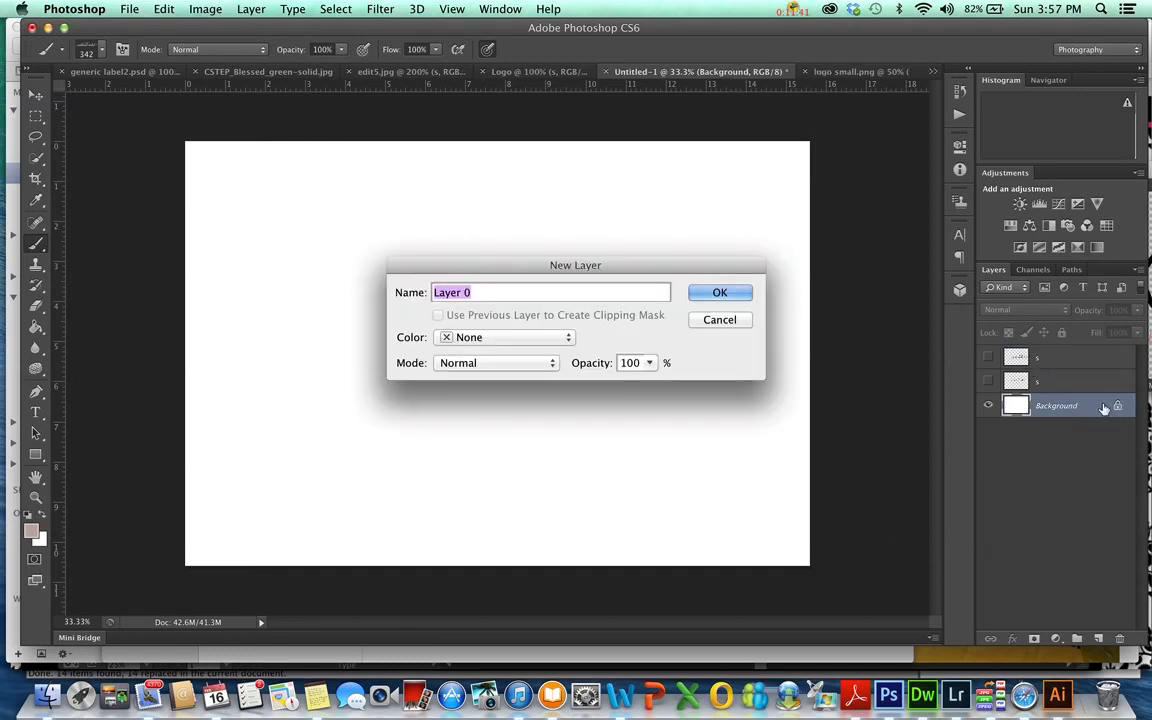
pyautogui.click(720, 292)
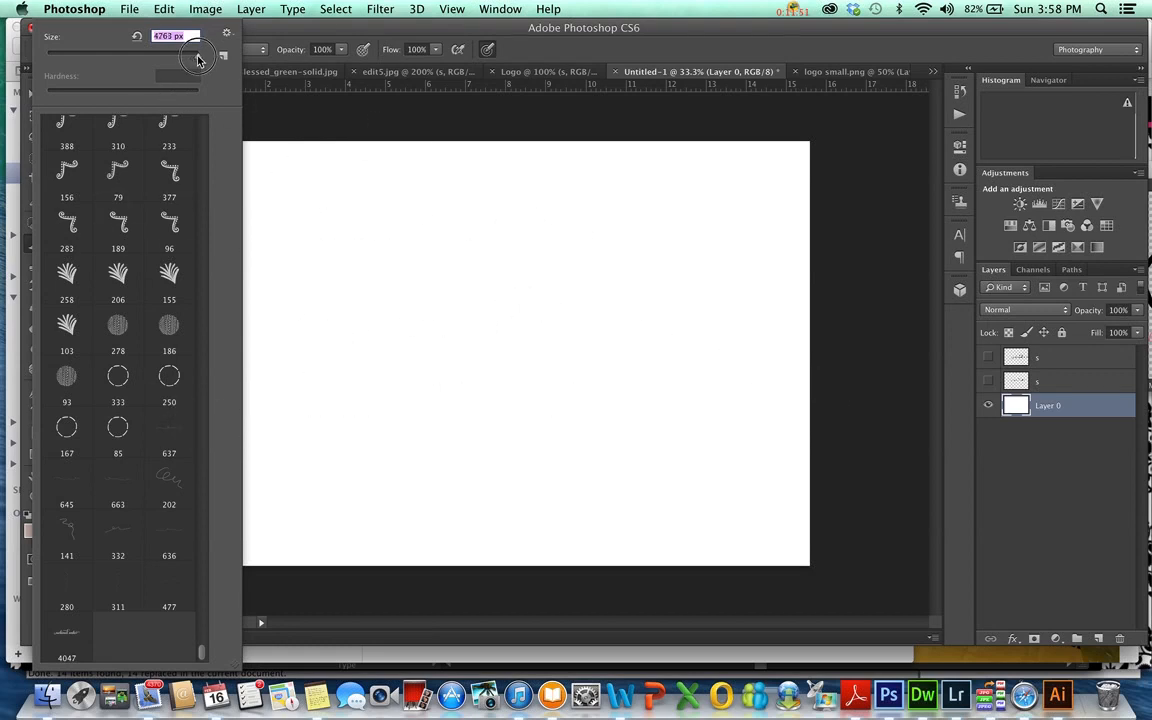
pyautogui.moveTo(210, 56); pyautogui.dragTo(184, 56)
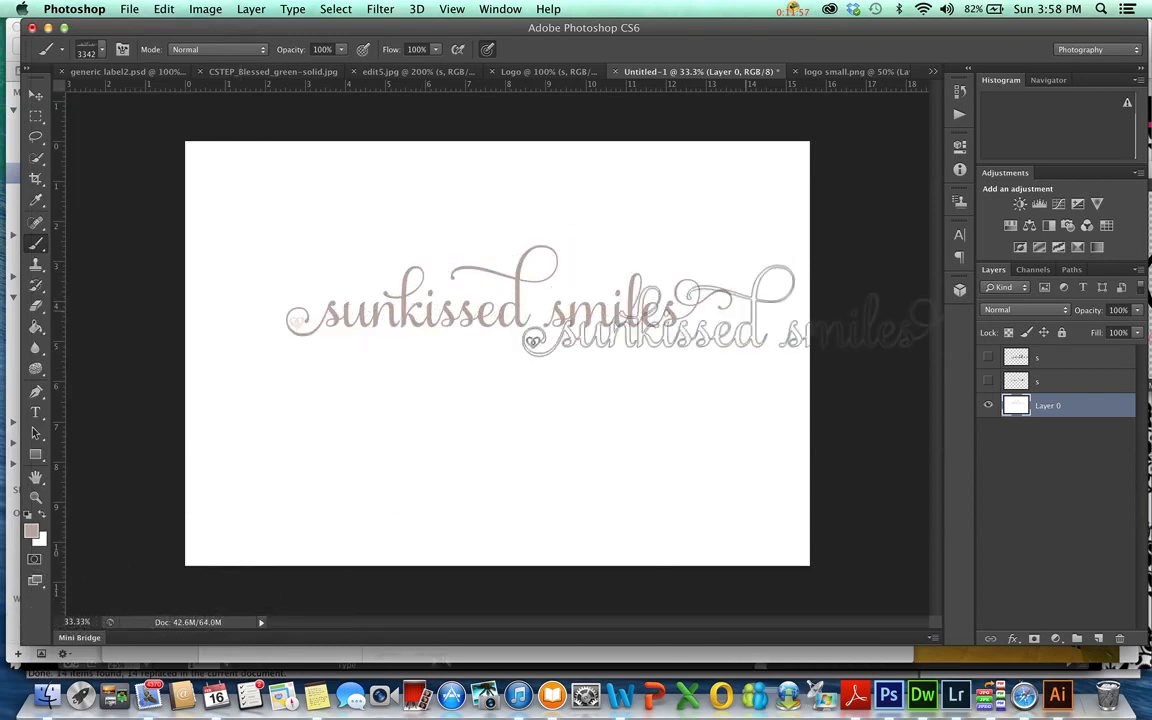
pyautogui.click(164, 8)
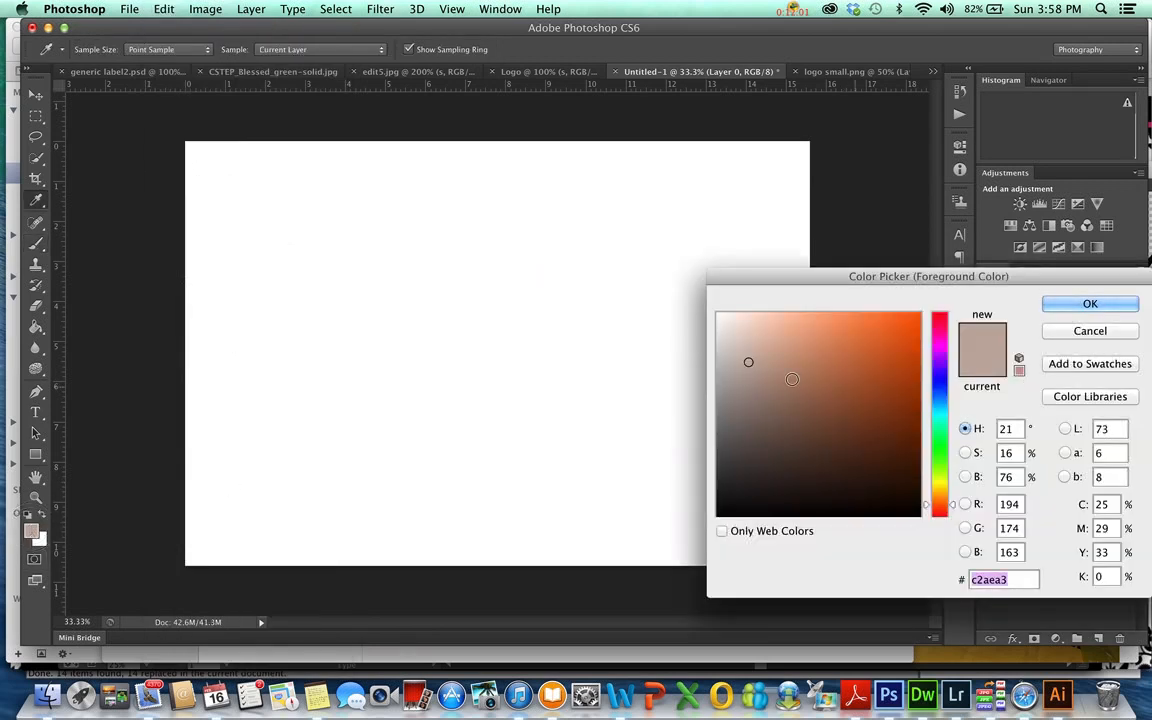
# Set the foreground colour to bright teal #1ceae3 and stamp three logos on Layer 0
pyautogui.click(940, 412)
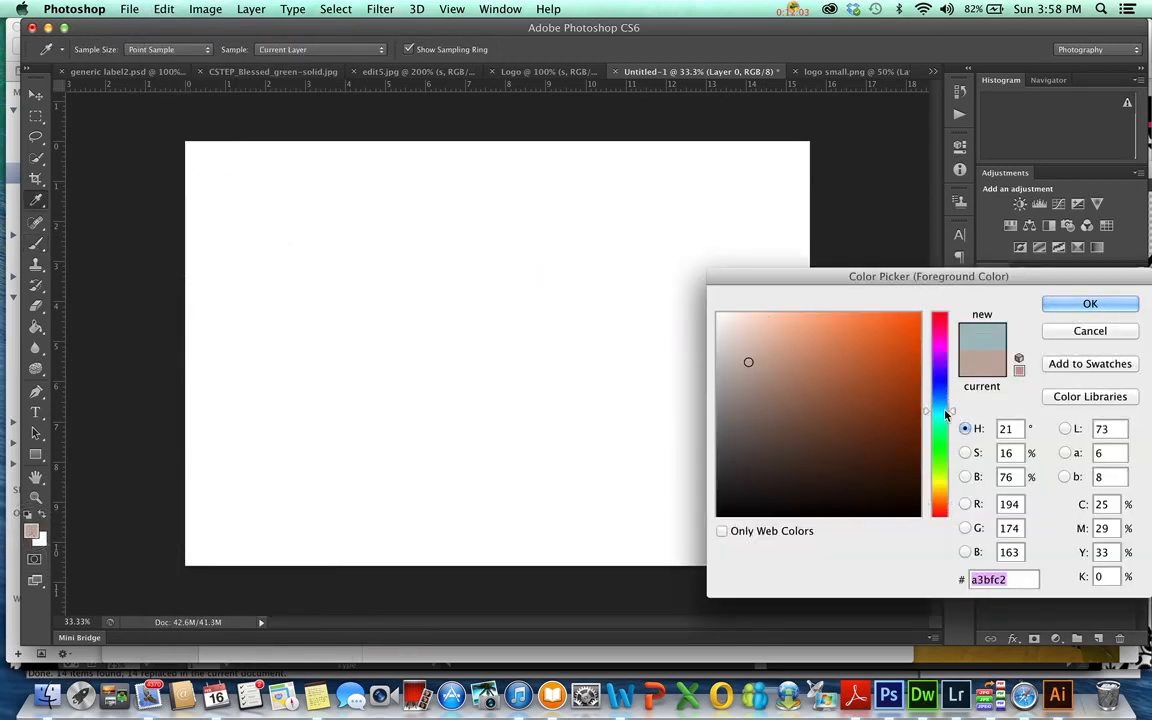
pyautogui.click(904, 348)
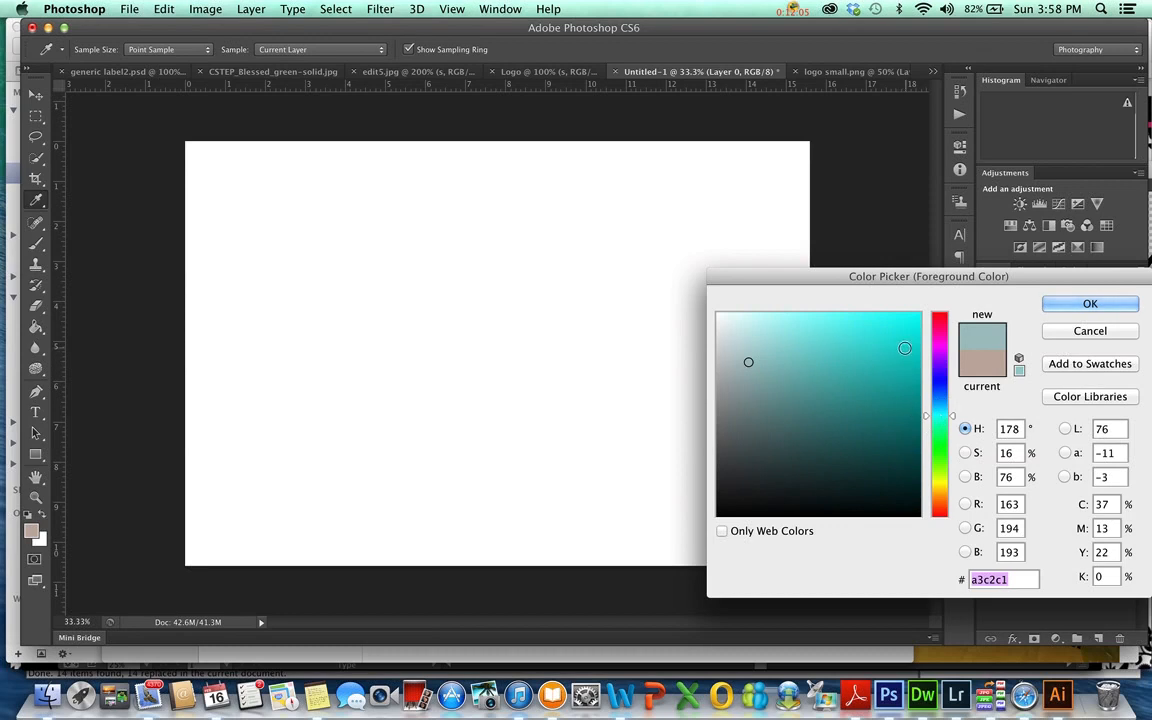
pyautogui.click(900, 332)
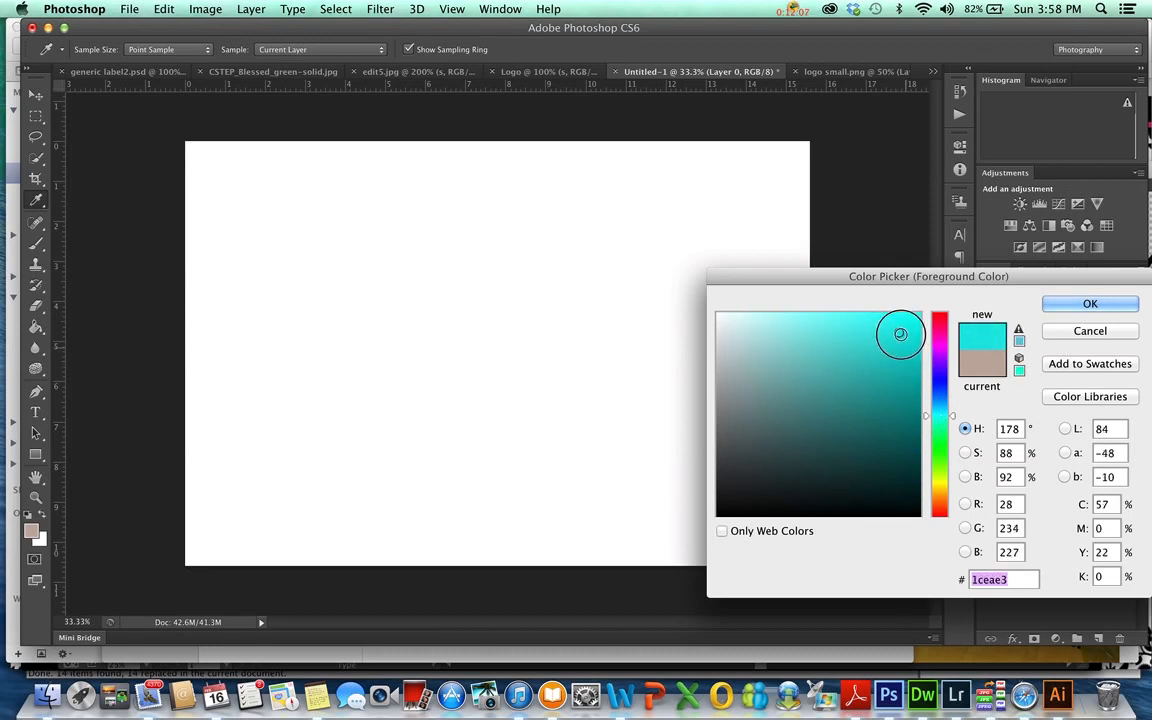
pyautogui.click(1090, 304)
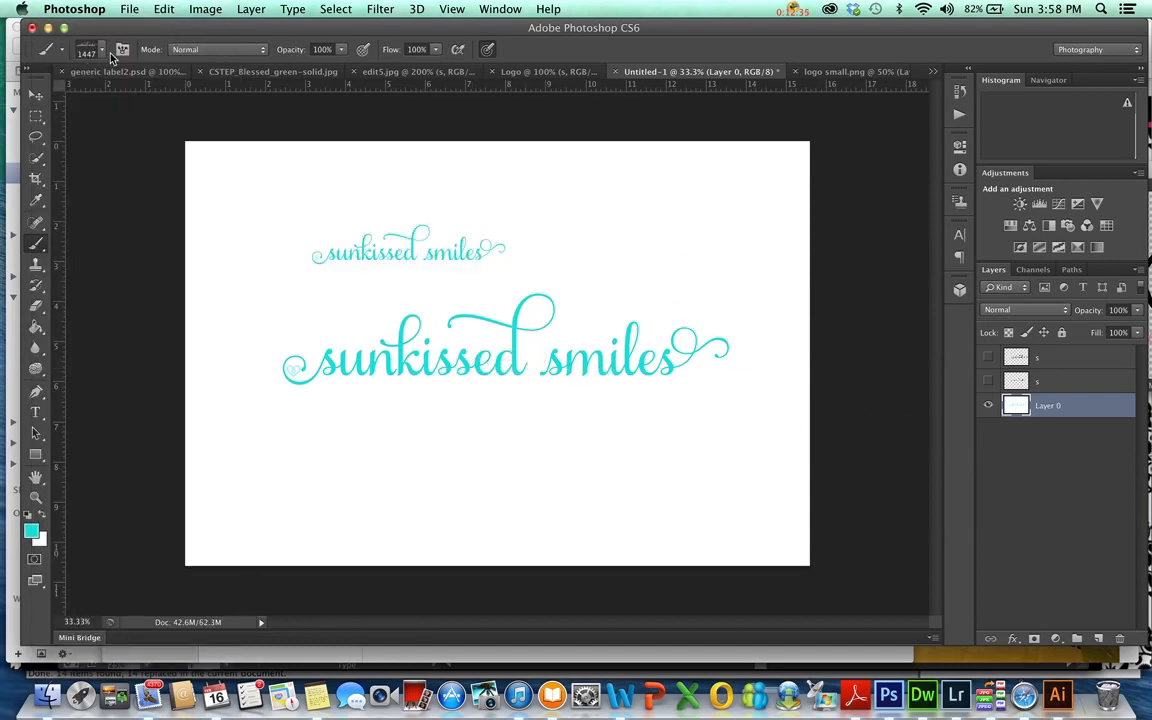
pyautogui.click(100, 48)
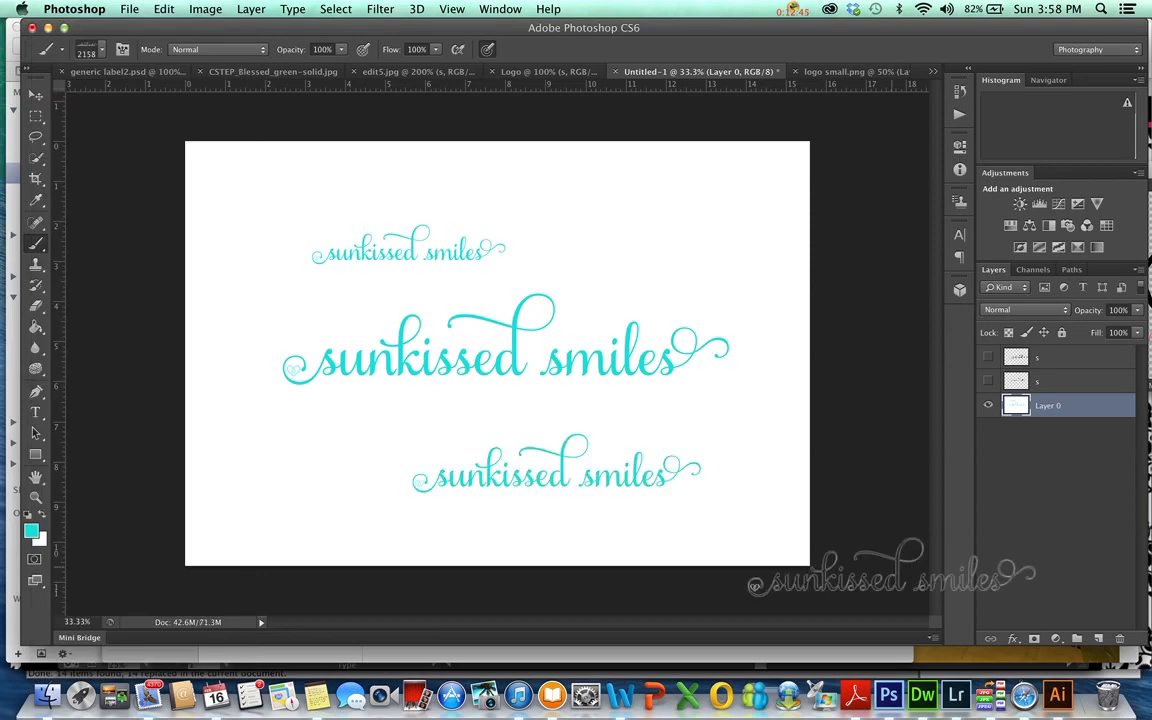
# Stamp a large teal sunkissed smiles logo across the chin of the edit5.jpg portrait
pyautogui.click(420, 72)
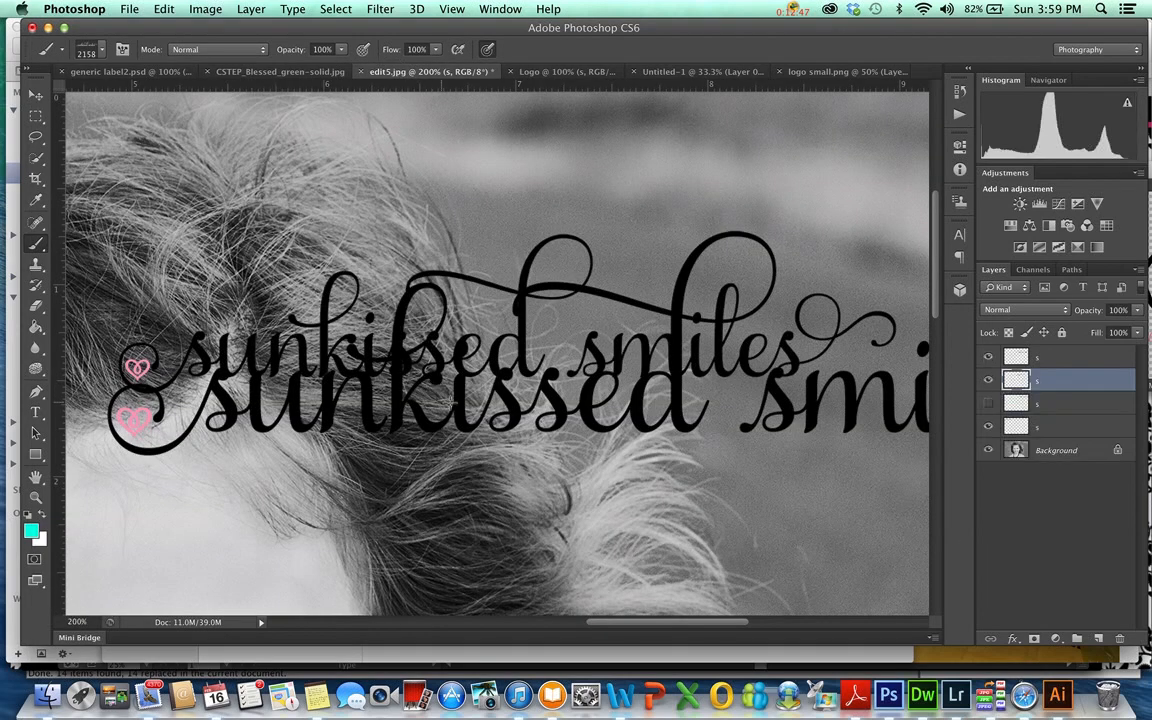
pyautogui.moveTo(200, 124)
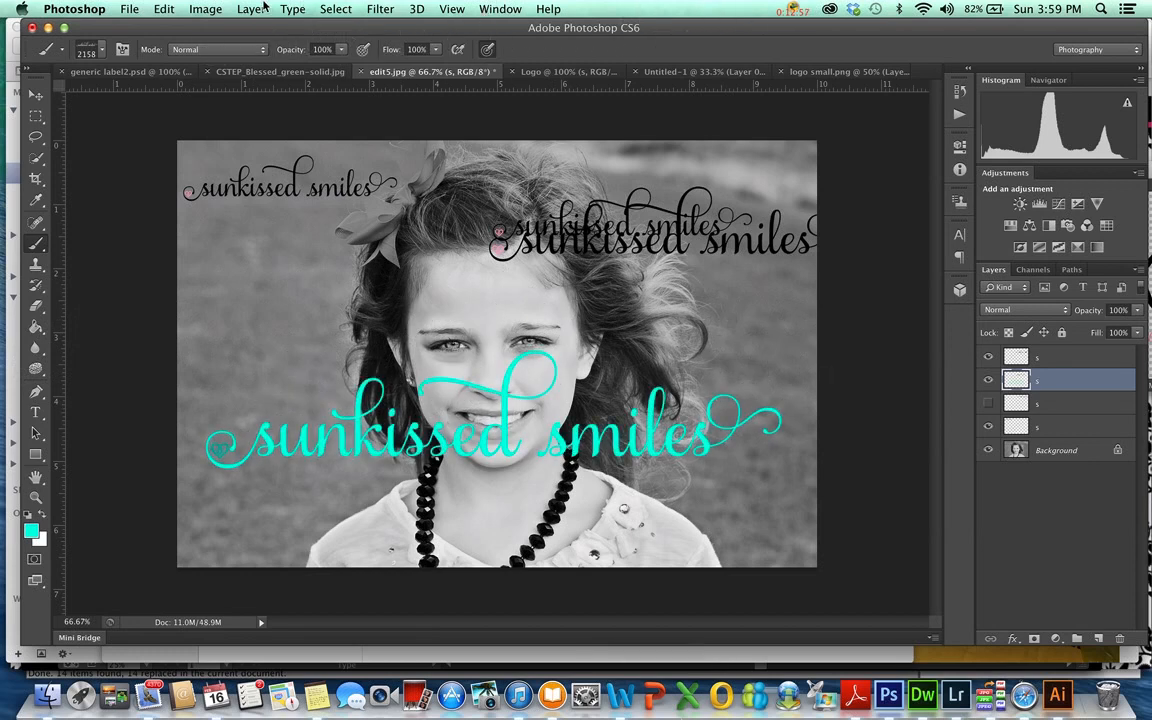
pyautogui.click(204, 8)
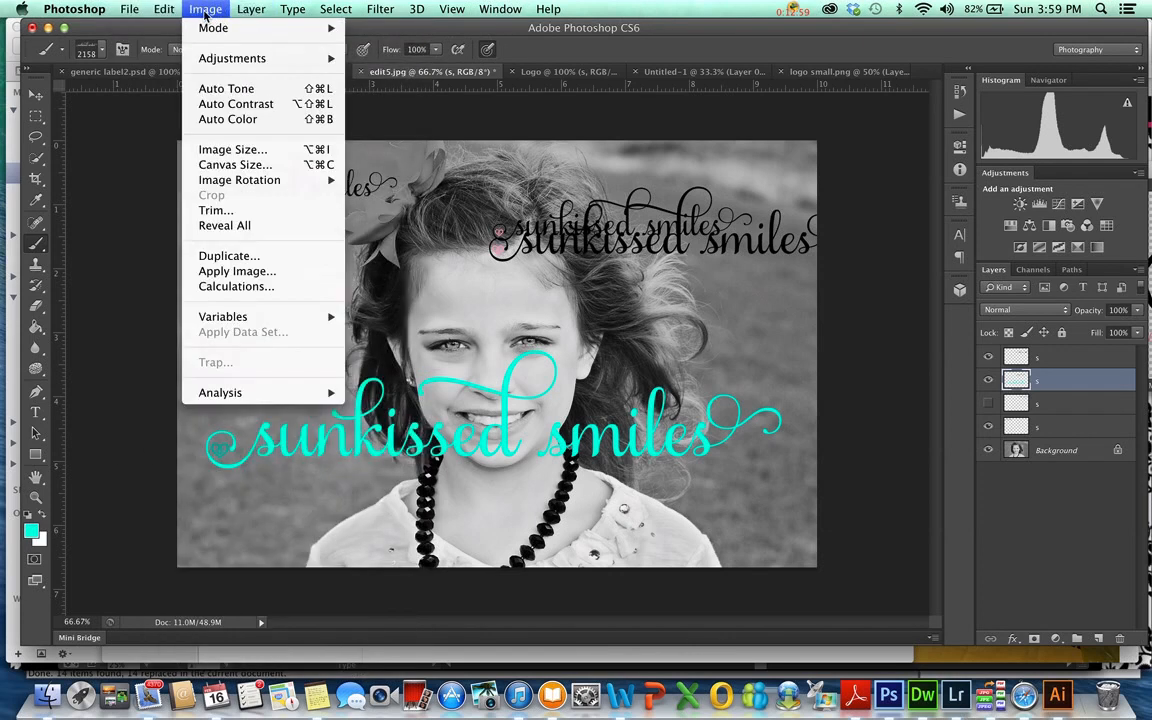